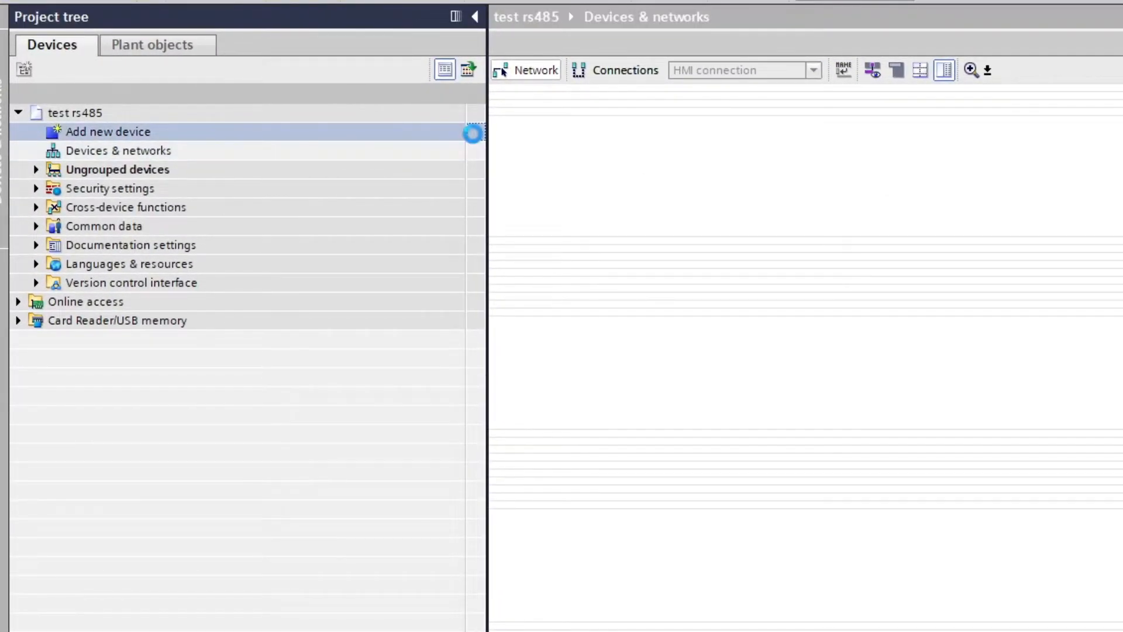
Add an unspecified SIMATIC S7-1200 CPU 1200 as PLC_1 to the test rs485 project.
double_click(107, 132)
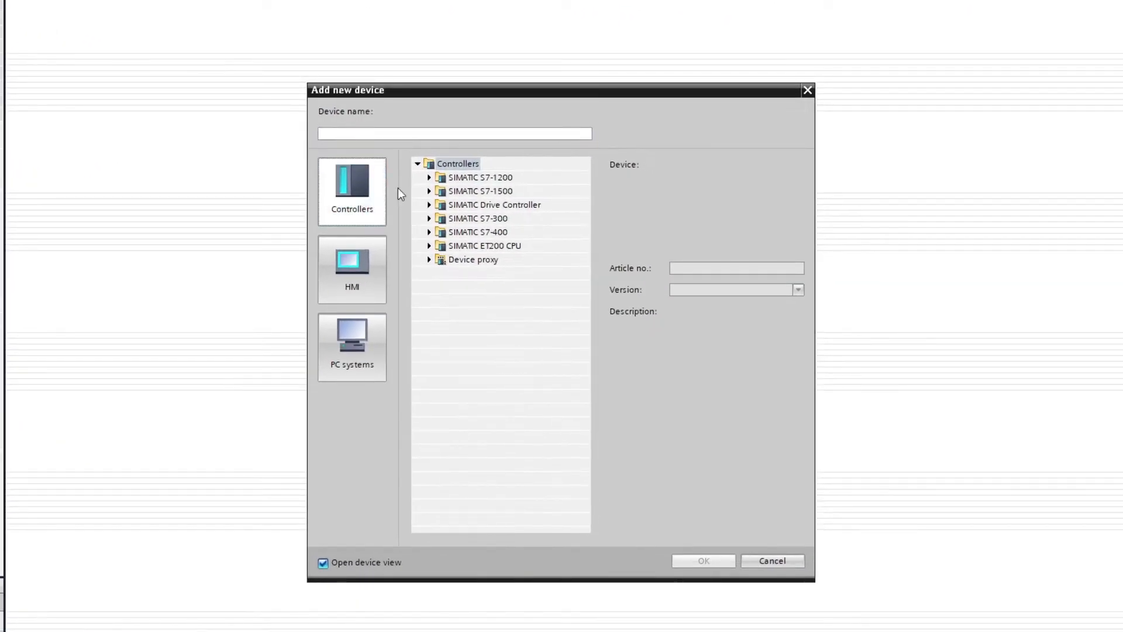
click(429, 177)
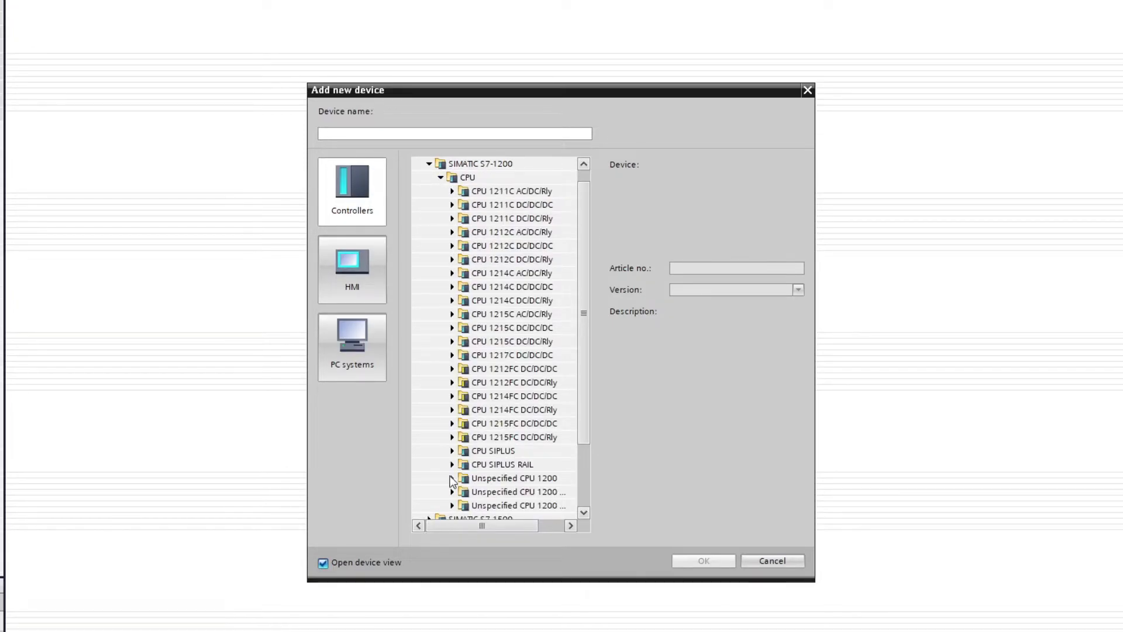
click(452, 477)
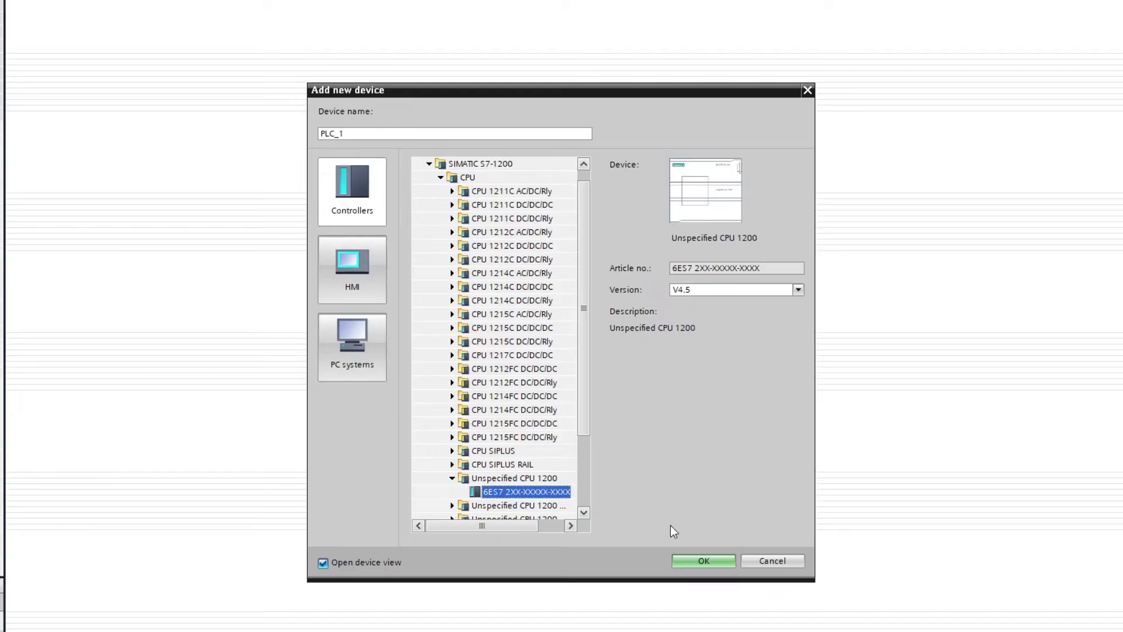
click(702, 560)
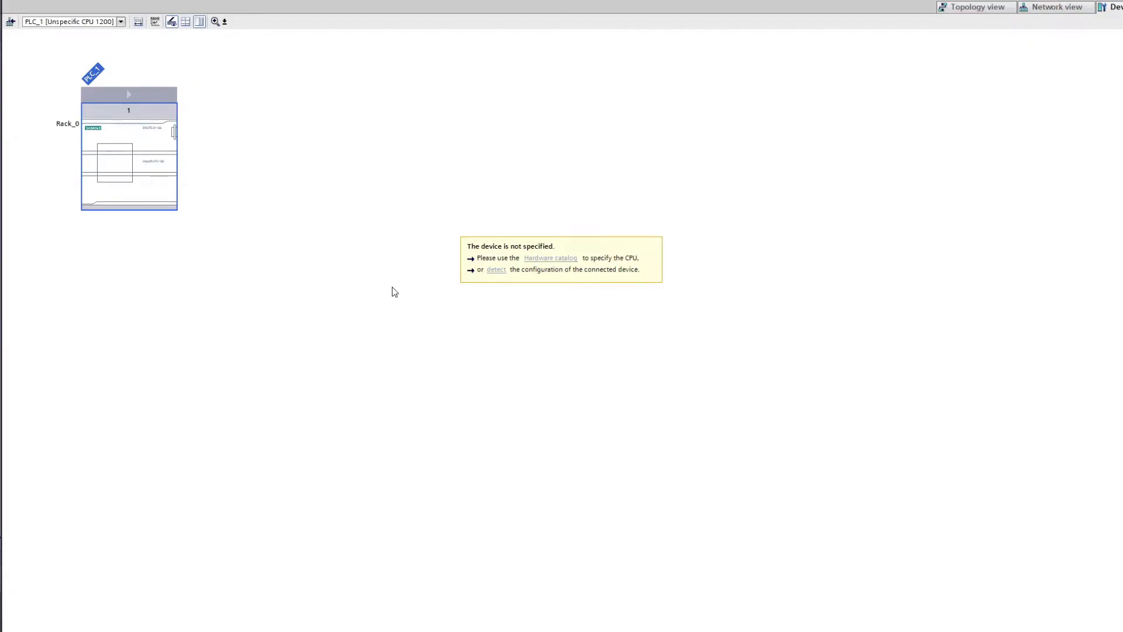
mouse_move(415, 297)
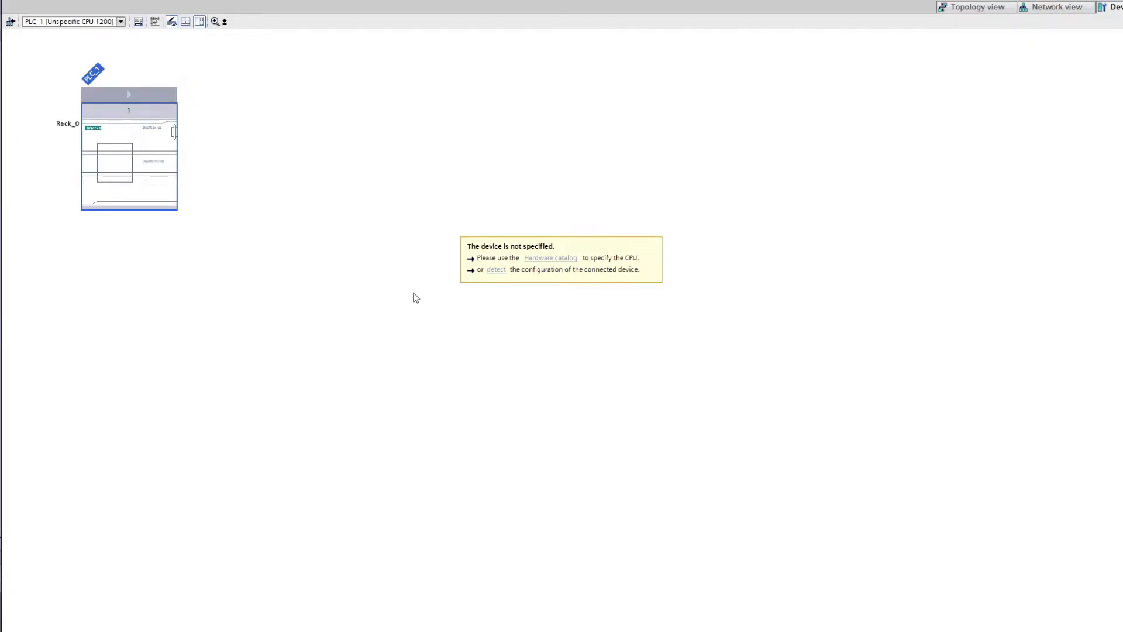
mouse_move(496, 274)
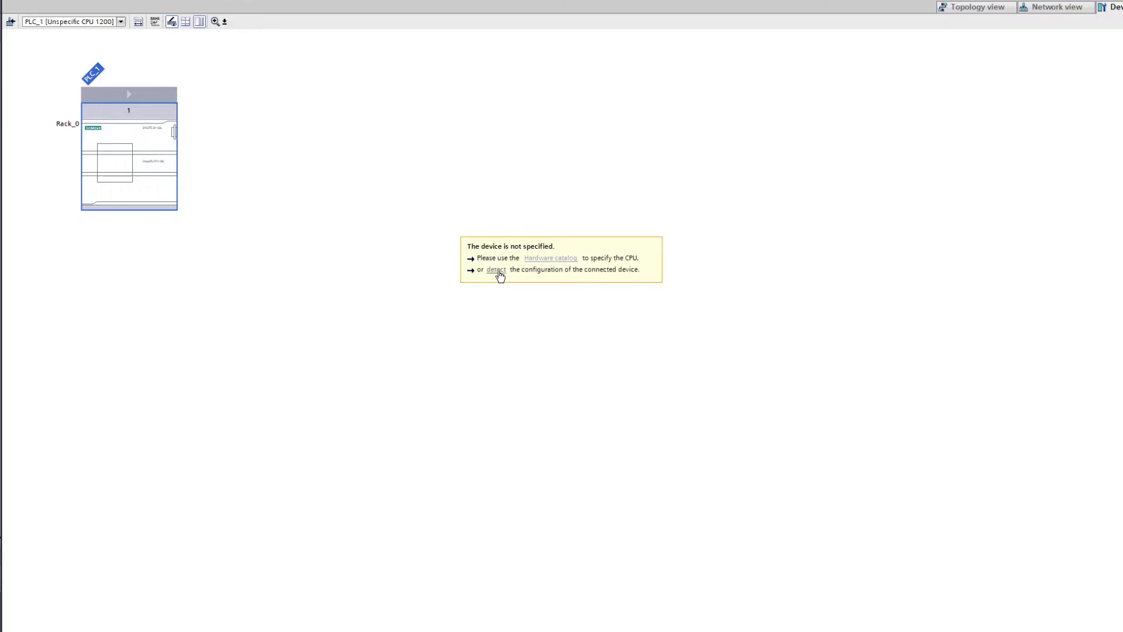
Detect hardware and take the found plc_1 (CPU 1211C at 192.168.0.20) as PLC_1's configuration.
click(495, 269)
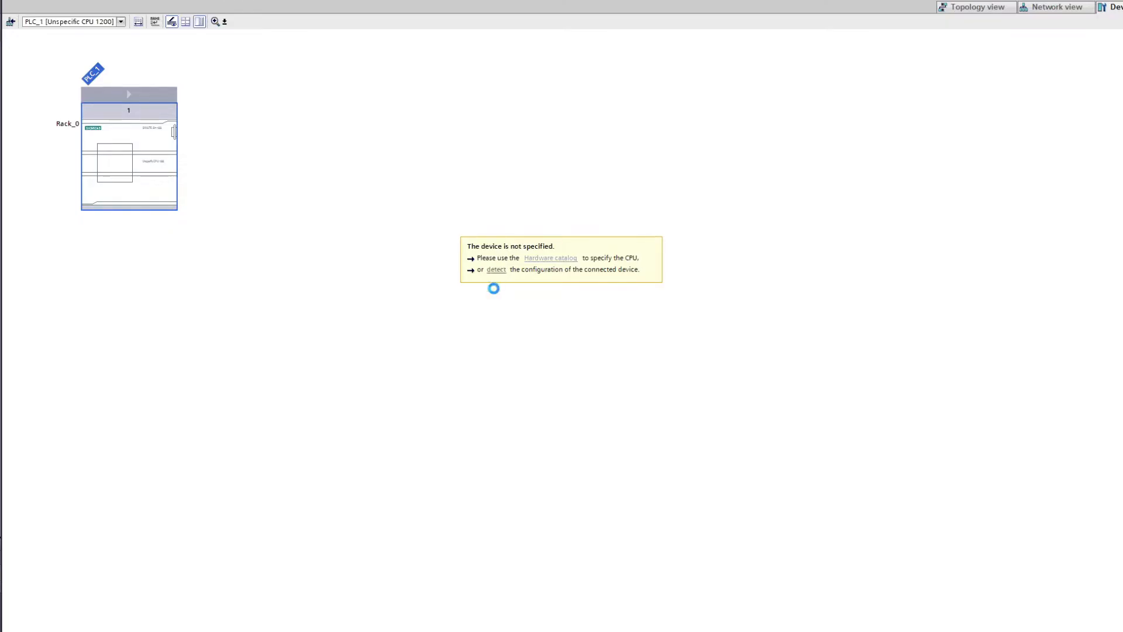
click(496, 270)
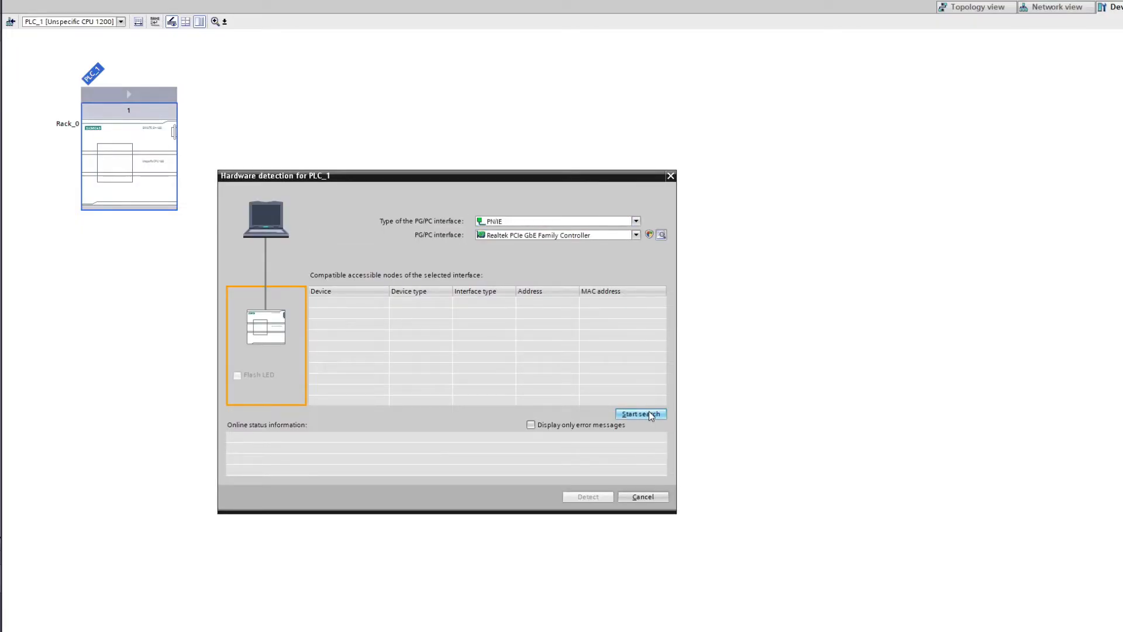
click(640, 413)
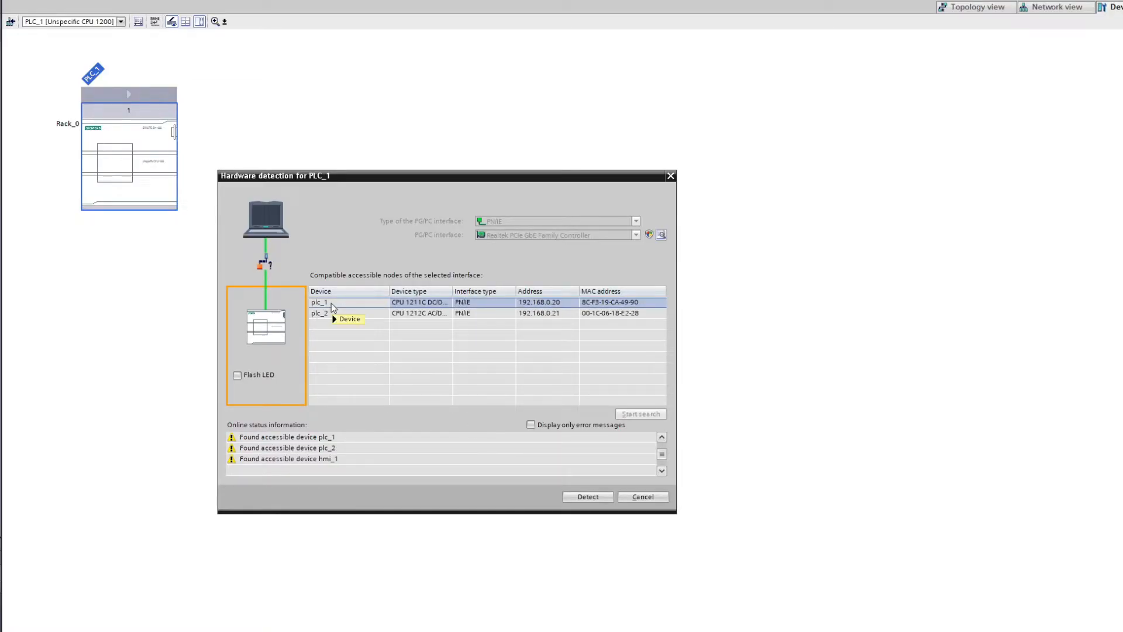
click(640, 413)
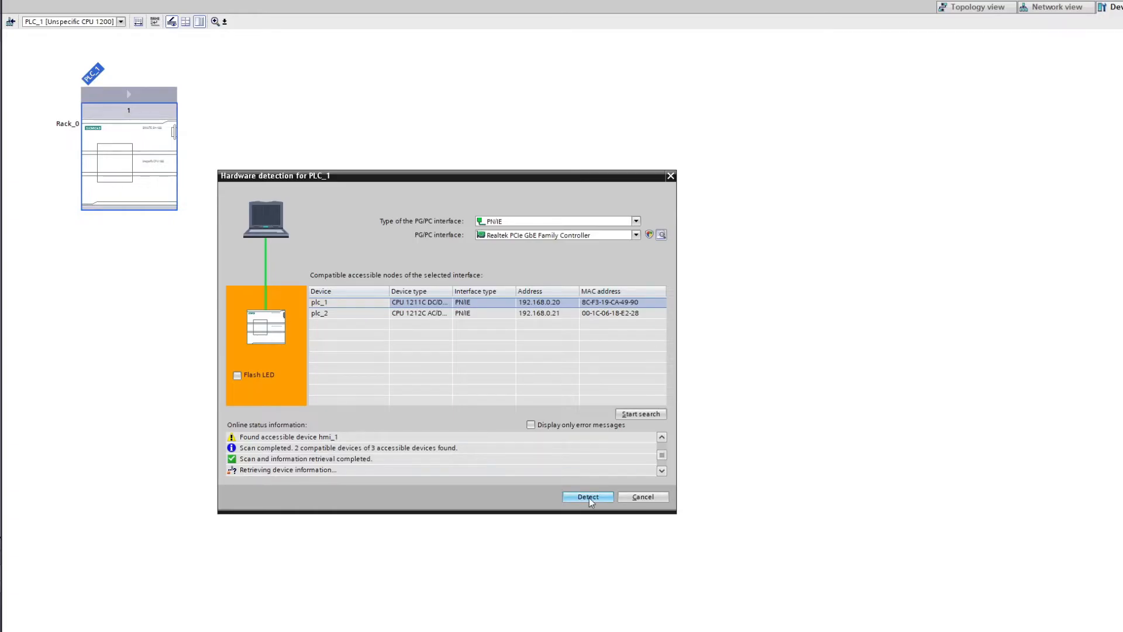
click(587, 496)
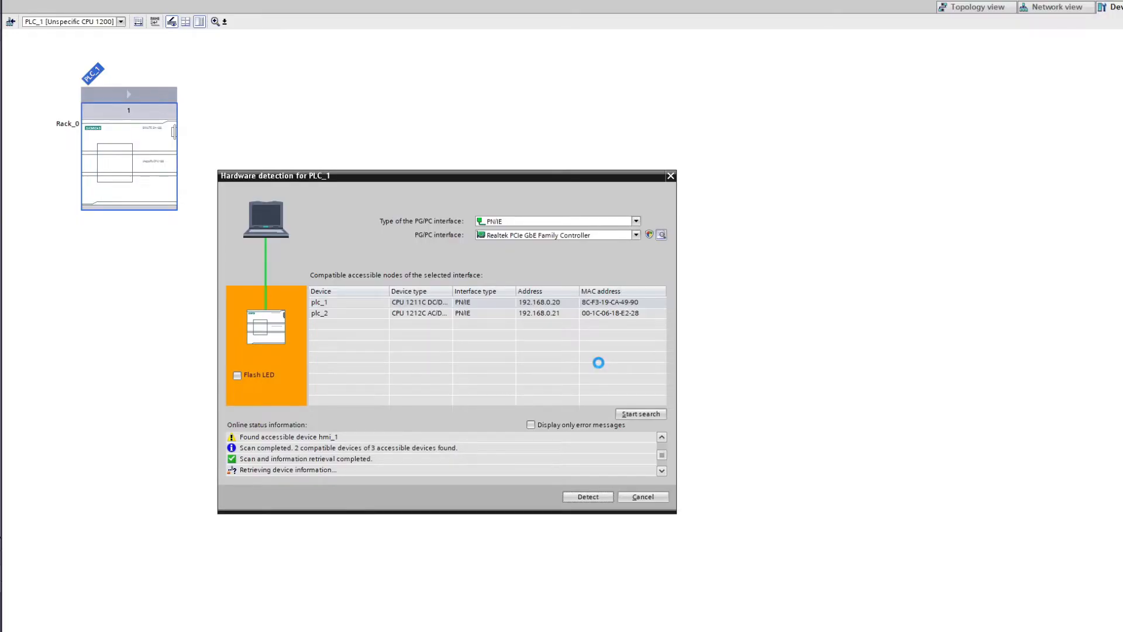
click(643, 496)
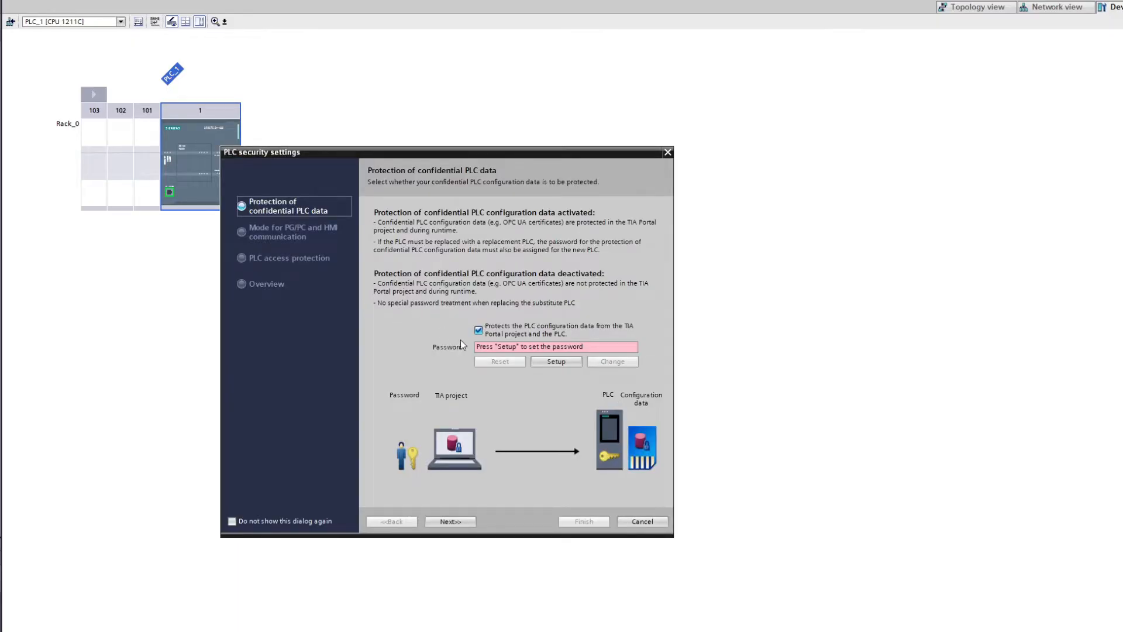
Go through the security wizard leaving confidential data unprotected, then show PLC_1's properties.
click(450, 521)
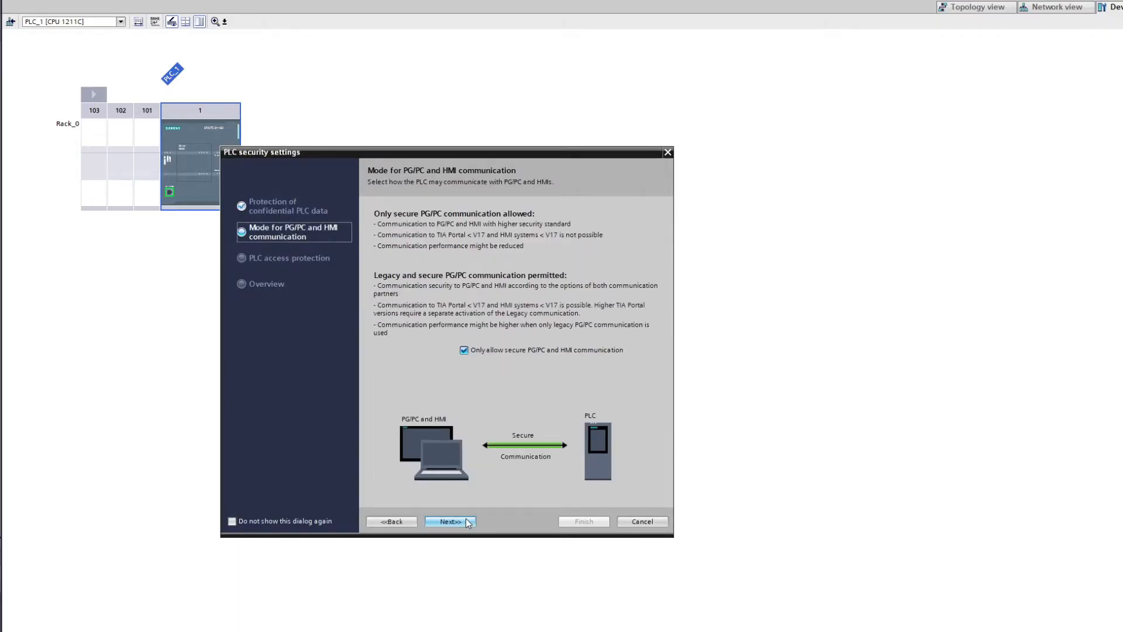
click(449, 522)
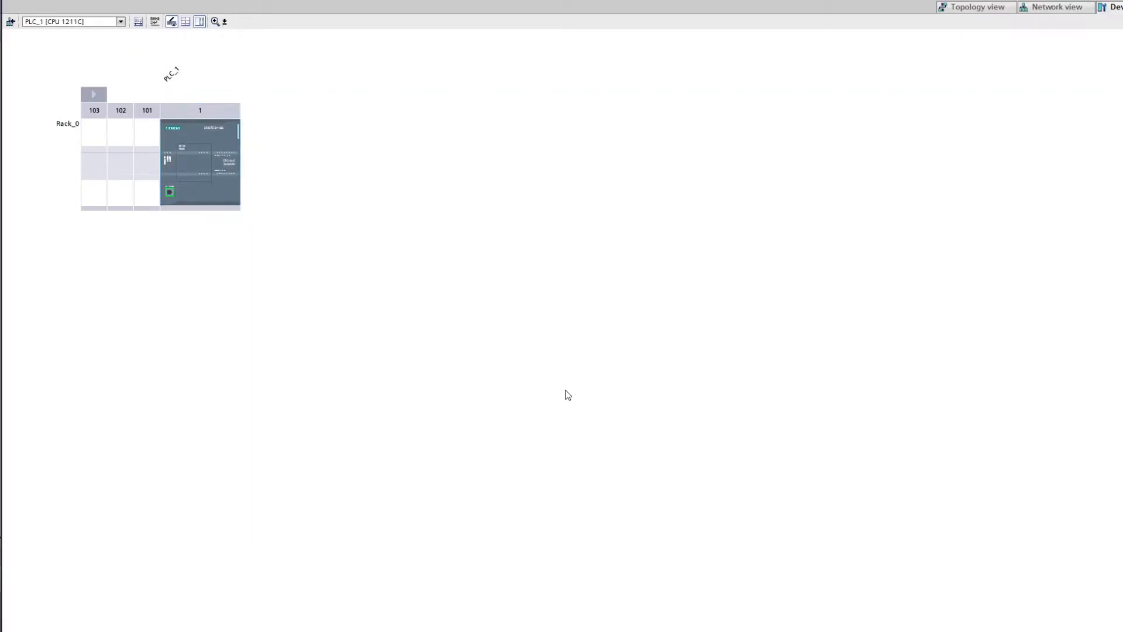
click(200, 161)
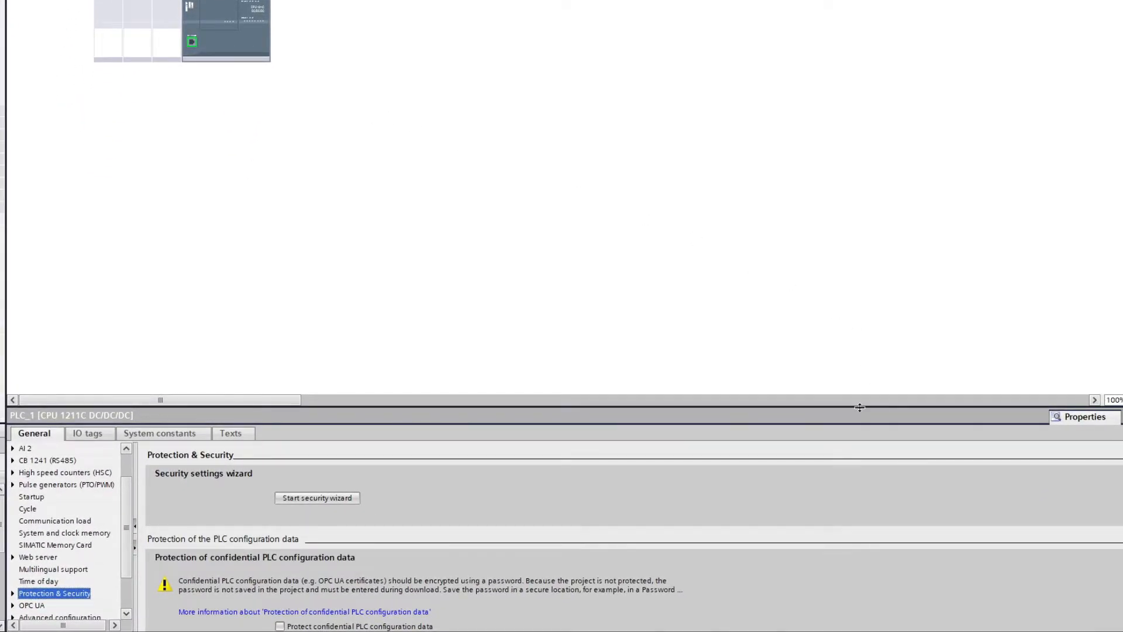
Under Protection & Security > Connection mechanisms, permit PUT/GET access from remote partners.
drag(859, 407, 741, 222)
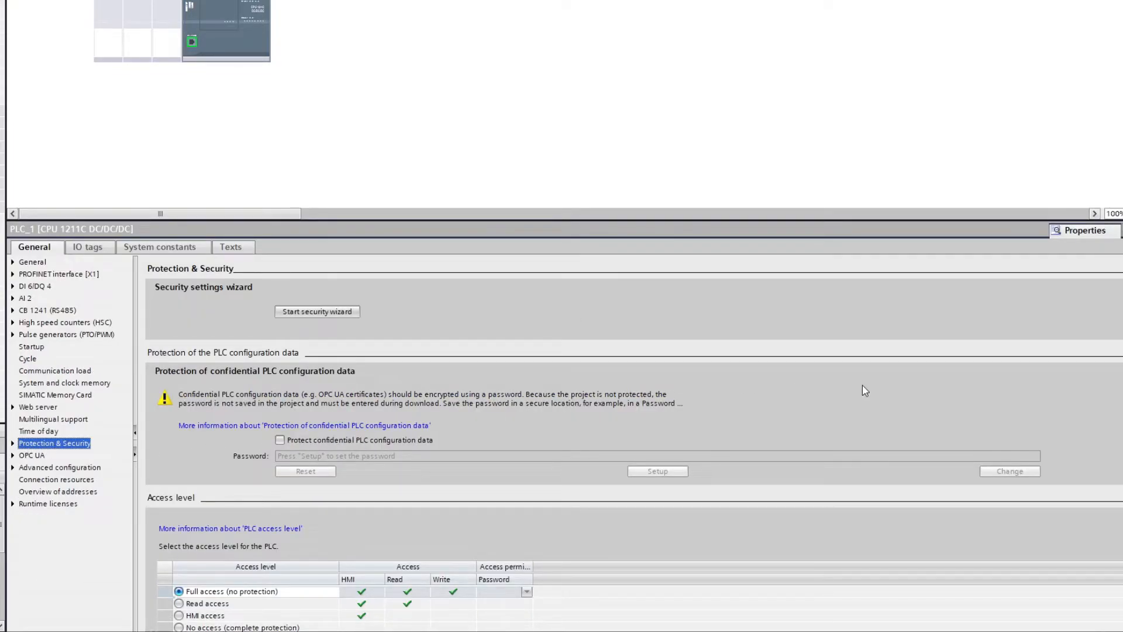
scroll(down, 3)
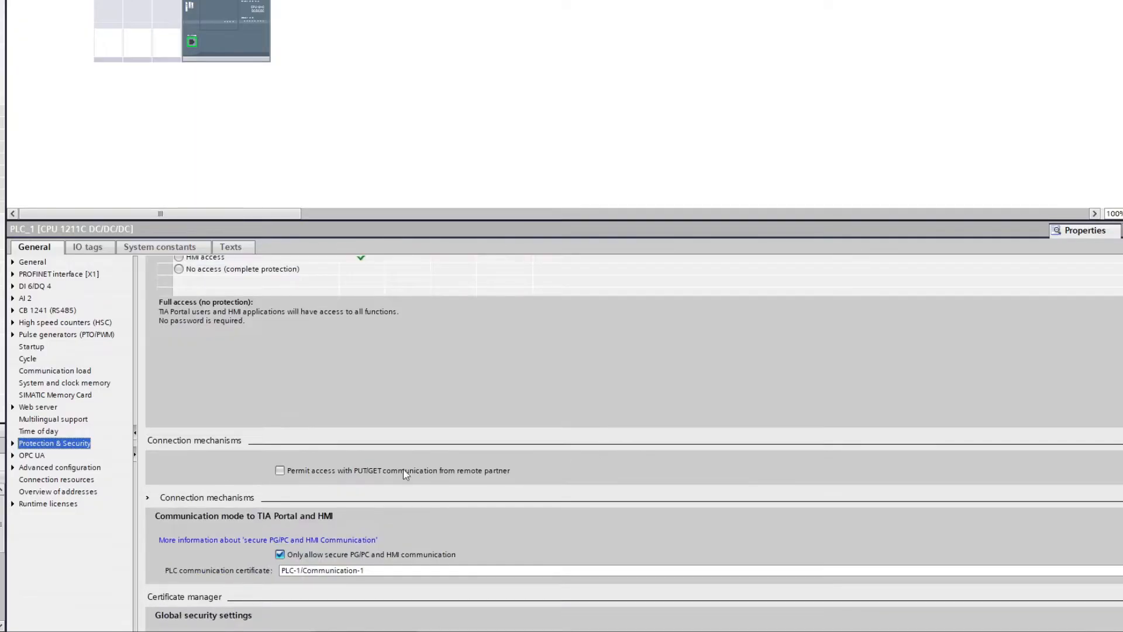
click(280, 470)
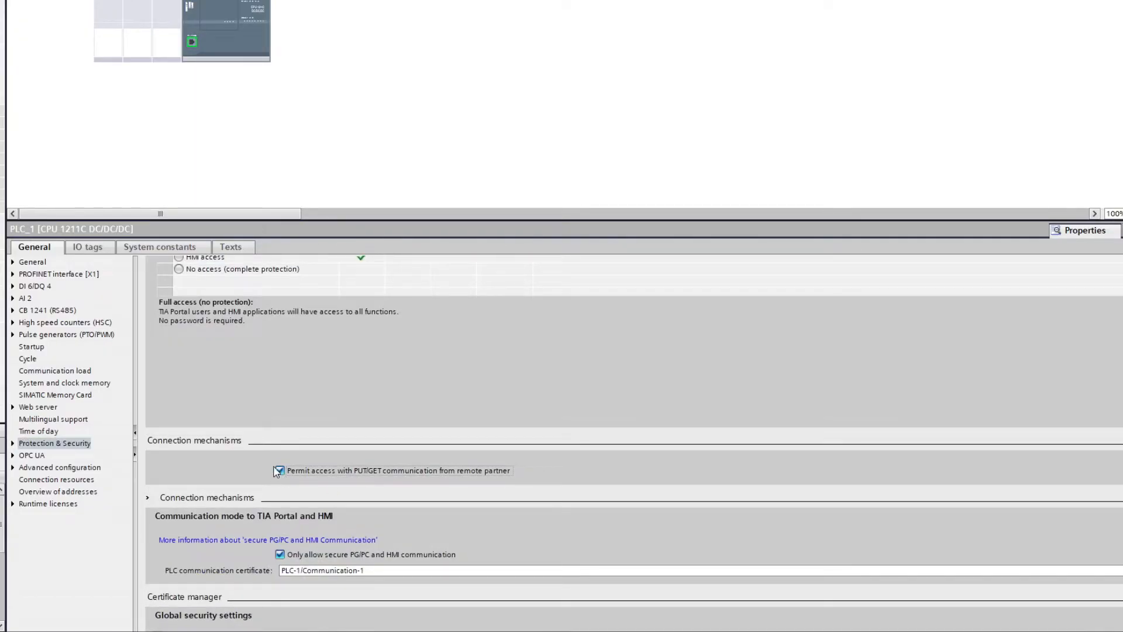
click(280, 470)
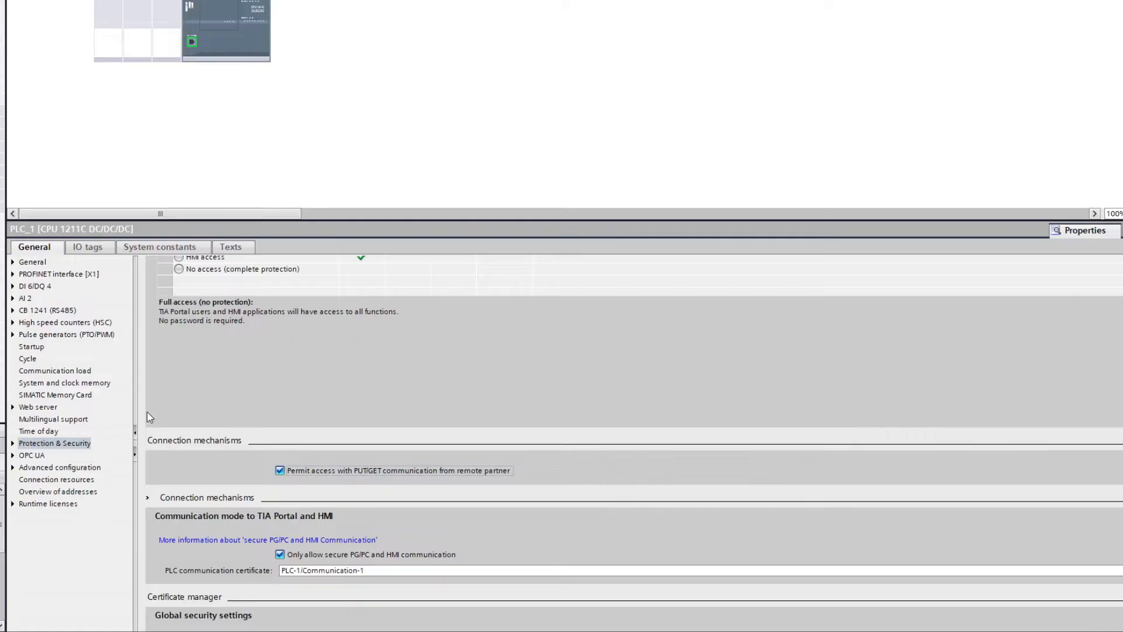
Enable the system memory byte at MB800 and clock memory byte at MB801.
click(63, 383)
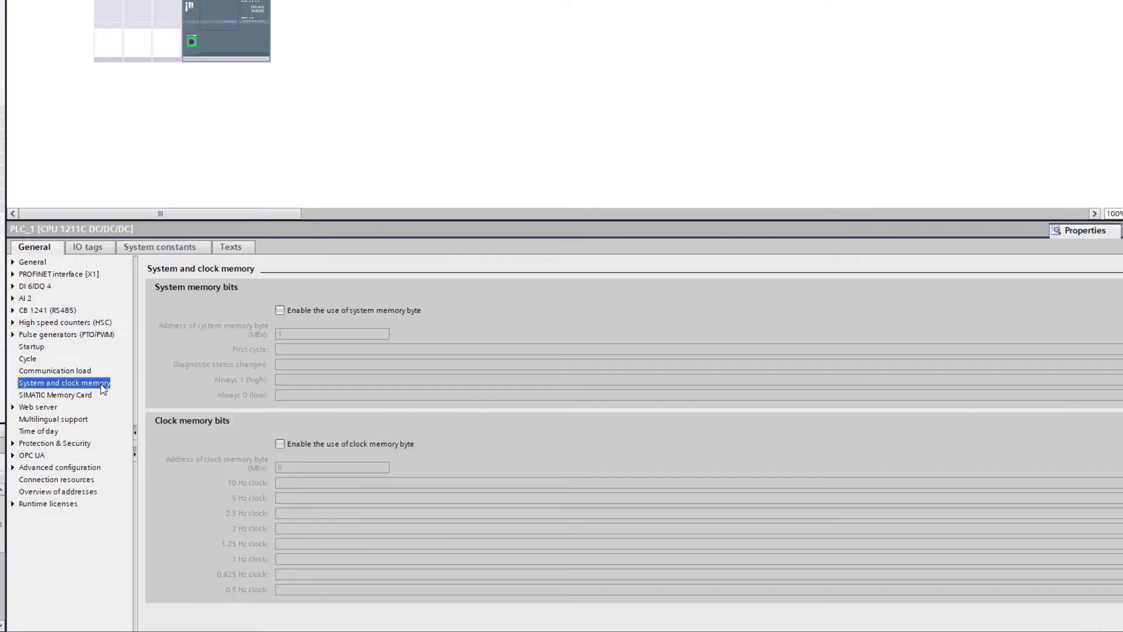
mouse_move(413, 331)
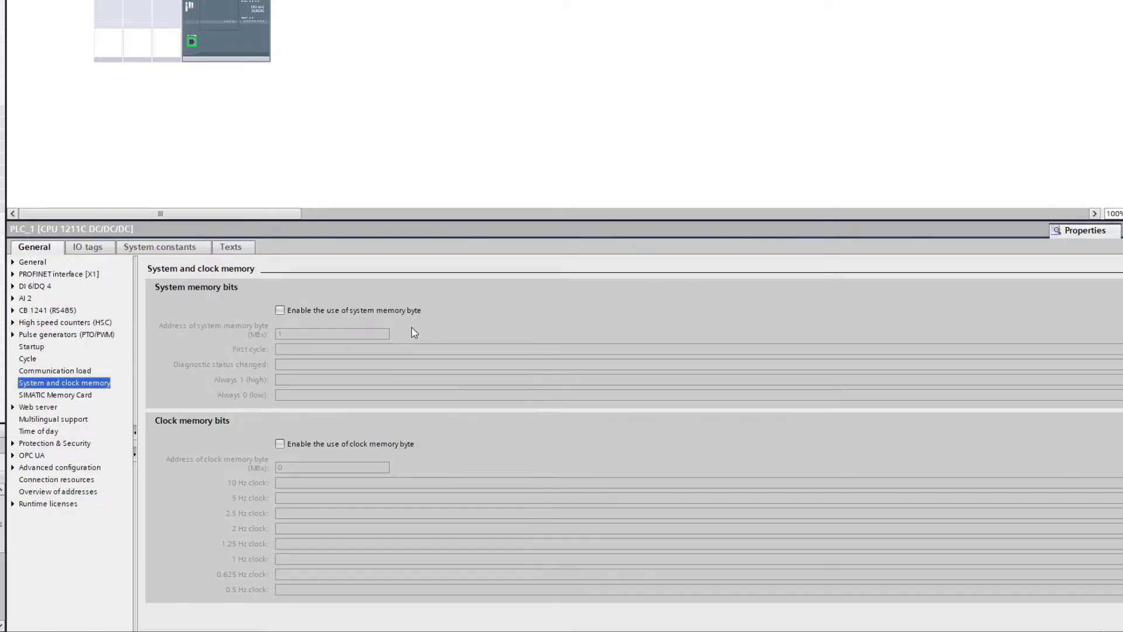
click(279, 310)
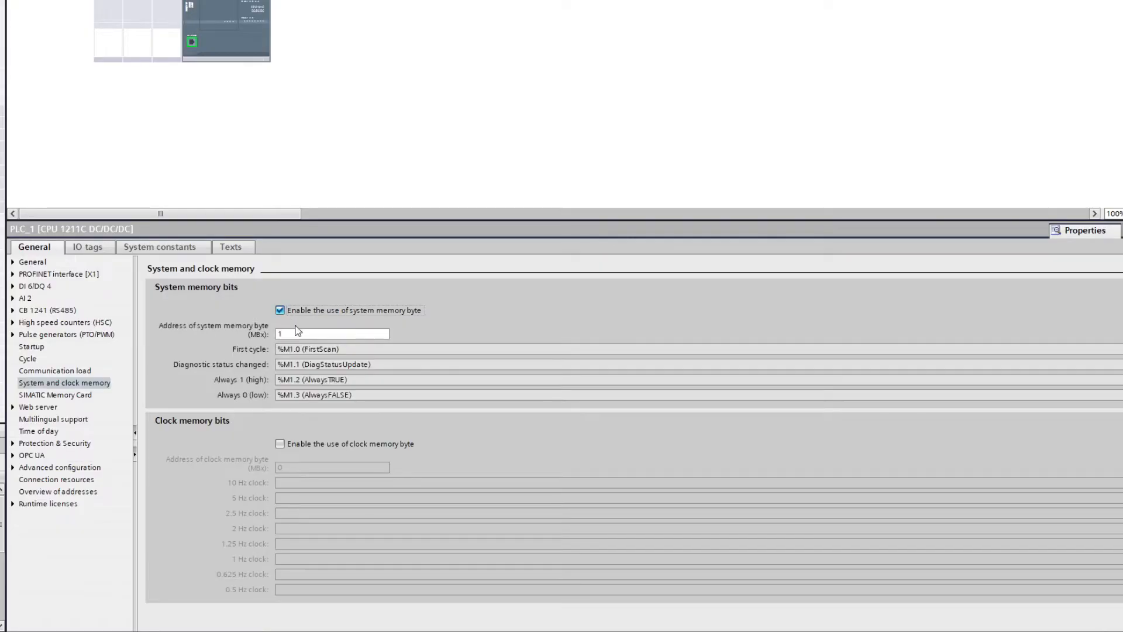
click(280, 443)
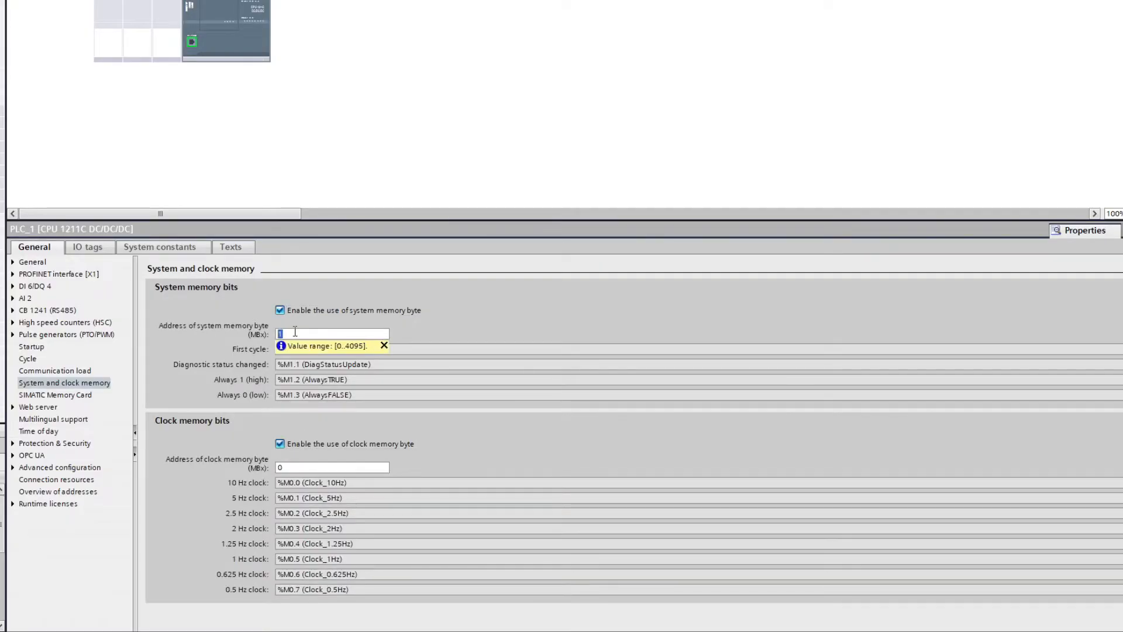
text(8)
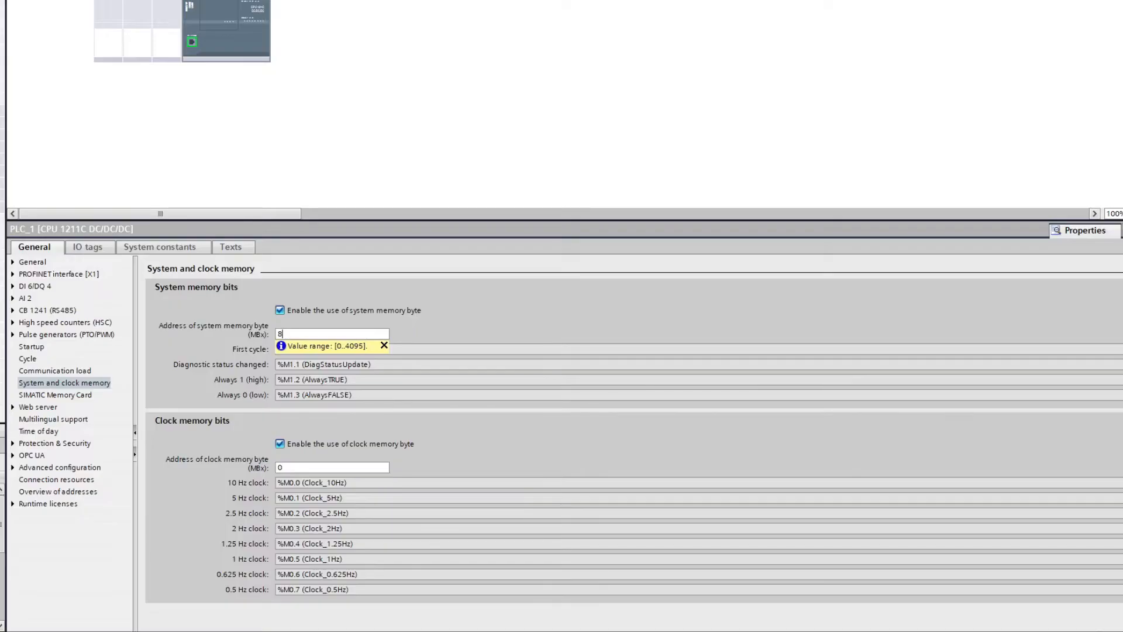
text(00)
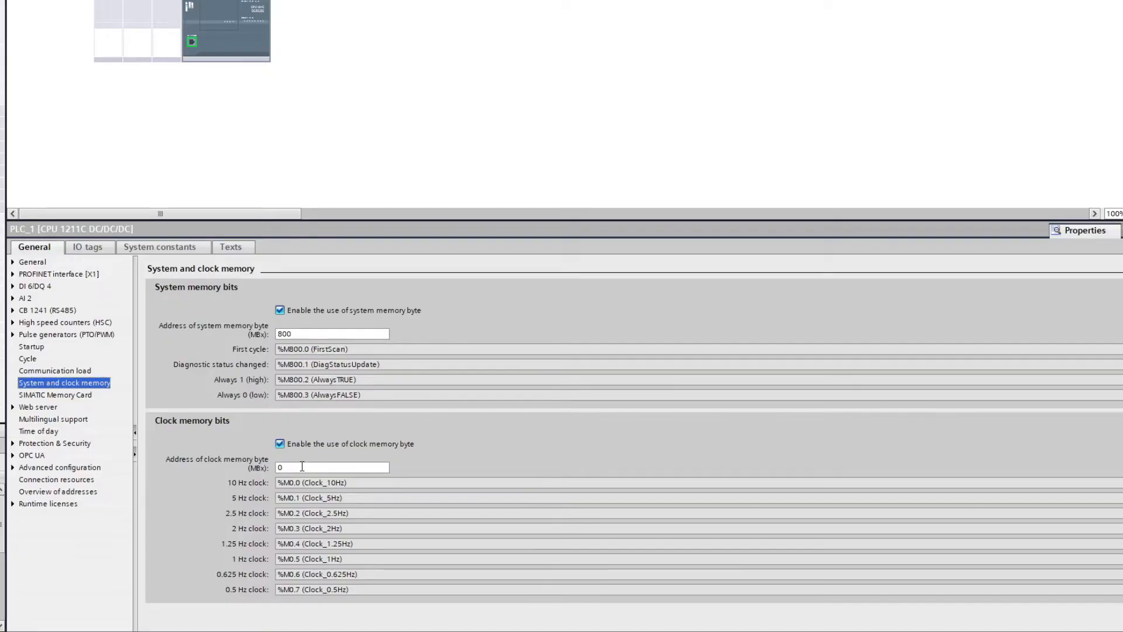
click(331, 466)
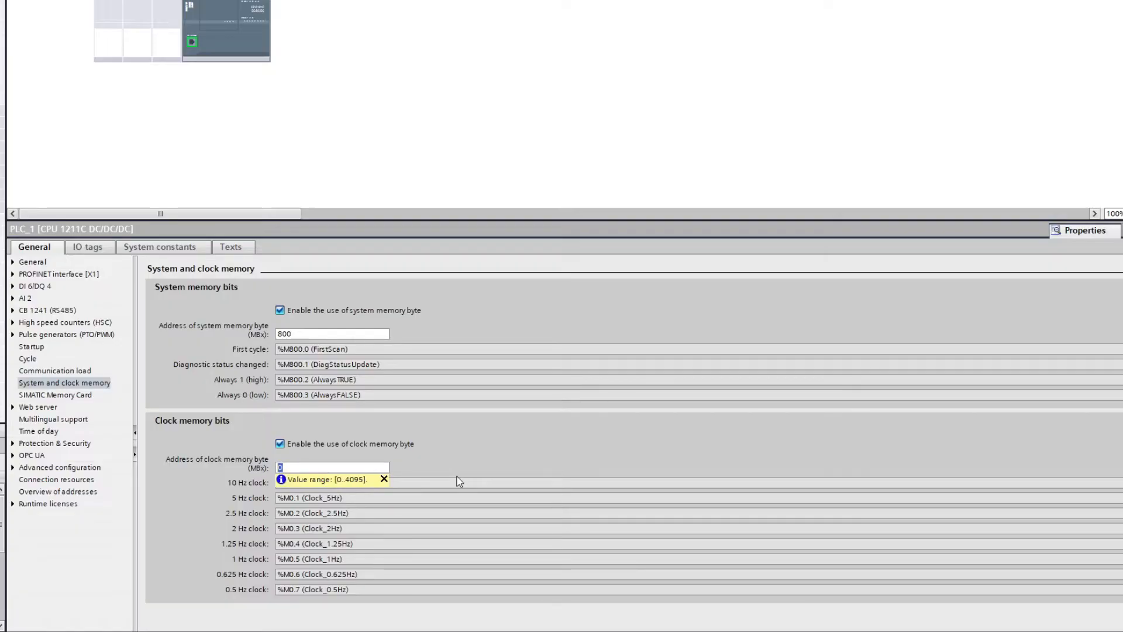
text(801)
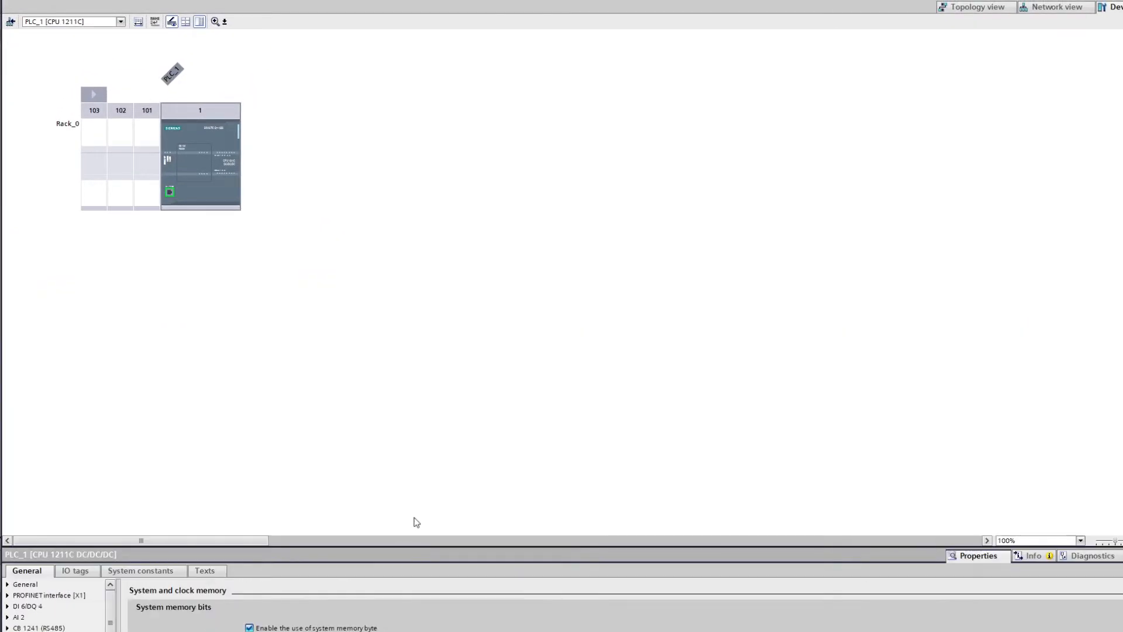
Save the test rs485 project and expand PLC_1's Program blocks to show Main [OB1].
click(196, 161)
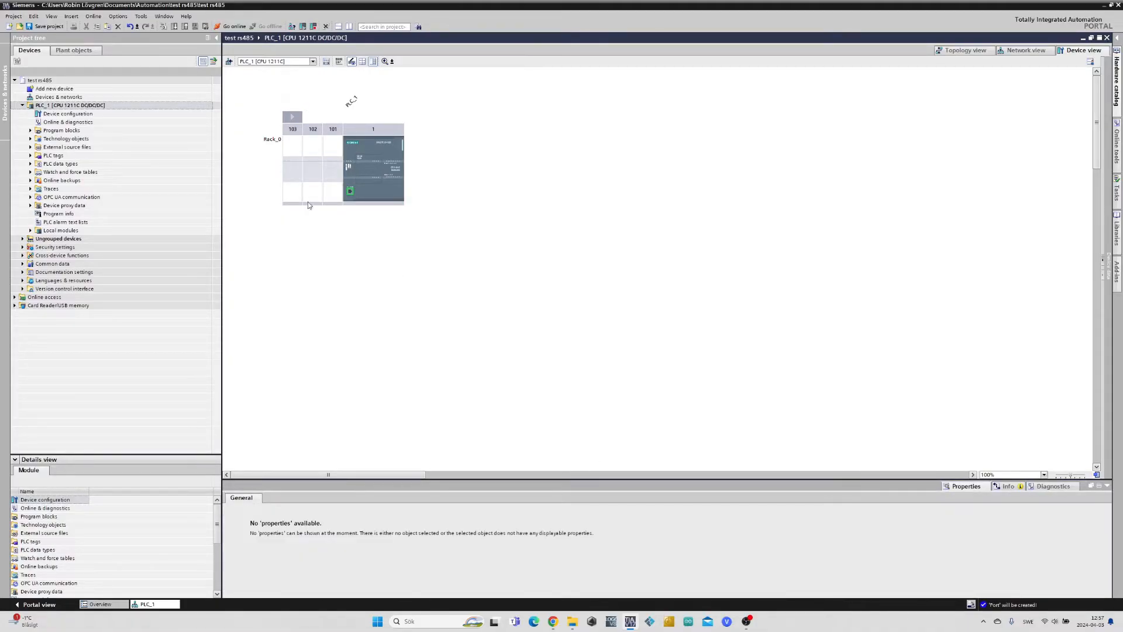
click(45, 27)
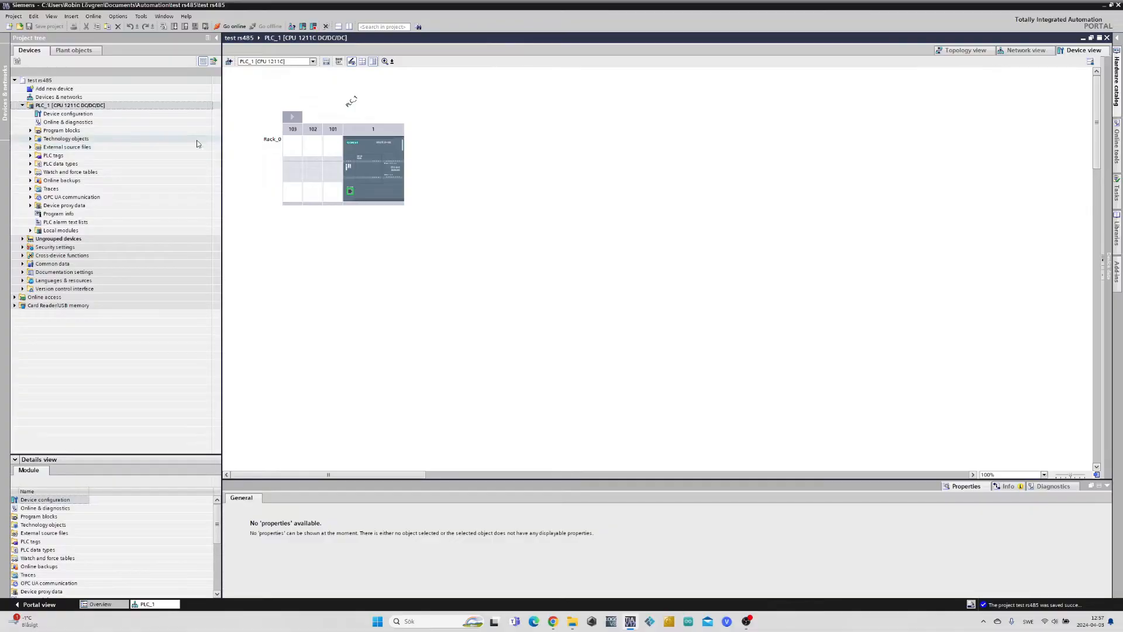
click(30, 130)
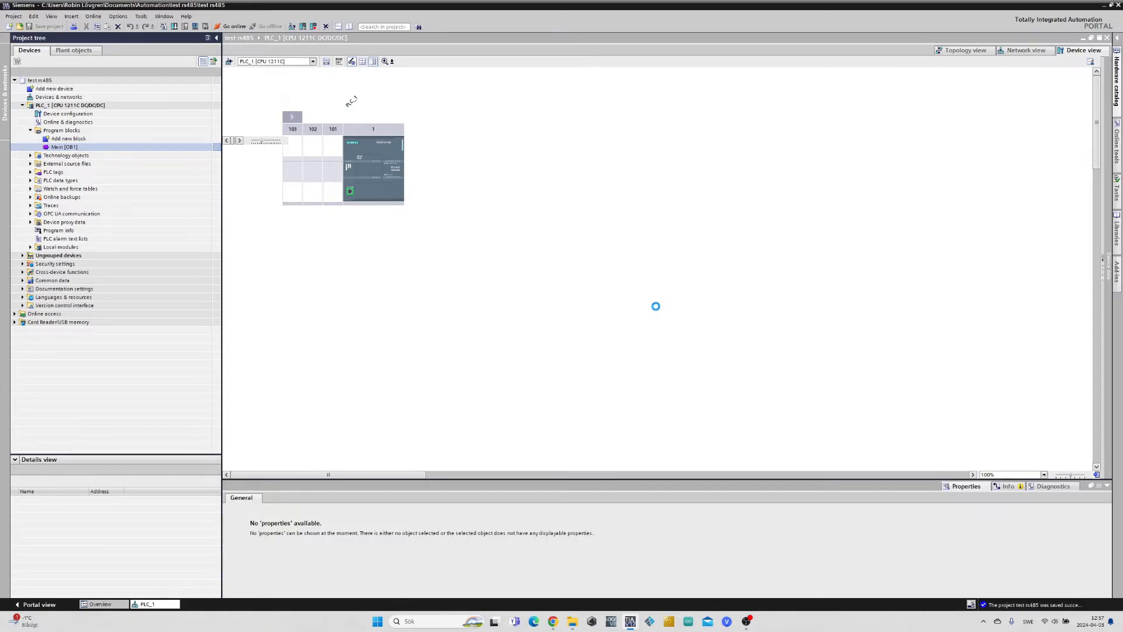
In Main [OB1], place MB_COMM_LOAD from the MODBUS instructions into Network 1 with its default instance DB.
double_click(63, 147)
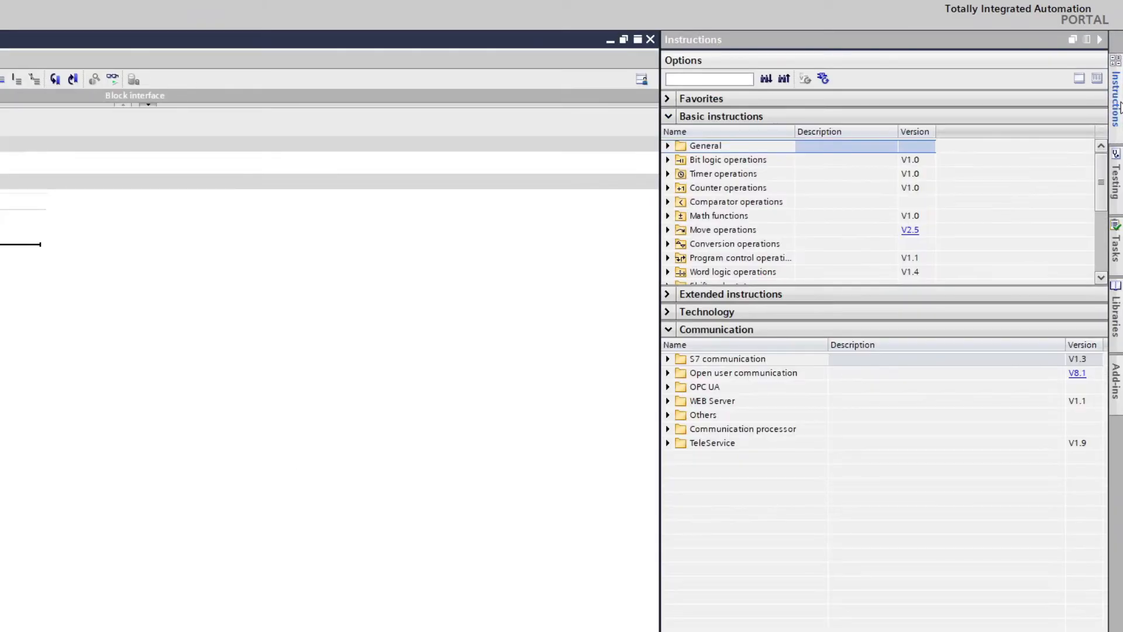
mouse_move(759, 429)
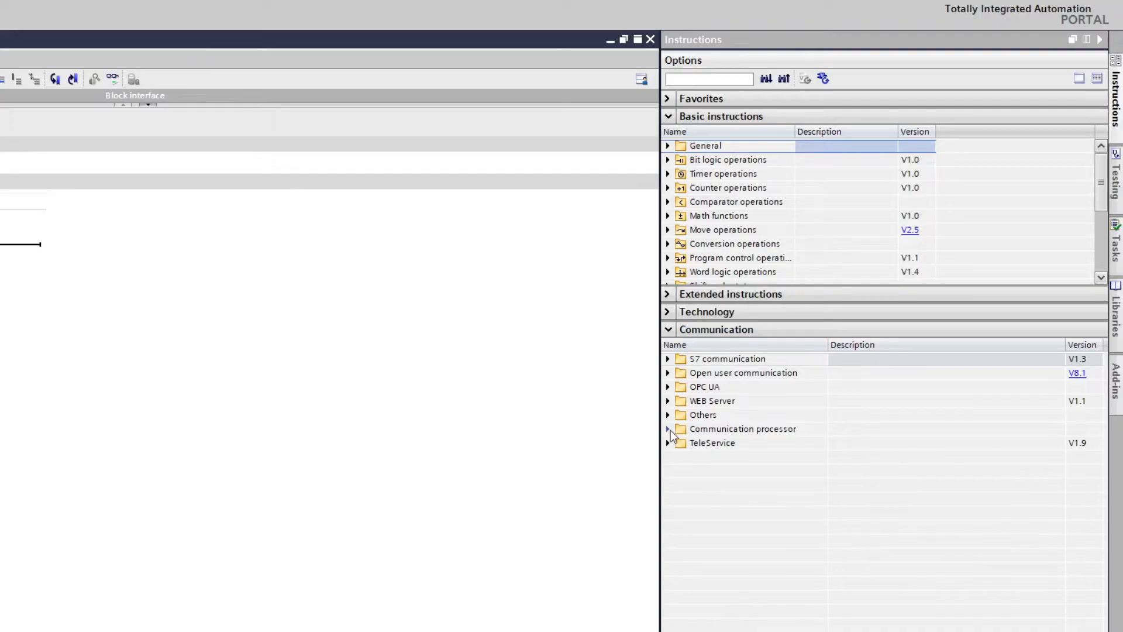
click(668, 428)
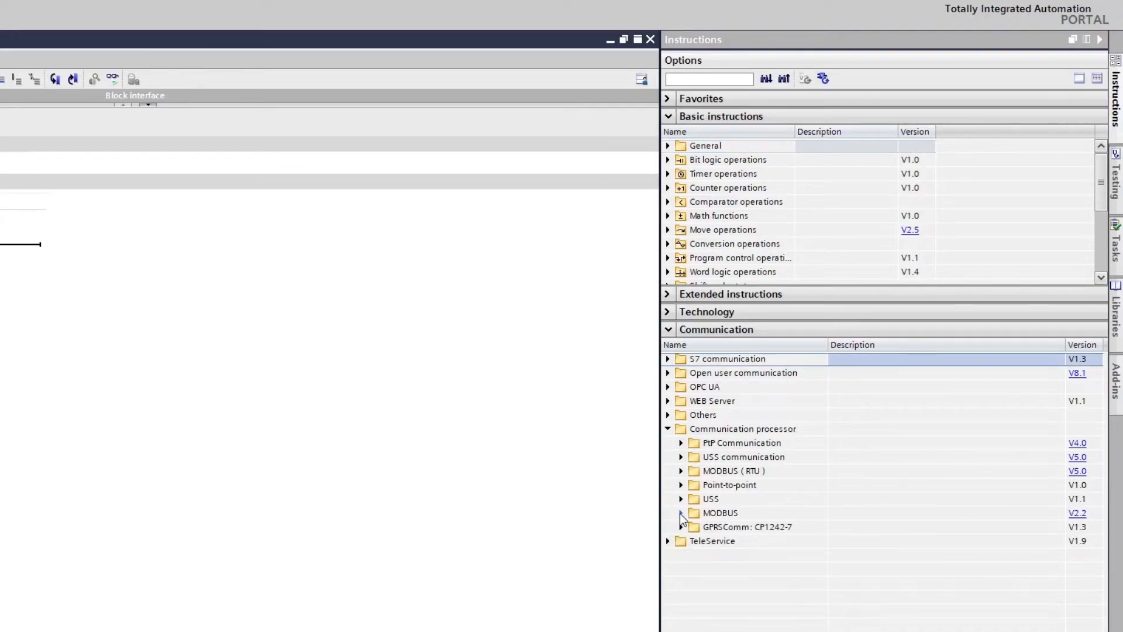
click(681, 512)
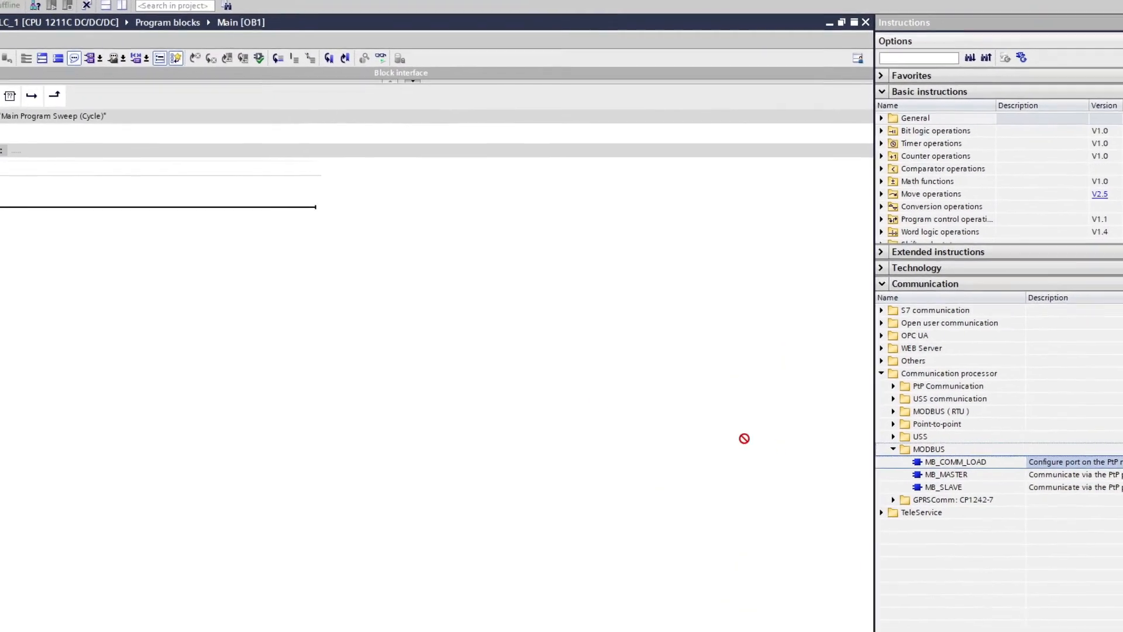
drag(954, 461, 207, 196)
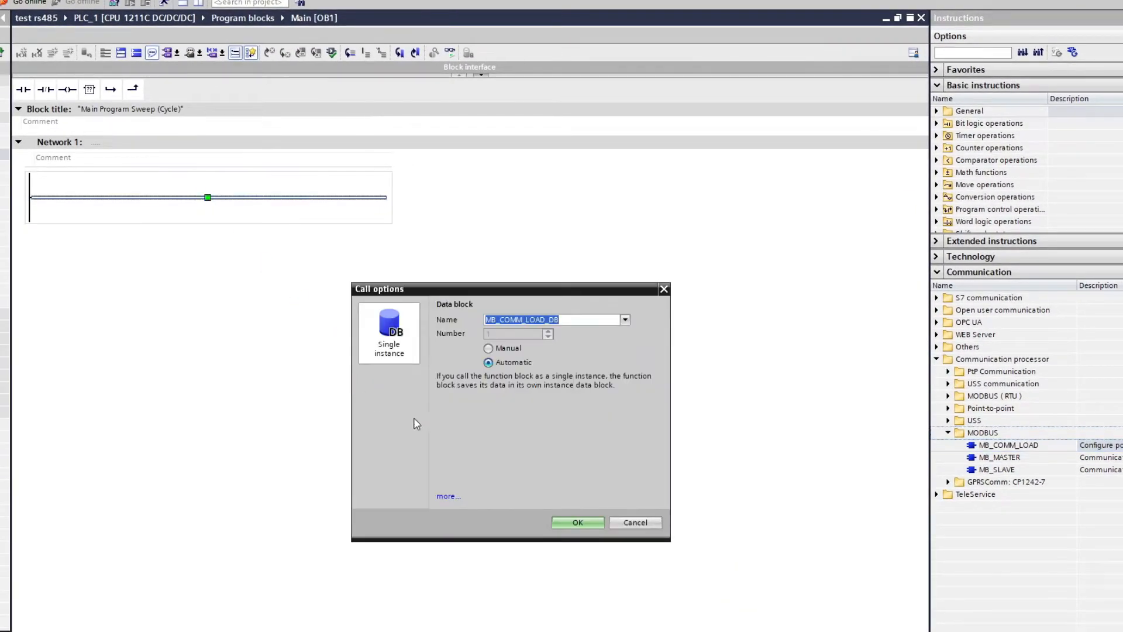
click(577, 522)
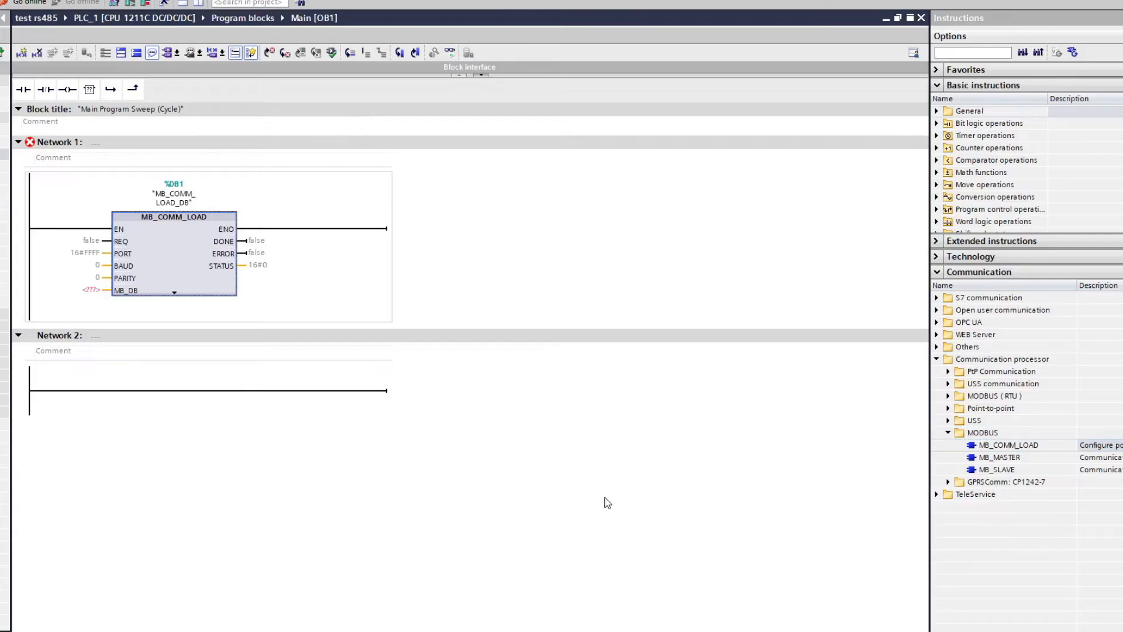
Place MB_MASTER into Network 2 with the MB_MASTER_DB instance data block.
click(995, 470)
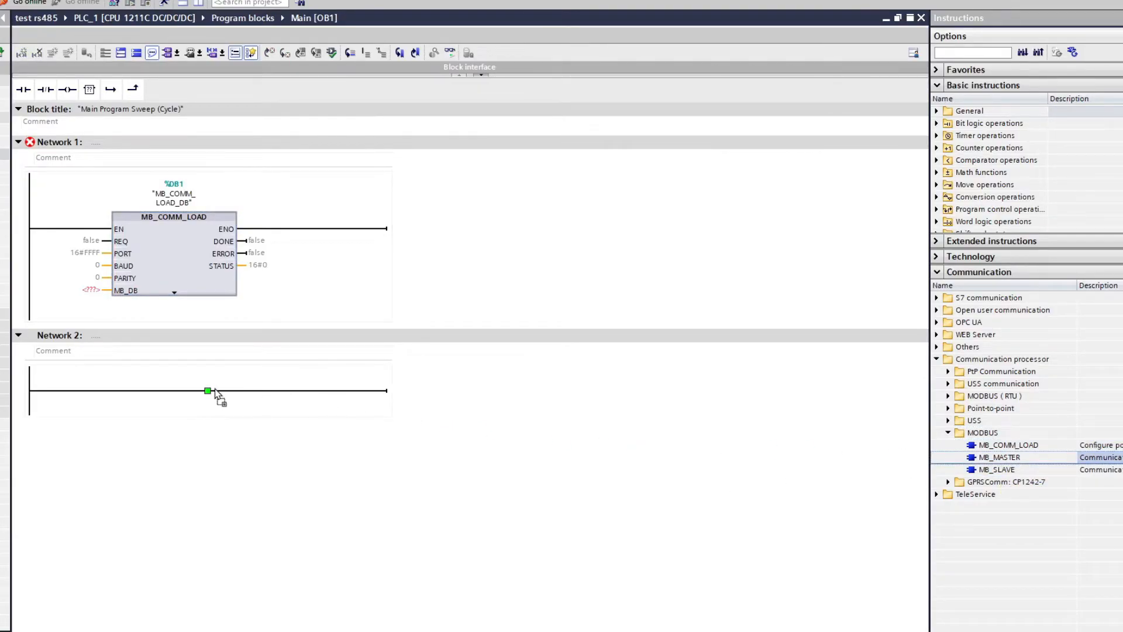
click(207, 391)
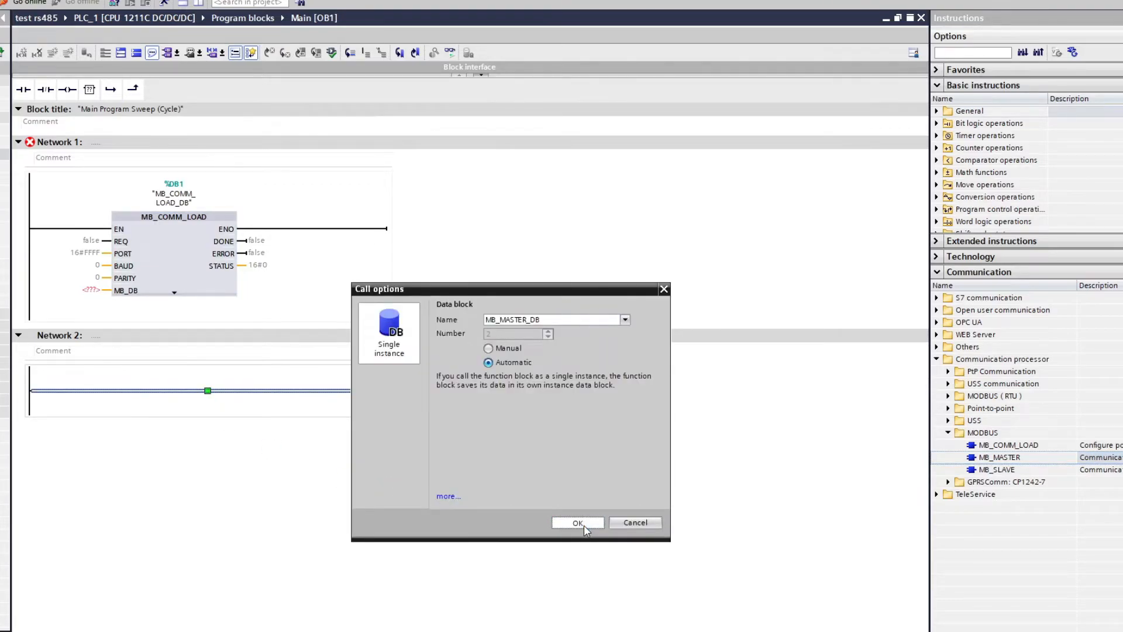
click(577, 522)
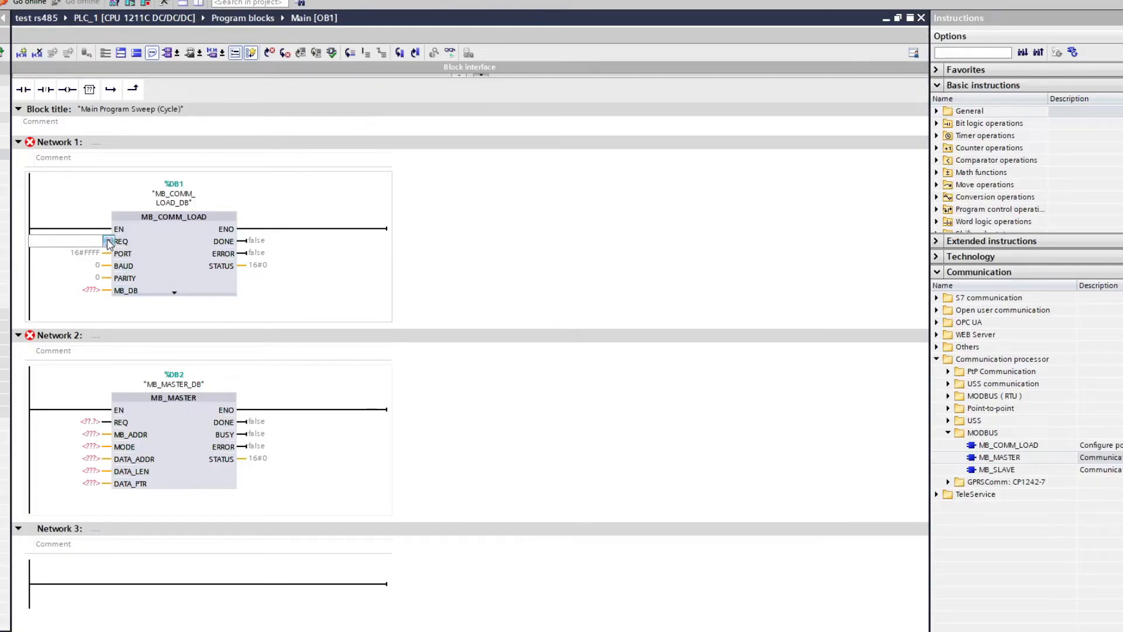
Give MB_COMM_LOAD REQ %M800.0 (FirstScan), PORT Local~CB_1241_(RS485) and BAUD 9600.
click(108, 241)
text("FirstScan")
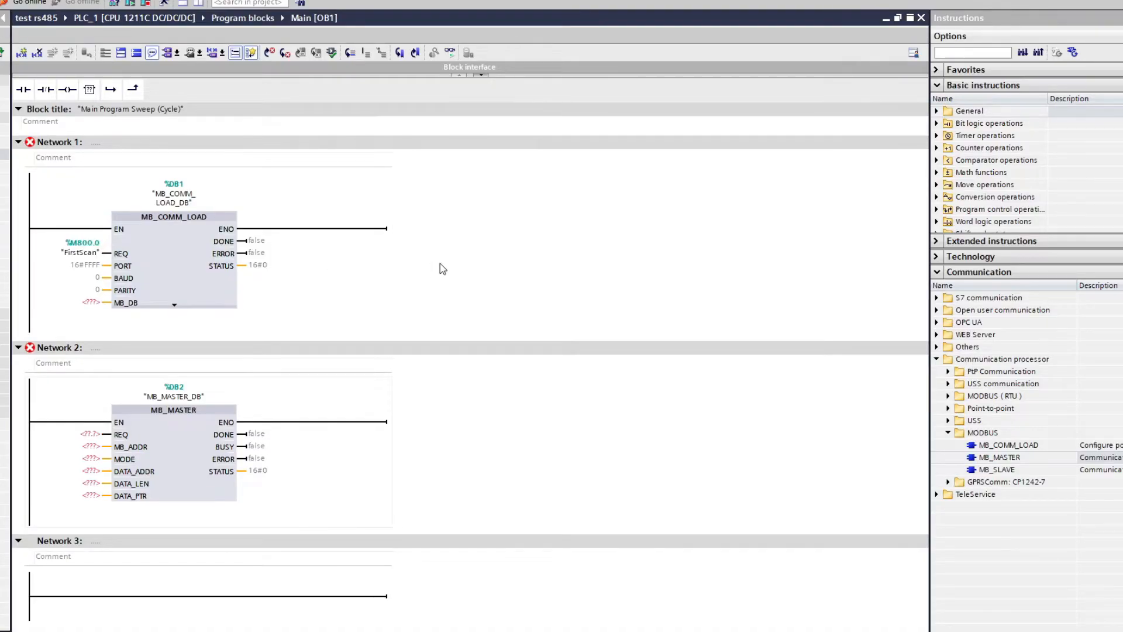
mouse_move(241, 268)
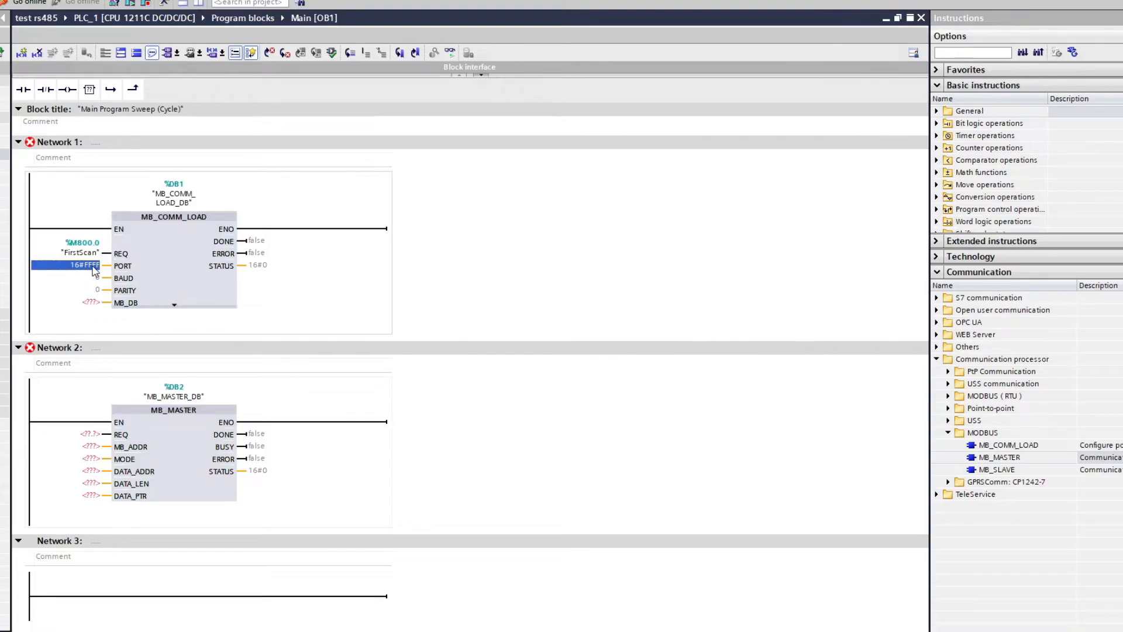
click(84, 265)
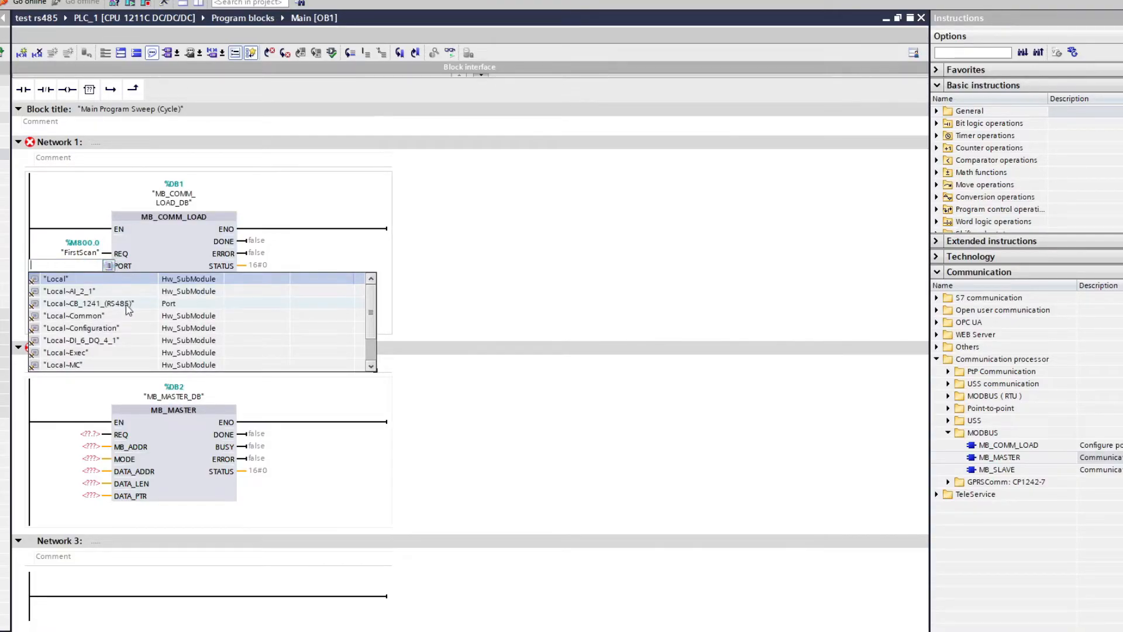
mouse_move(141, 309)
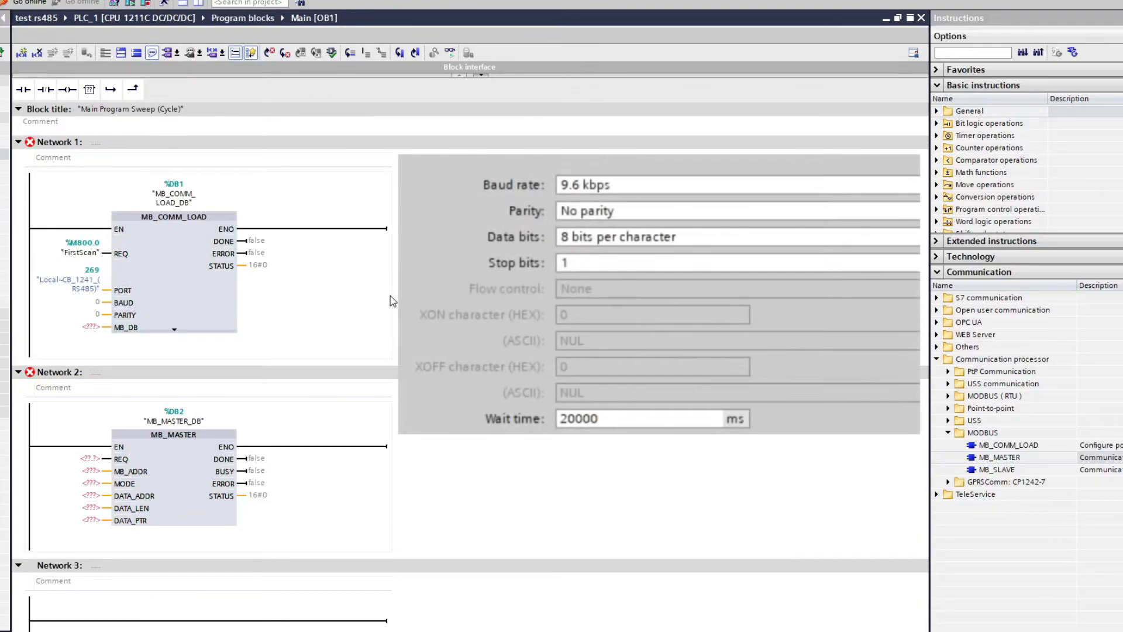
click(75, 302)
text(9)
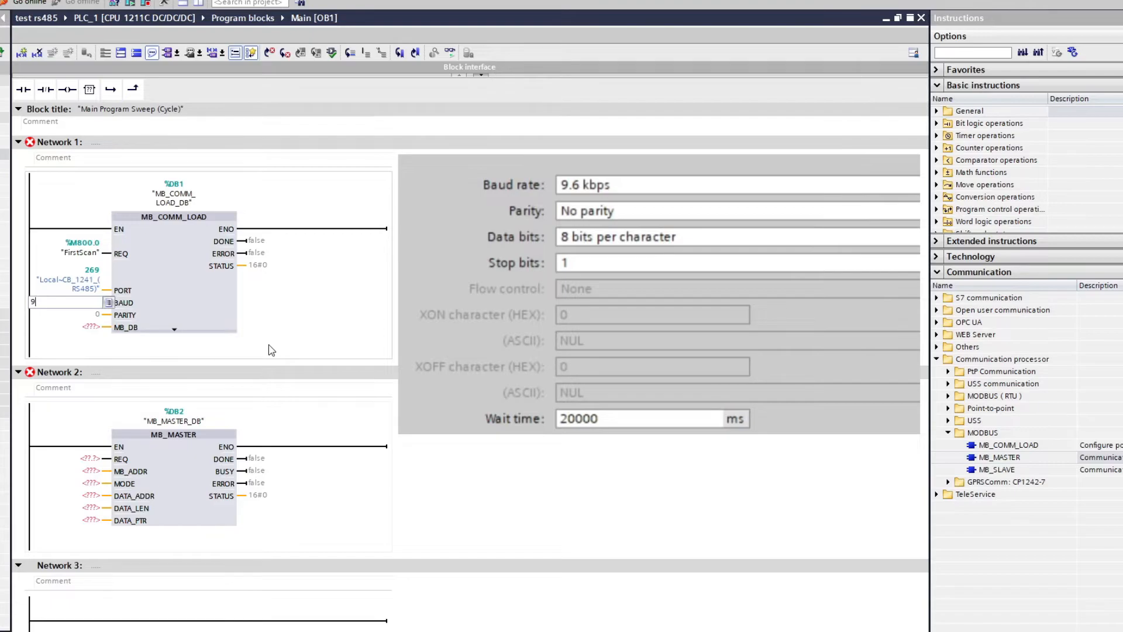
text(600)
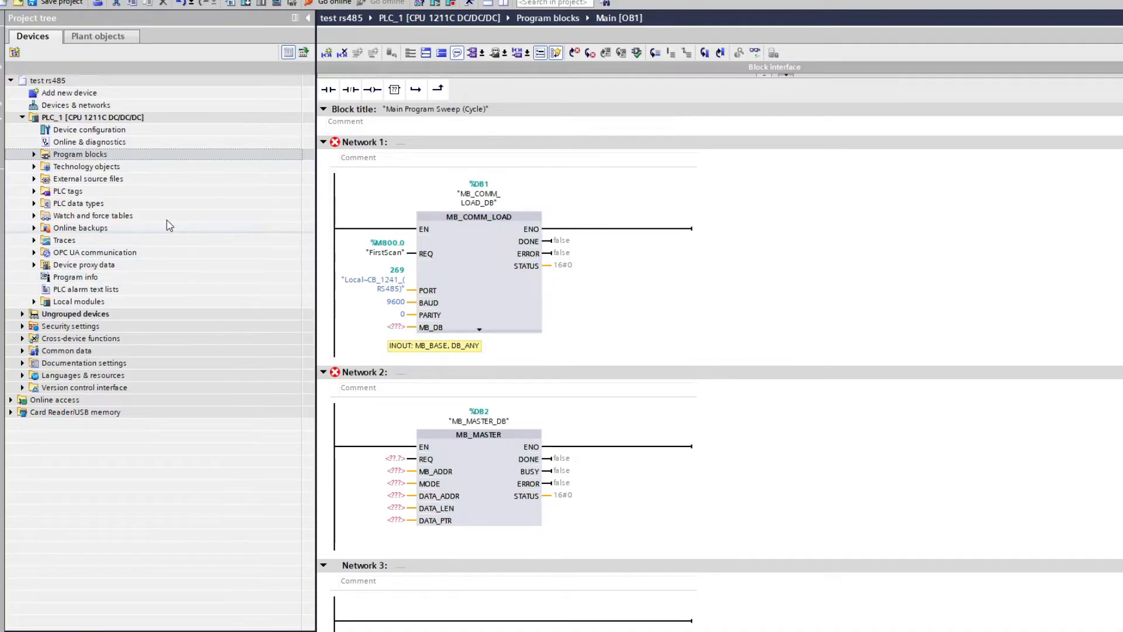
Link MB_COMM_LOAD's MB_DB input to MB_MASTER_DB from System blocks > Program resources.
click(34, 155)
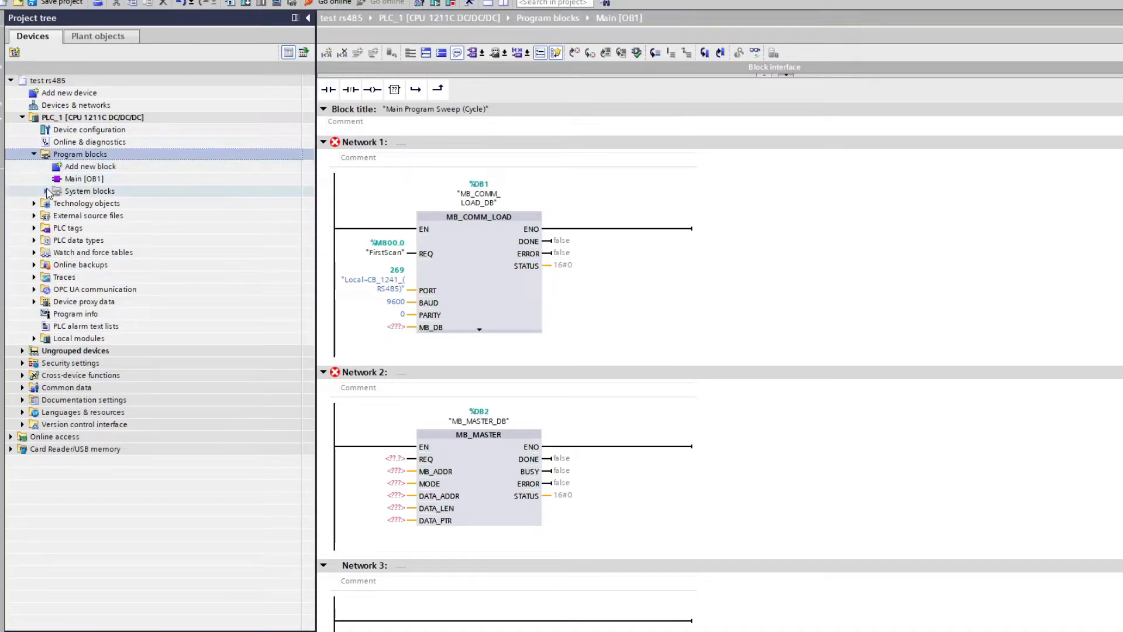
click(45, 191)
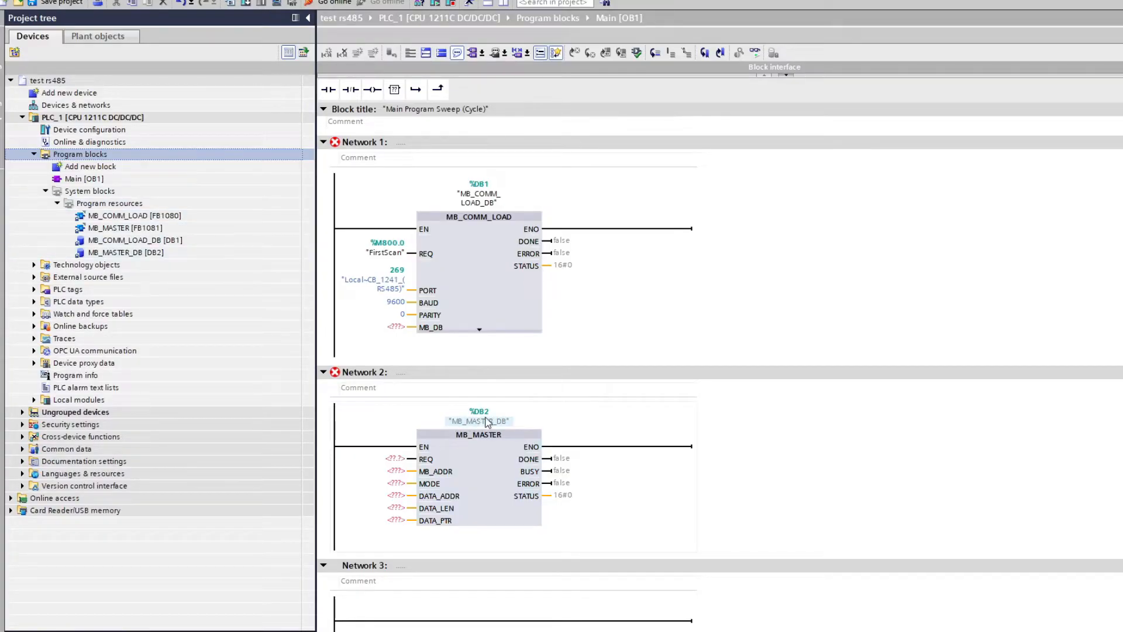
click(125, 253)
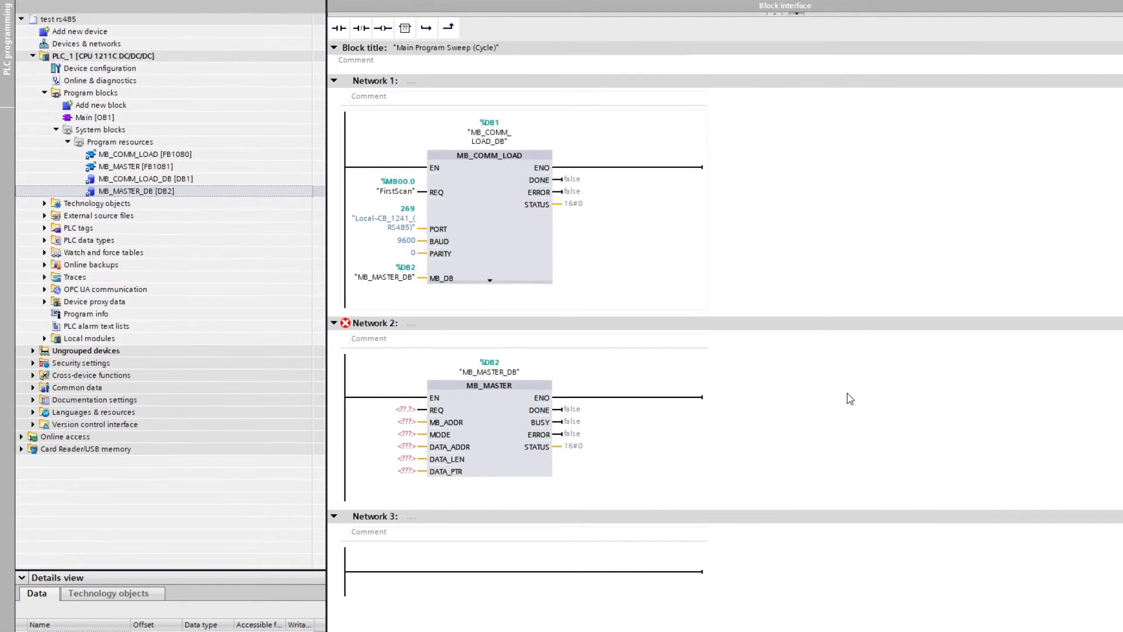
mouse_move(800, 404)
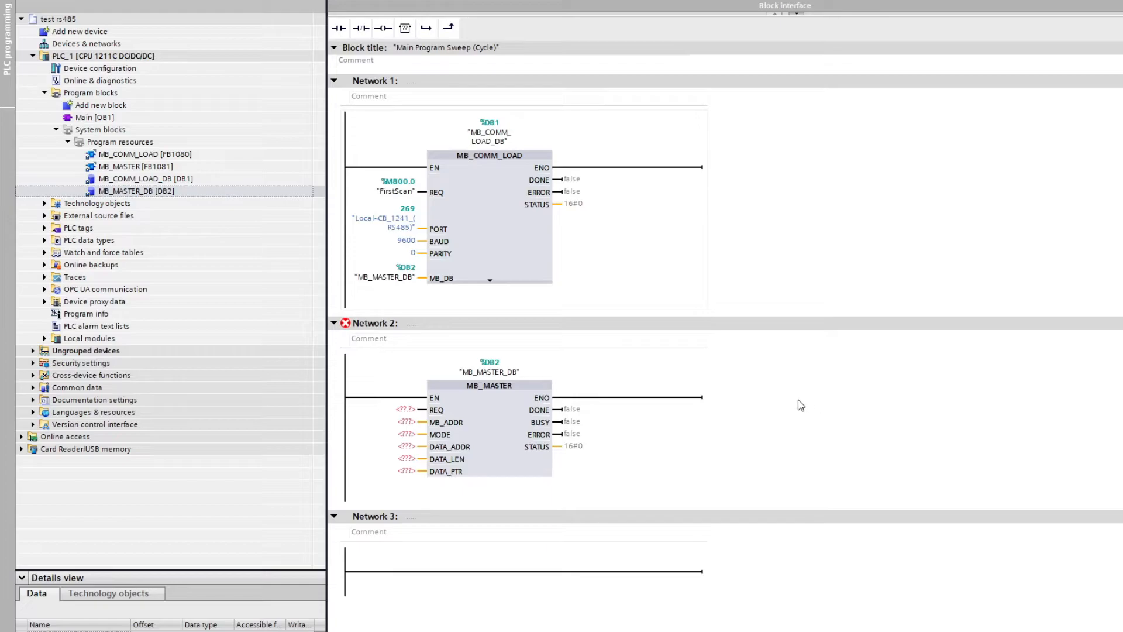
click(405, 410)
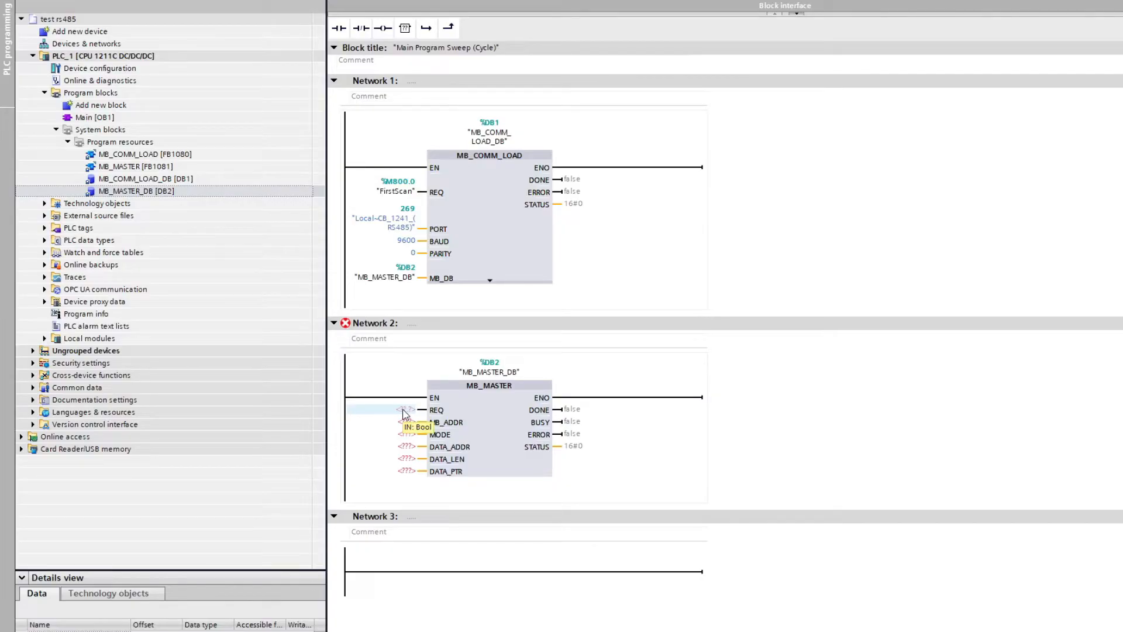
Consult MB_MASTER's F1 help and drive its REQ input from Clock_1Hz (%M801.5).
click(405, 409)
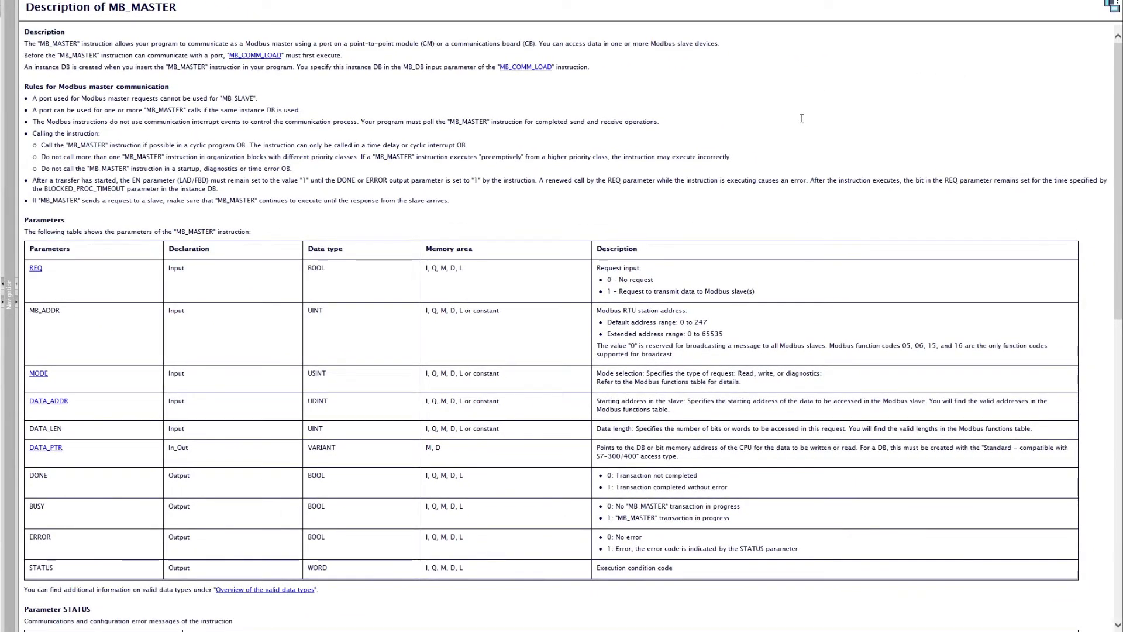
scroll(down, 3)
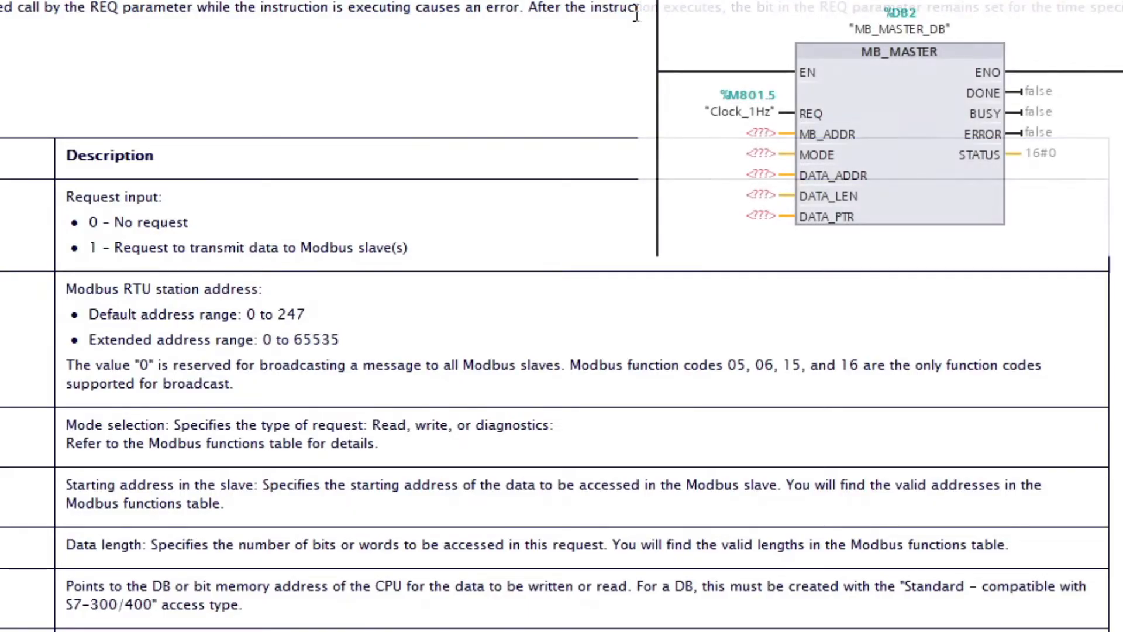
Set MB_MASTER's MB_ADDR station address to 5 and MODE to 1.
click(756, 133)
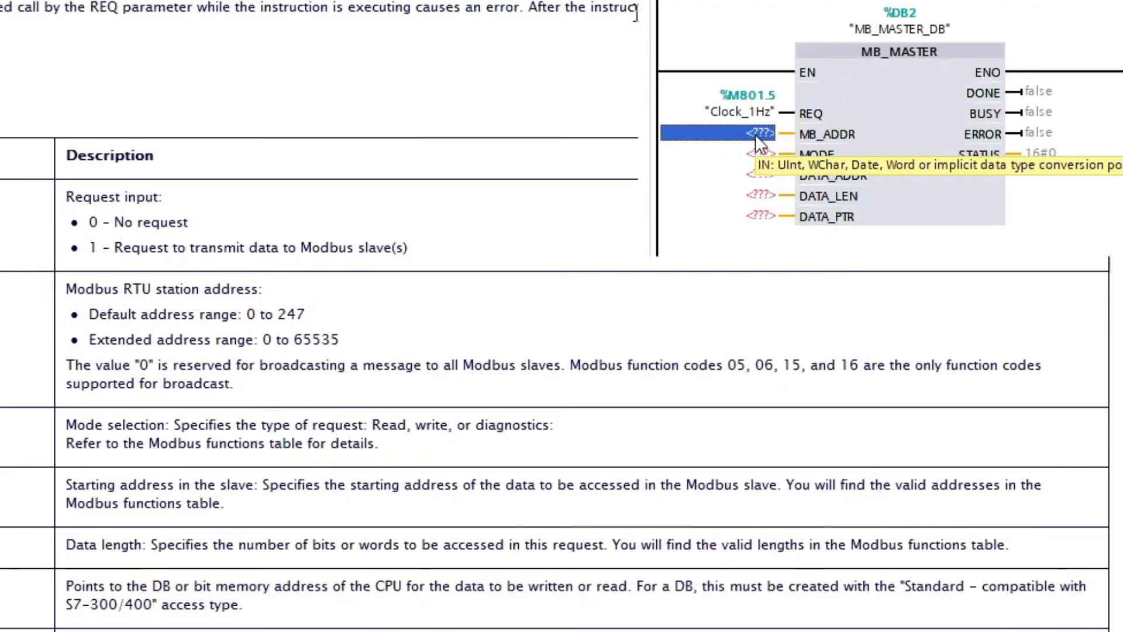
text(5)
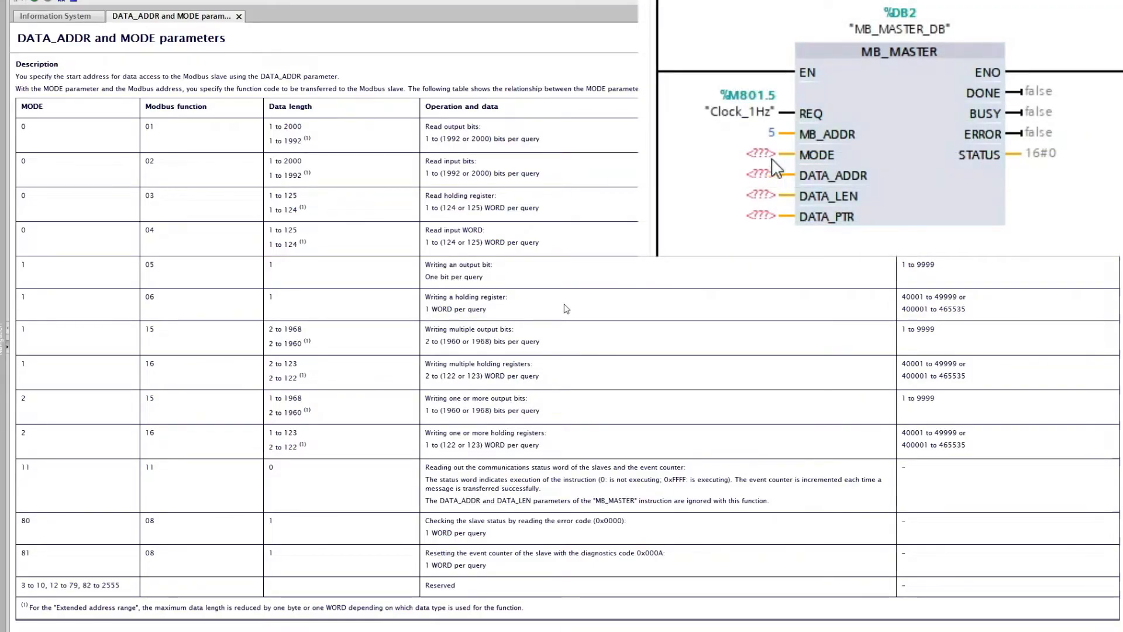
mouse_move(761, 154)
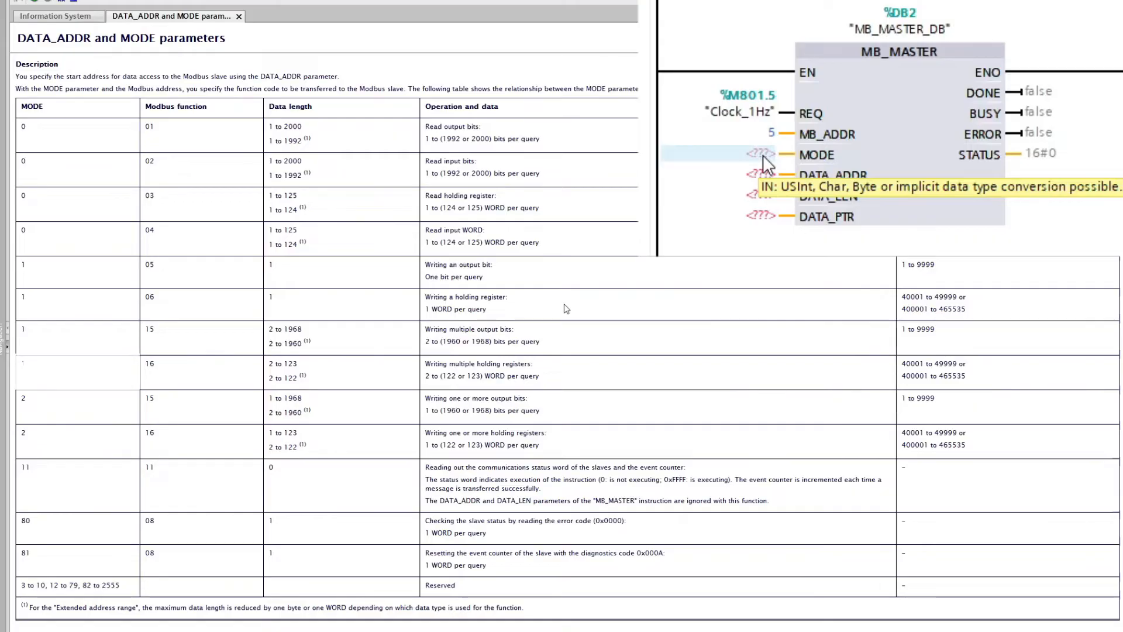
text(1)
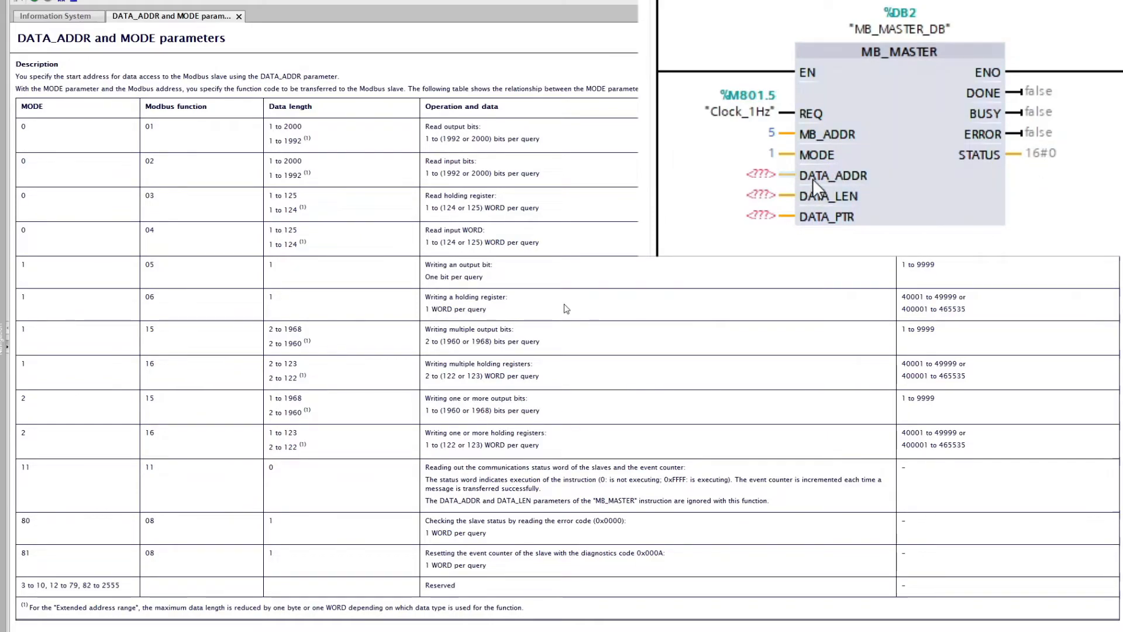
Set DATA_ADDR to 40001 and DATA_LEN to 10 on the MB_MASTER call.
click(761, 175)
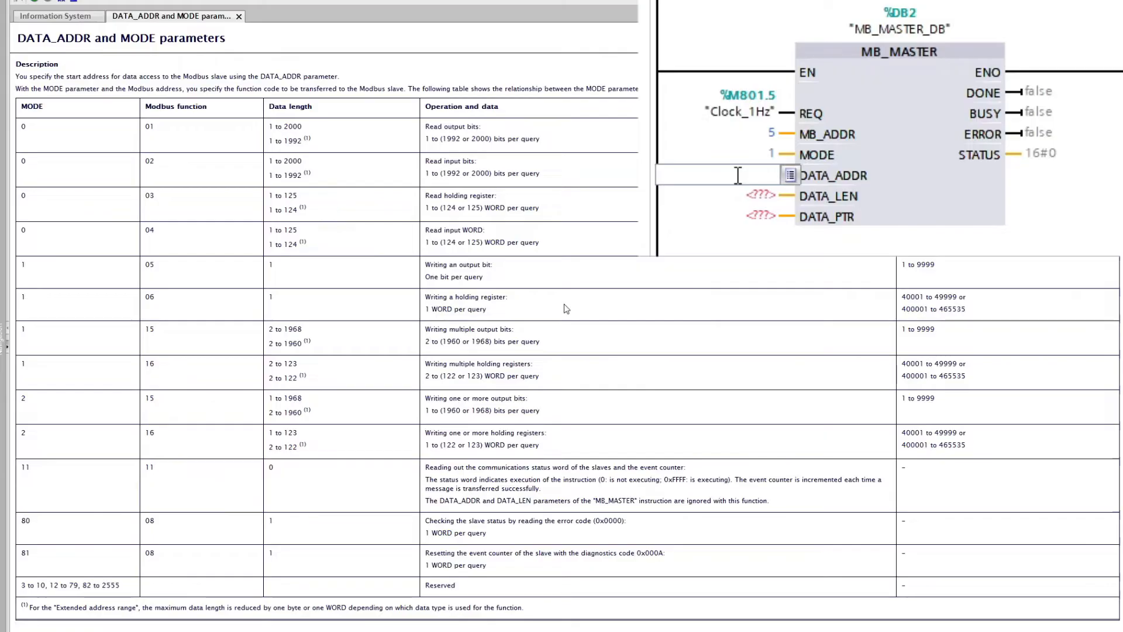
text(40001)
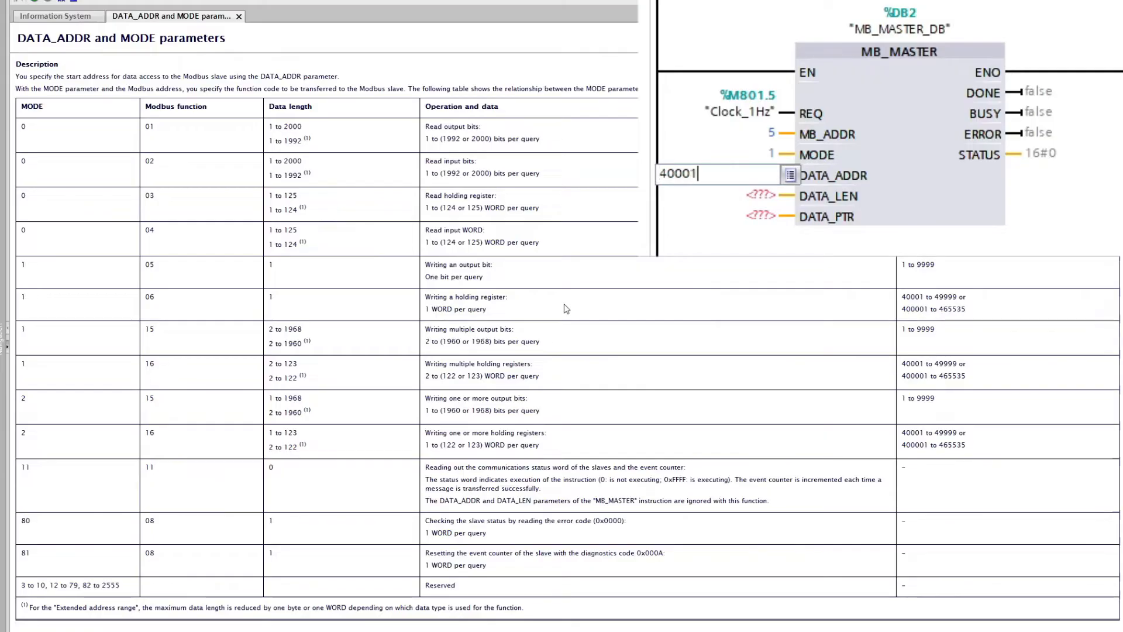
key(enter)
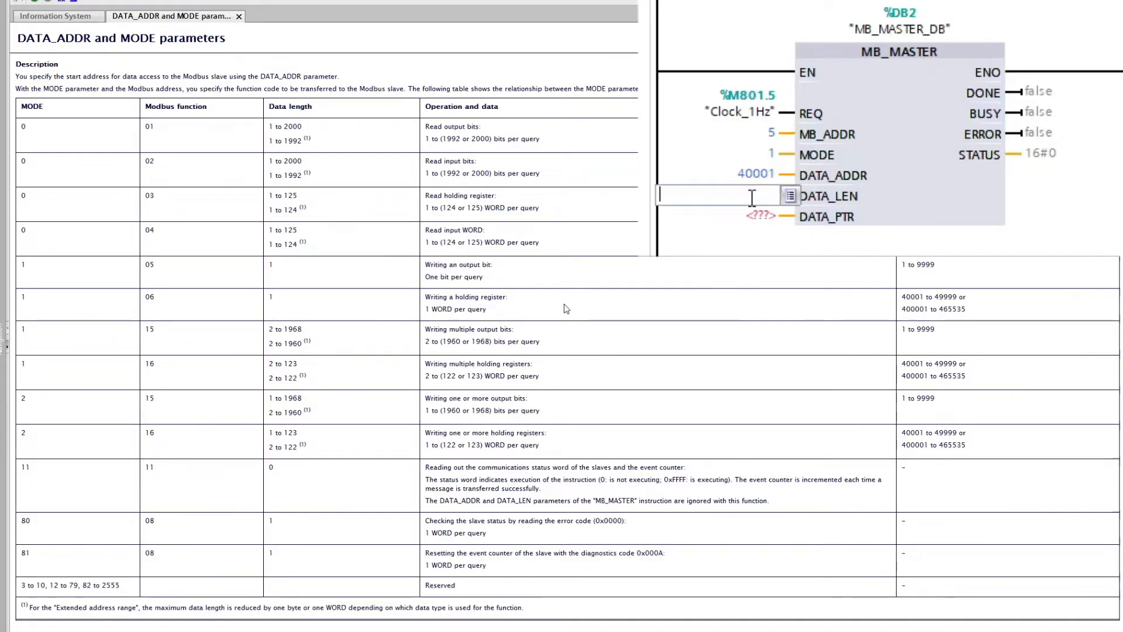
text(10)
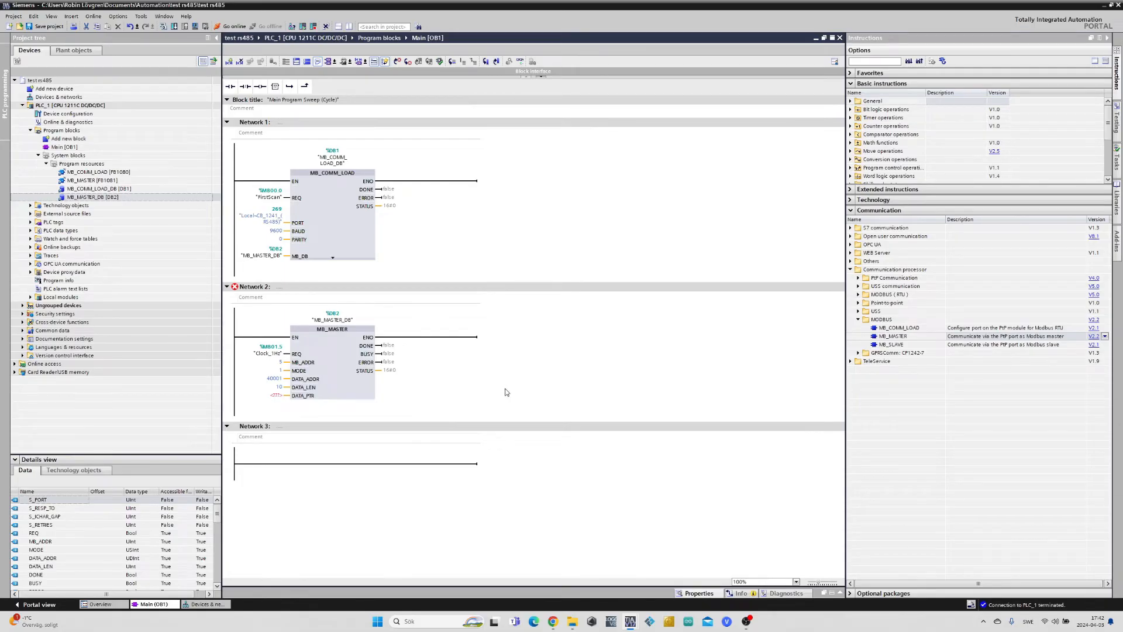
Add a new global data block named MB_MASTER_DataPtr from the project tree.
click(331, 328)
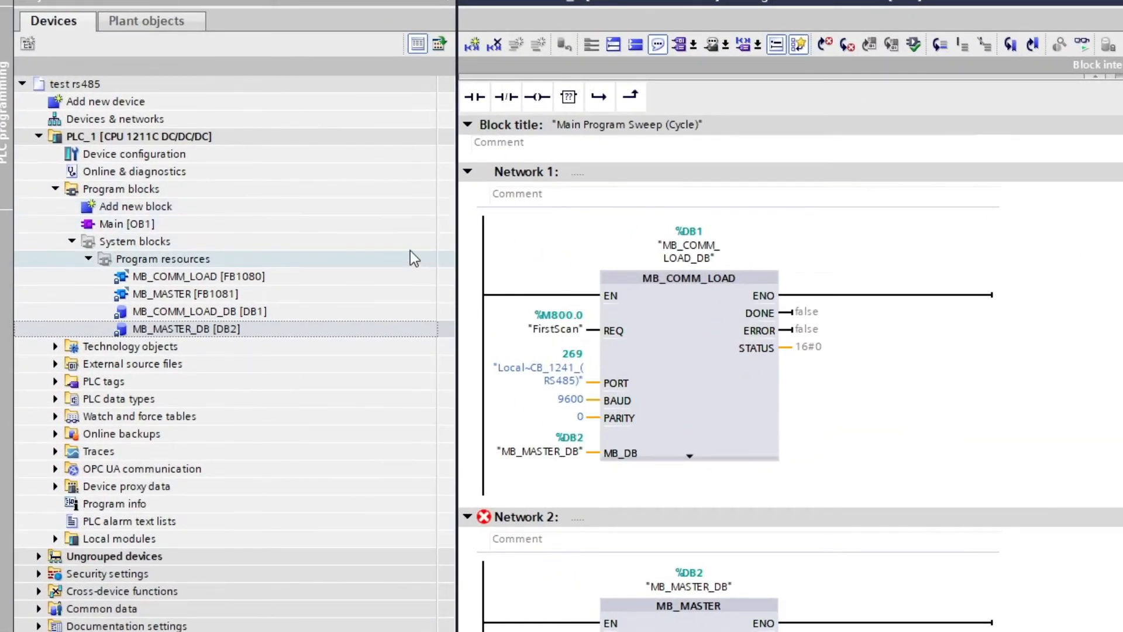
click(72, 241)
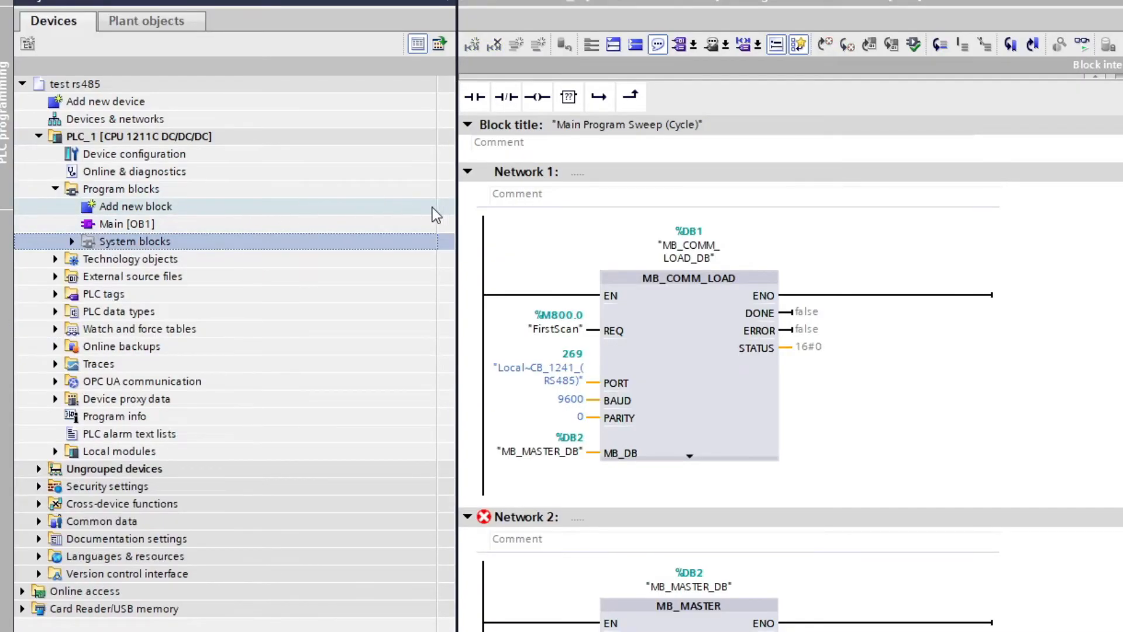
double_click(136, 206)
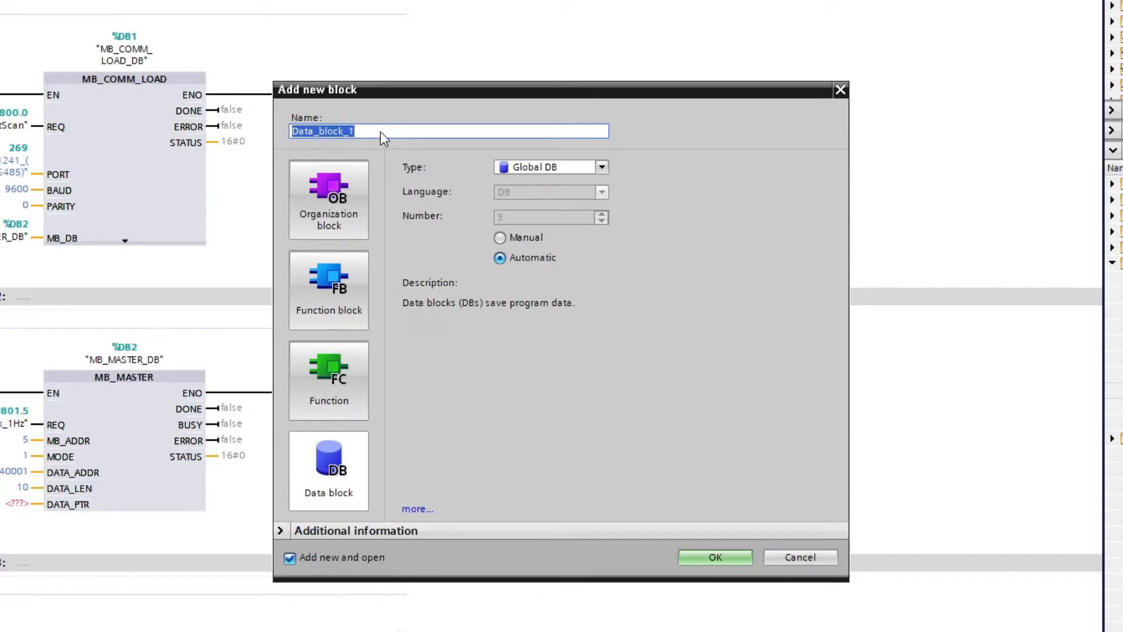
text(MB_MASTER)
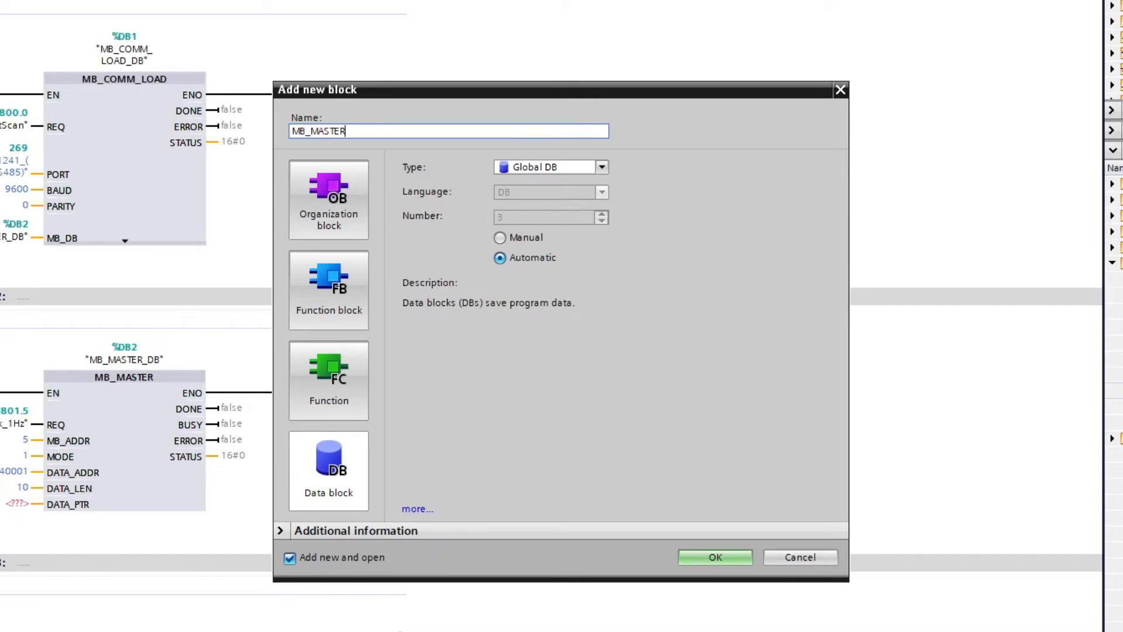
text(_DataPtr)
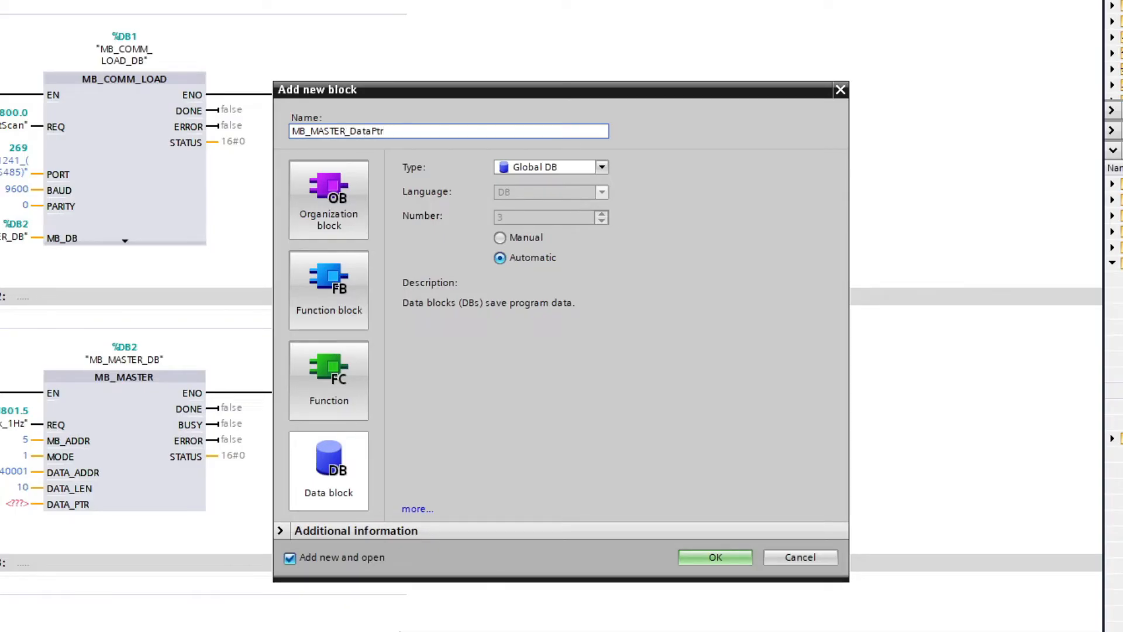
click(714, 557)
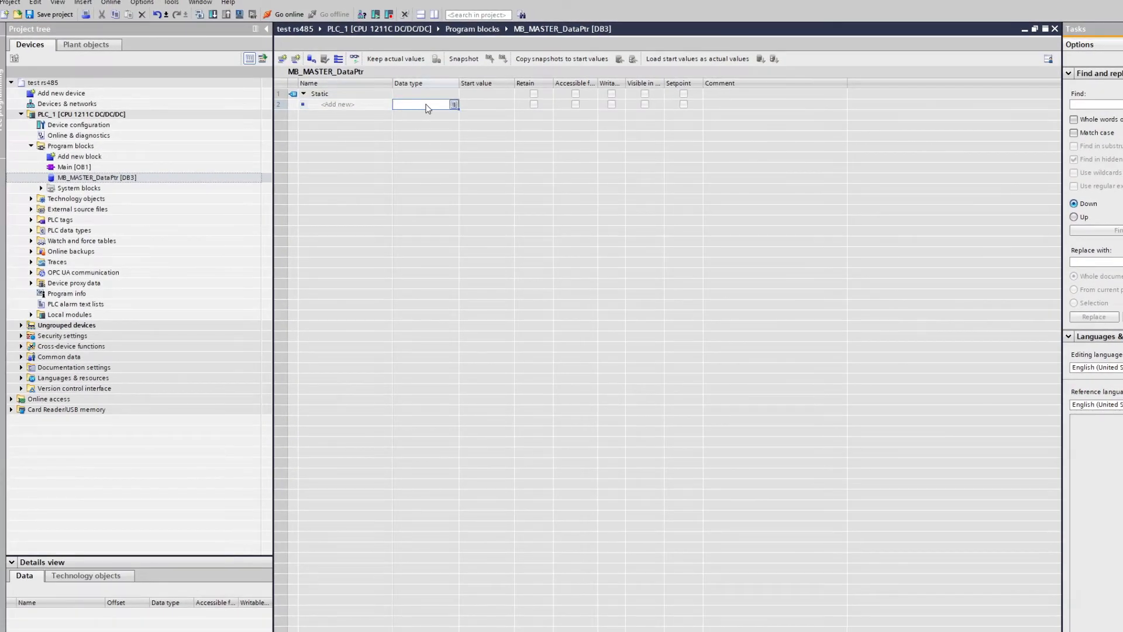
Define Static_1 as an Array[0..9] of Int in the data block.
text(ar)
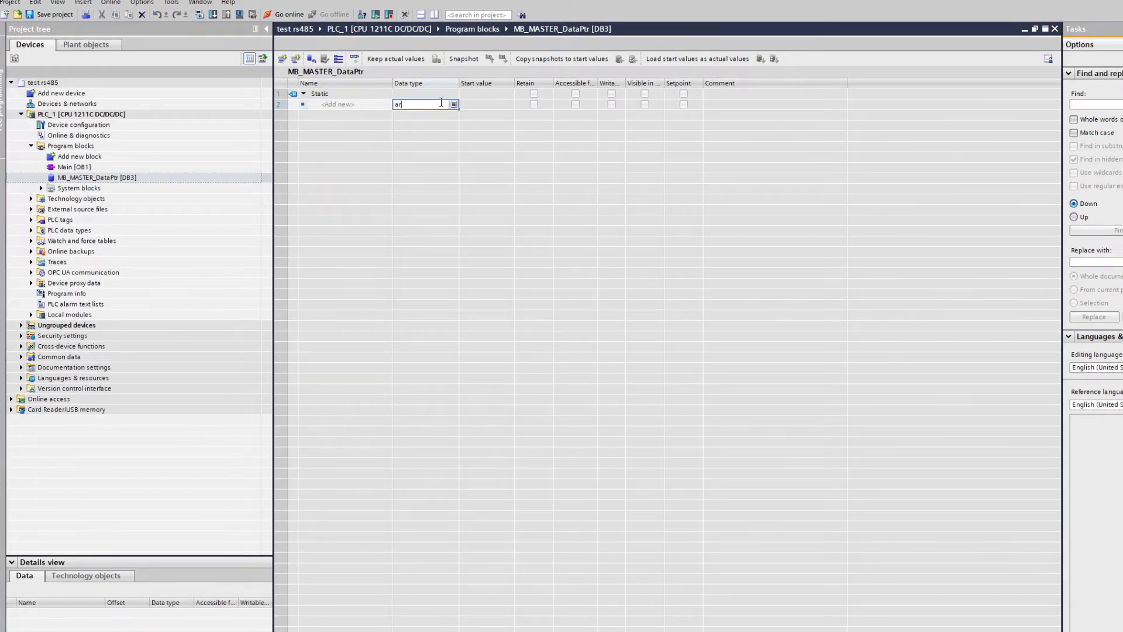
text(Array[0..1] of)
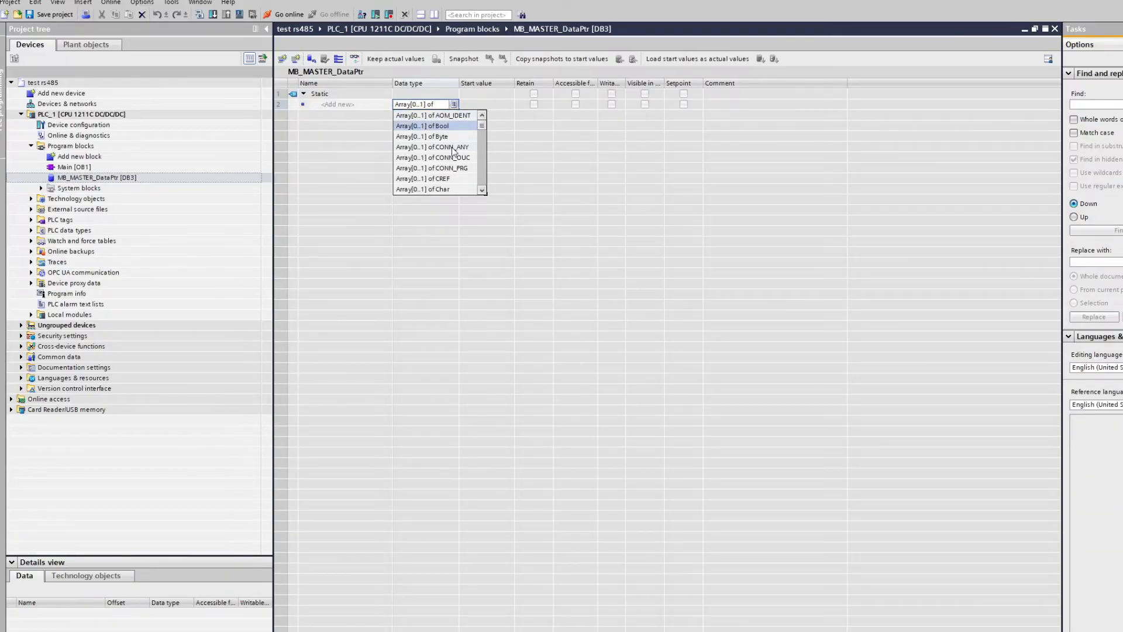
text(In)
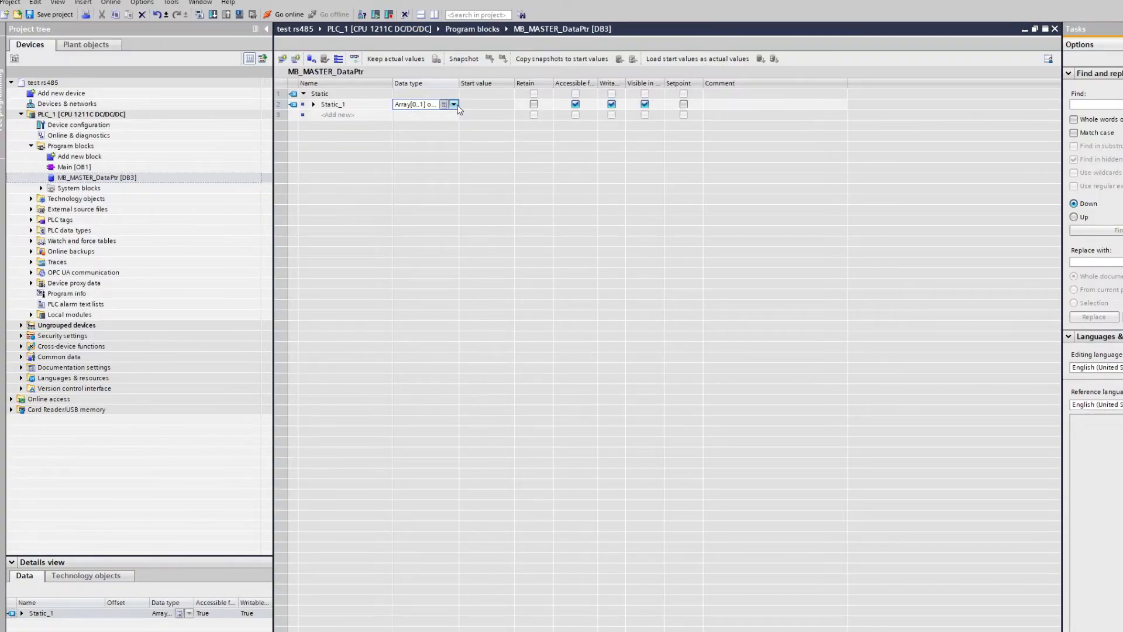
click(451, 104)
text(0..9)
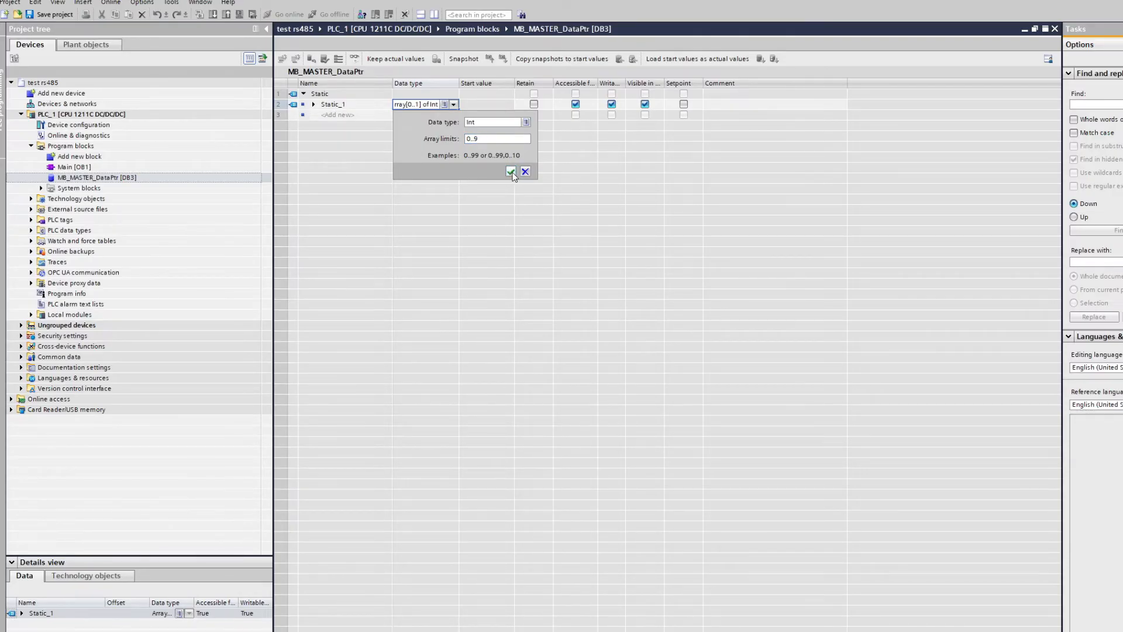
click(510, 172)
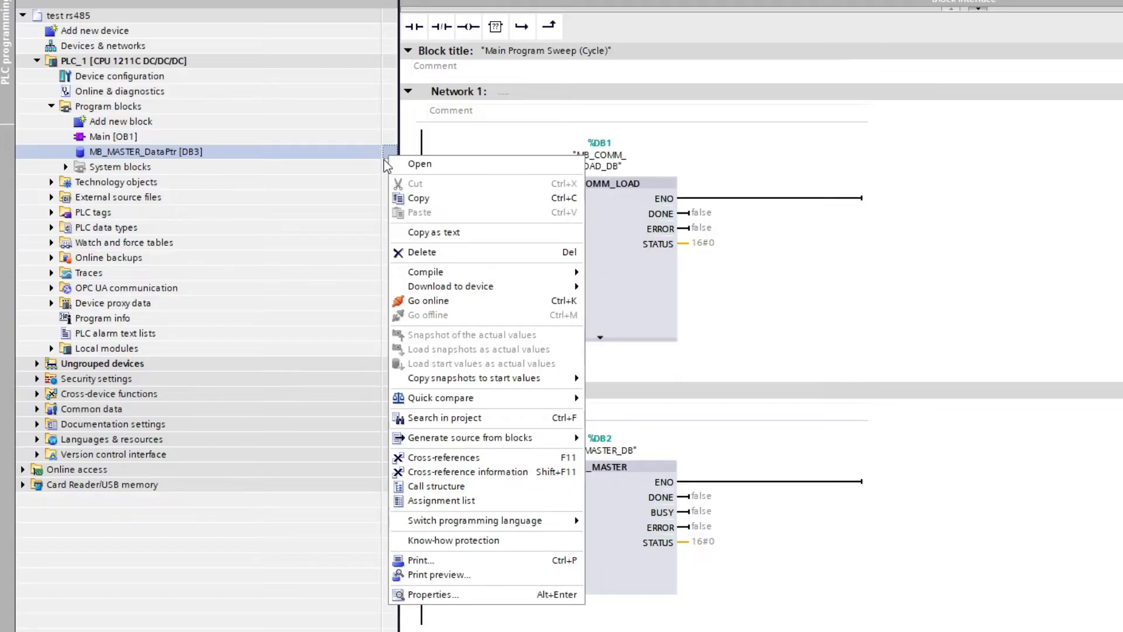
mouse_move(441, 398)
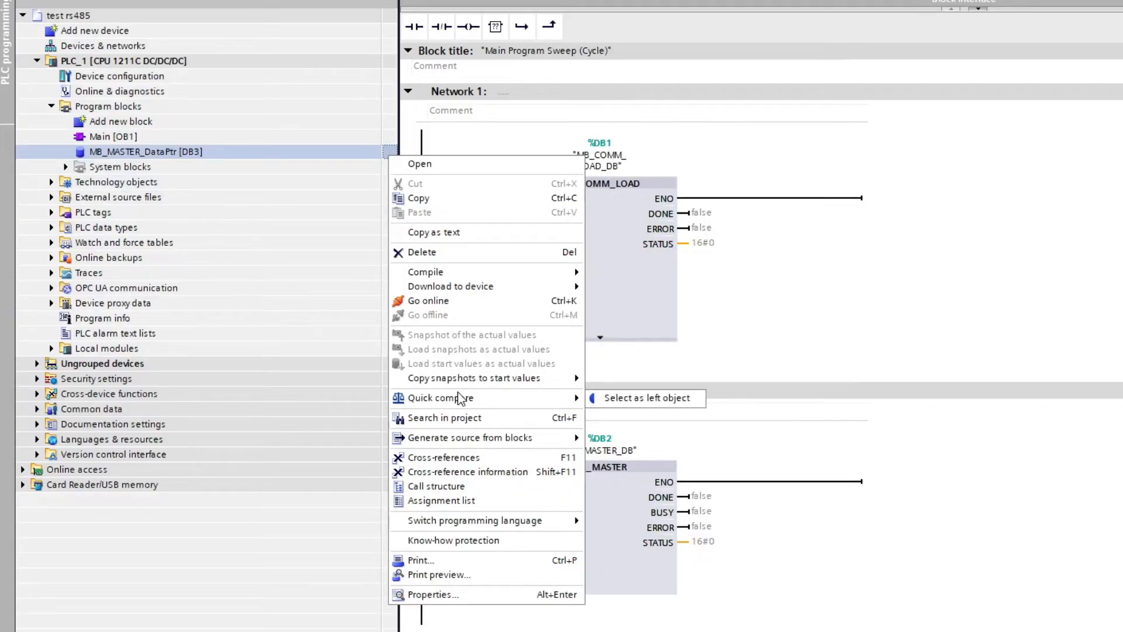
Uncheck Optimized block access in the MB_MASTER_DataPtr block attributes.
click(433, 594)
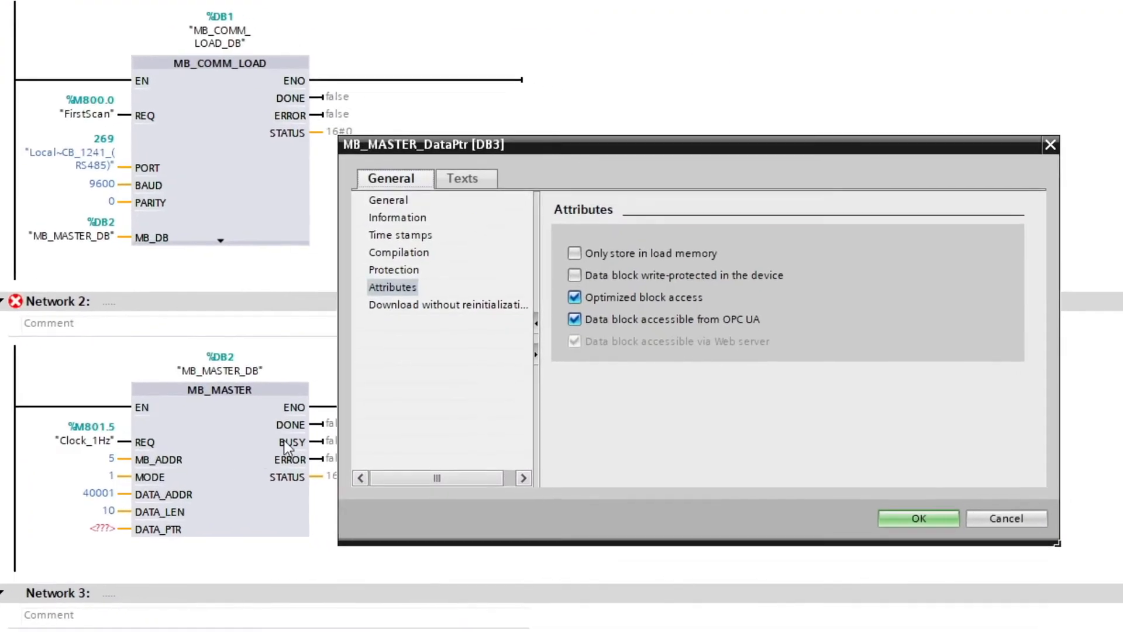
click(573, 296)
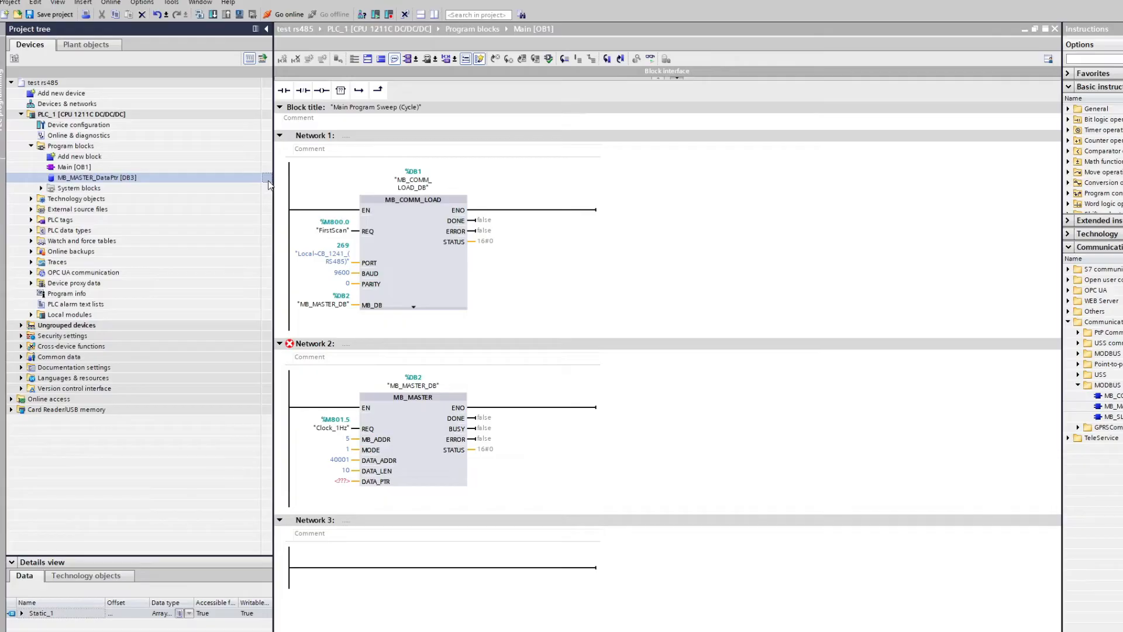
Compile MB_MASTER_DataPtr so its ten Int elements get offsets, then return to Main [OB1].
double_click(97, 176)
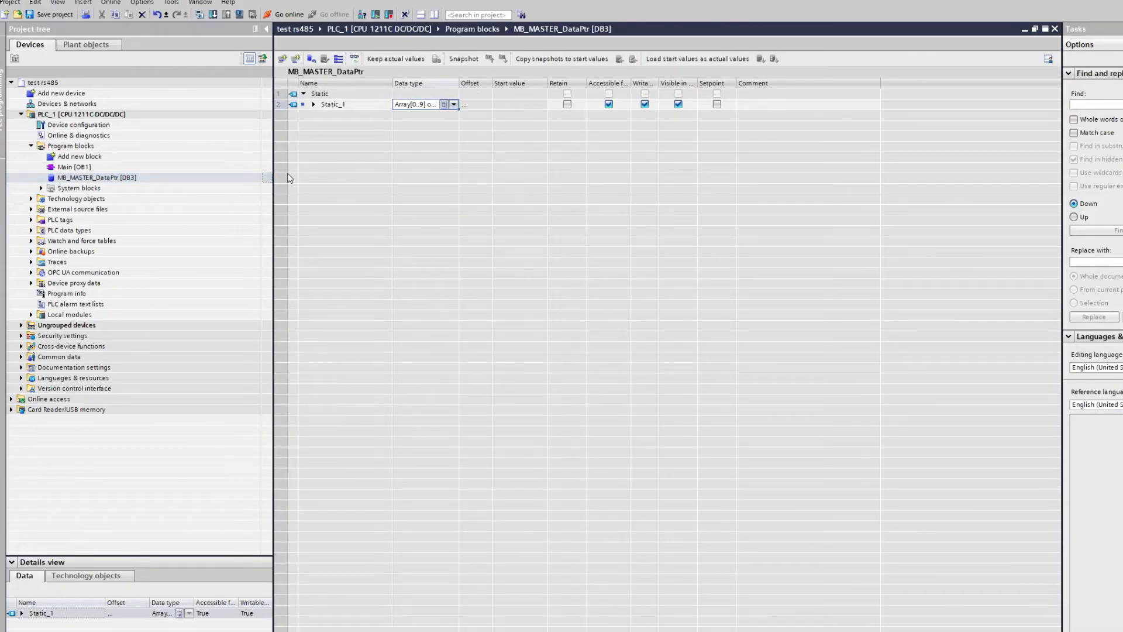
click(312, 104)
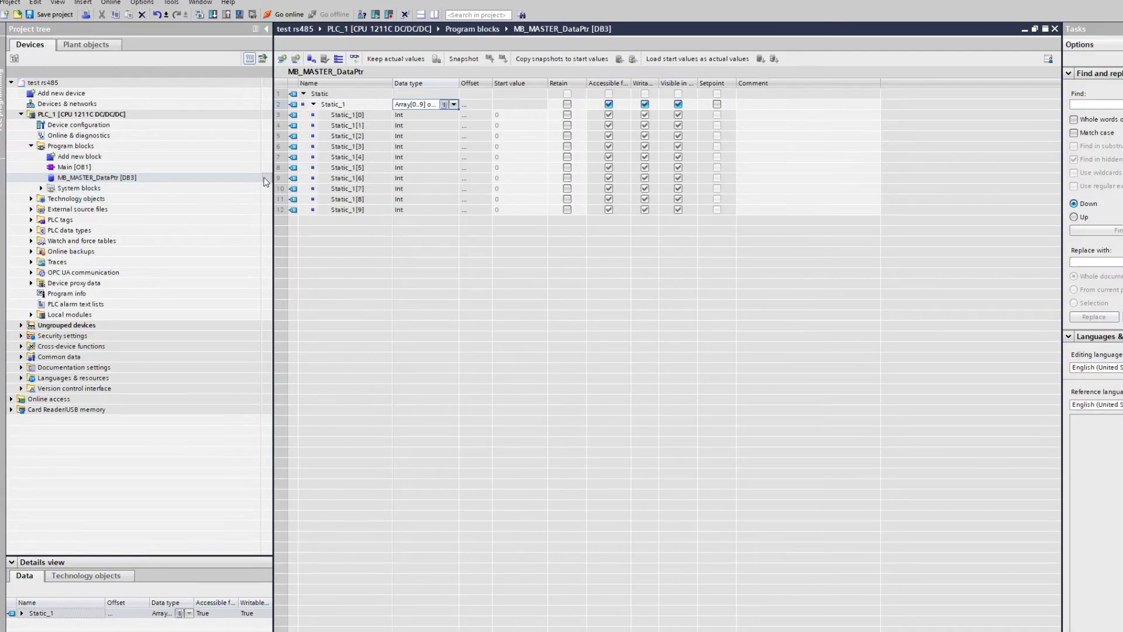
right_click(97, 178)
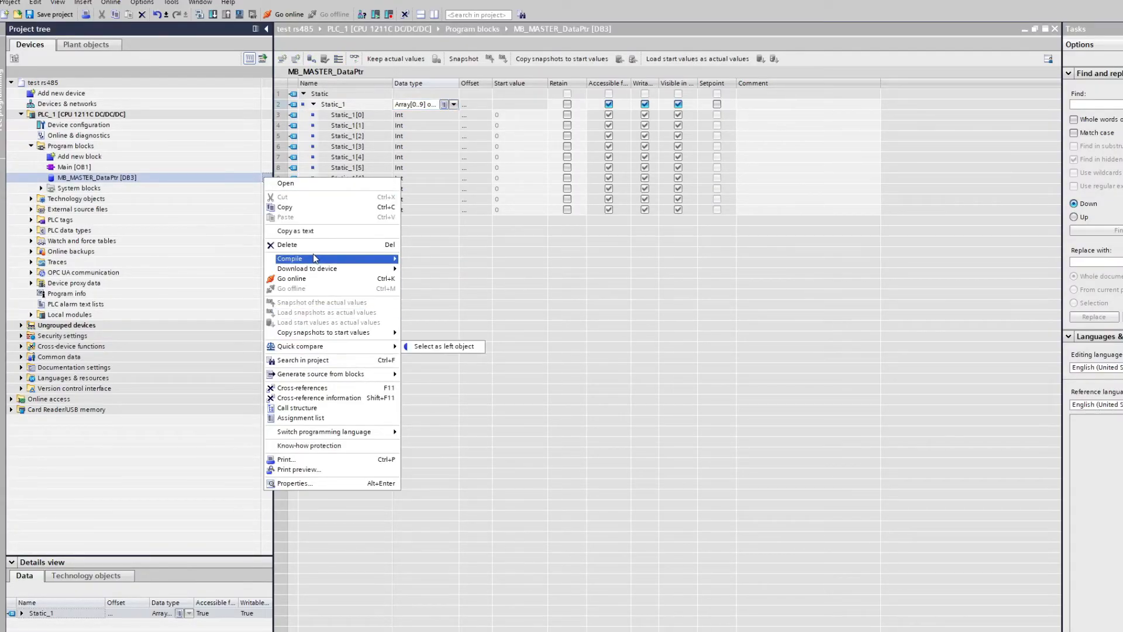
click(289, 259)
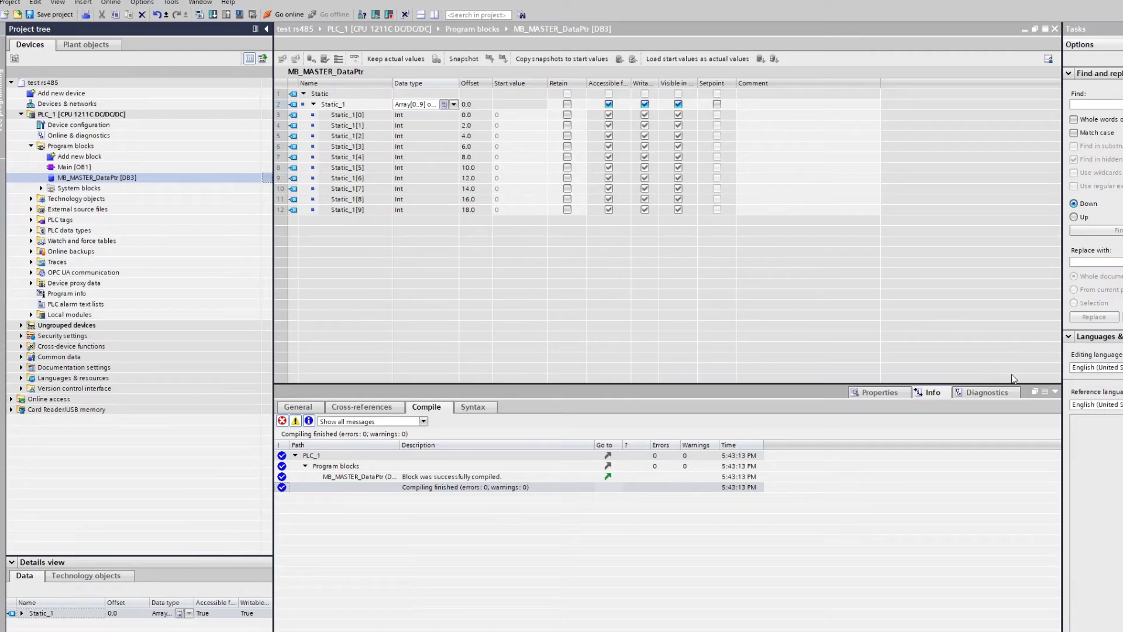
double_click(72, 167)
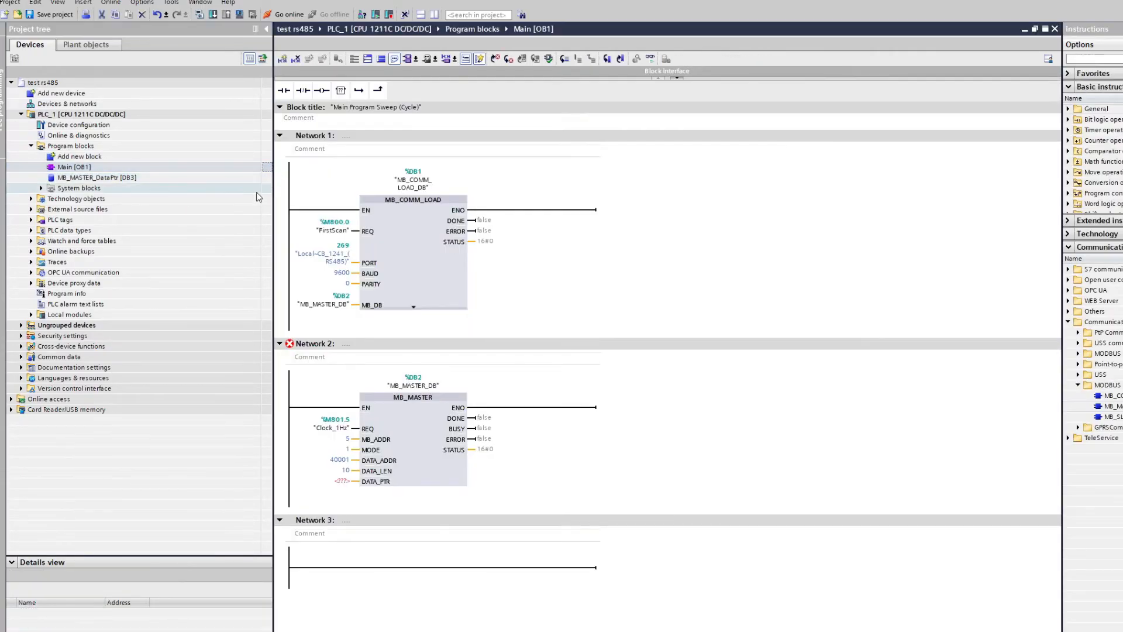
Assign MB_MASTER_DataPtr to the DATA_PTR input of MB_MASTER.
click(97, 176)
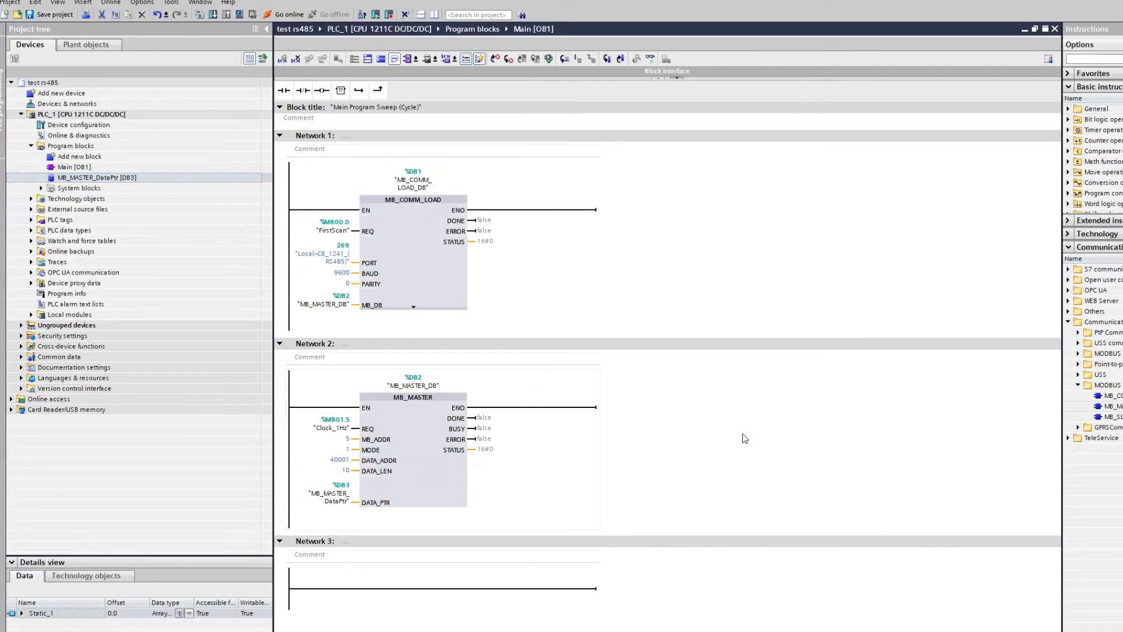
mouse_move(729, 436)
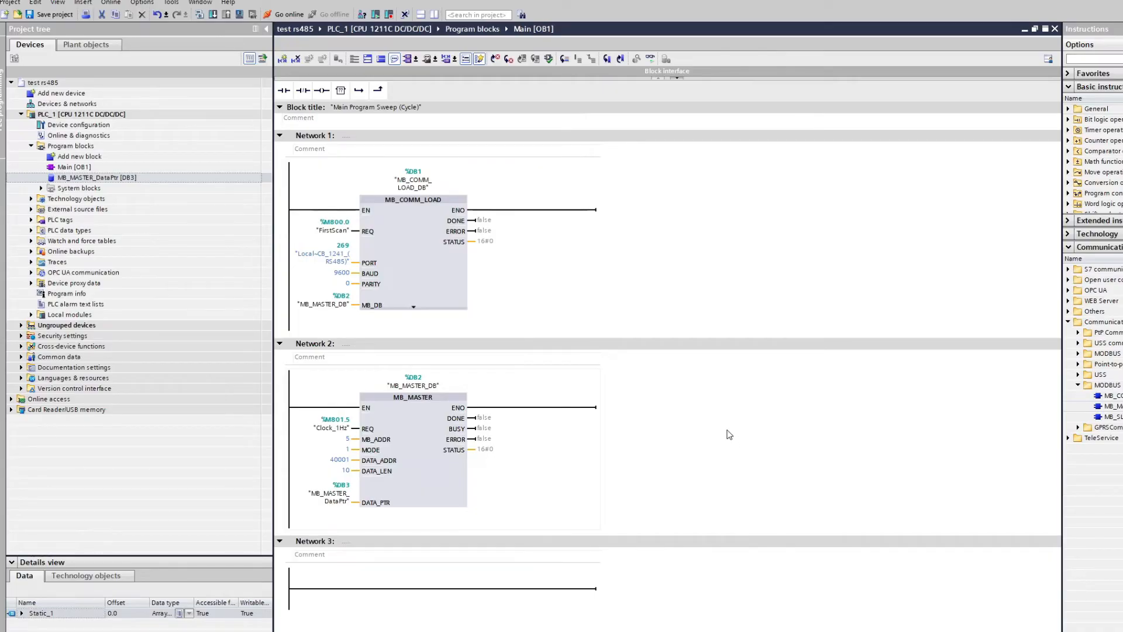
click(71, 145)
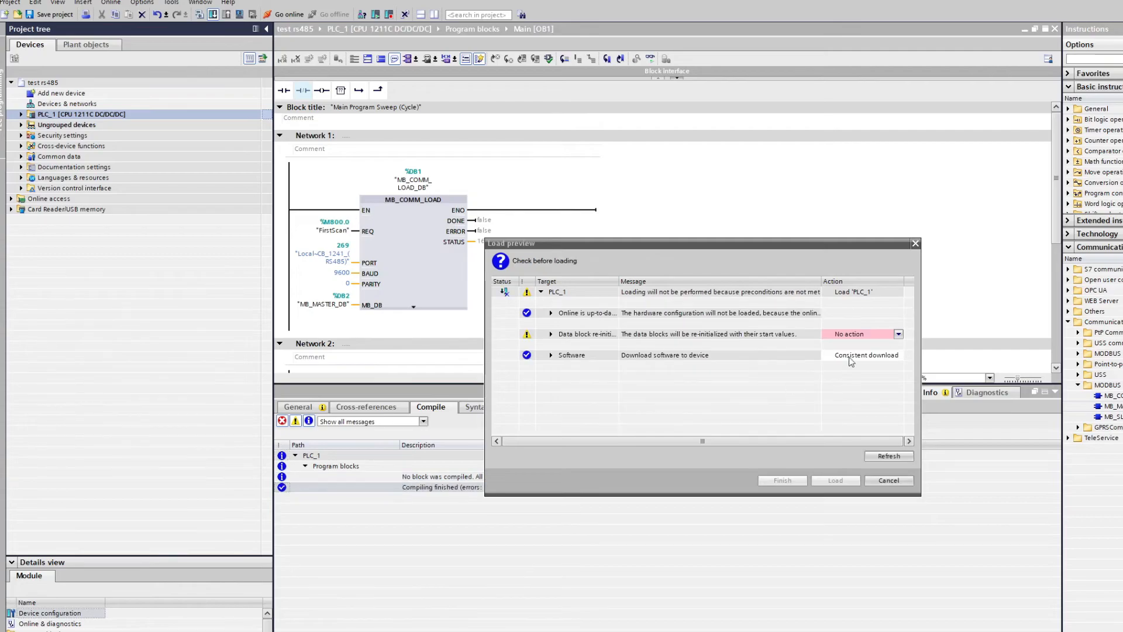
Load the program to PLC_1 and finish the download results.
click(834, 479)
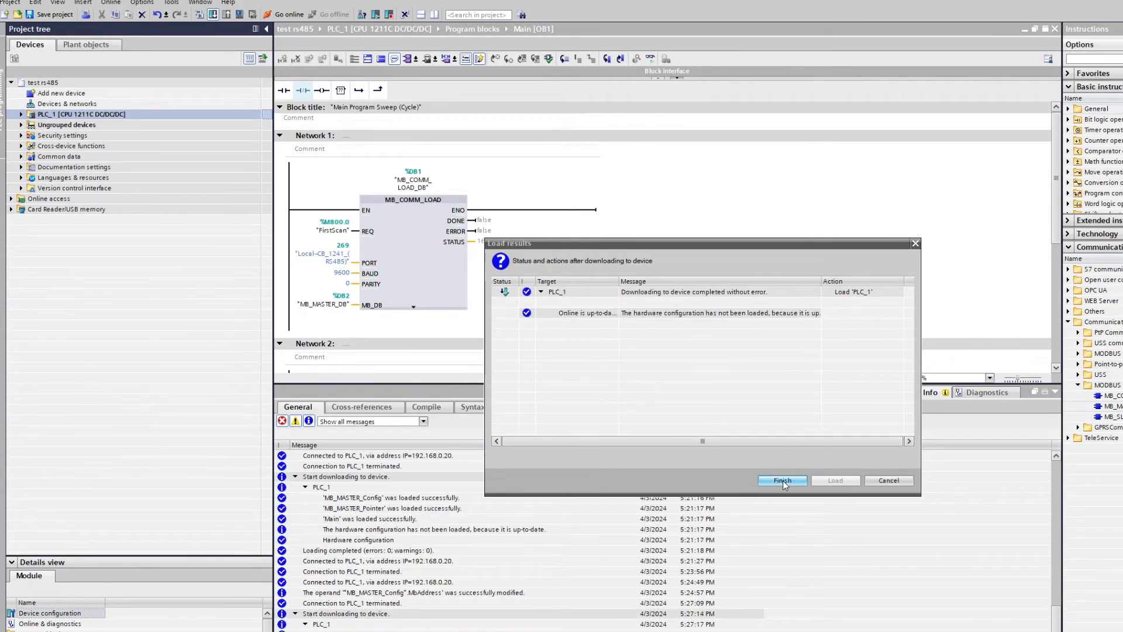
click(780, 480)
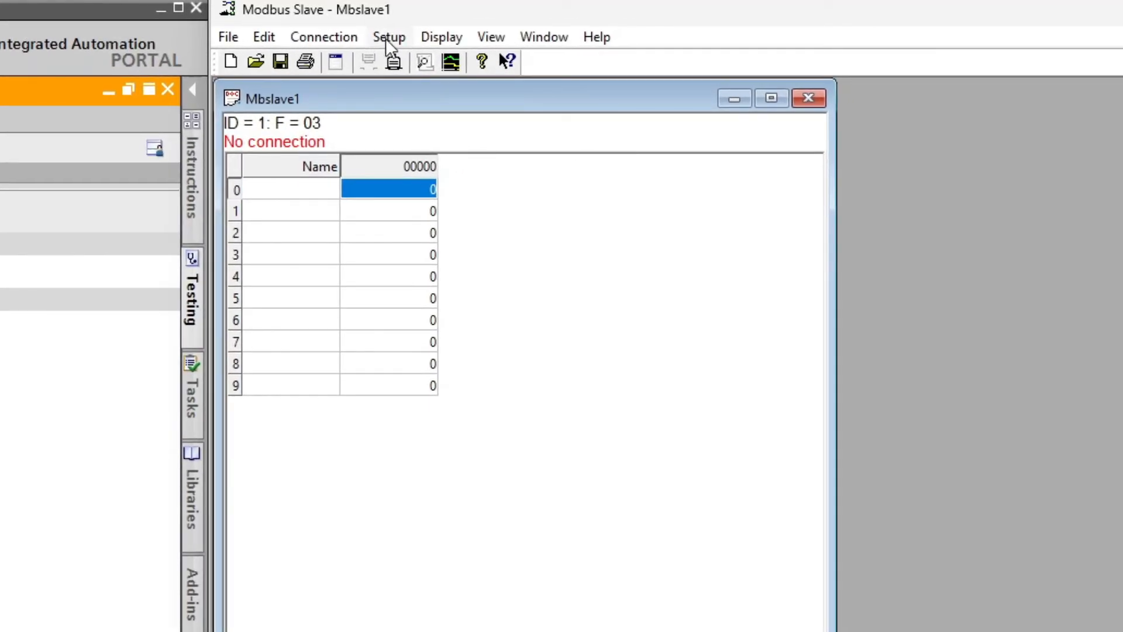
Set Slave ID 5 in Setup > Slave Definition, keeping 03 Holding Register with quantity 10.
click(388, 37)
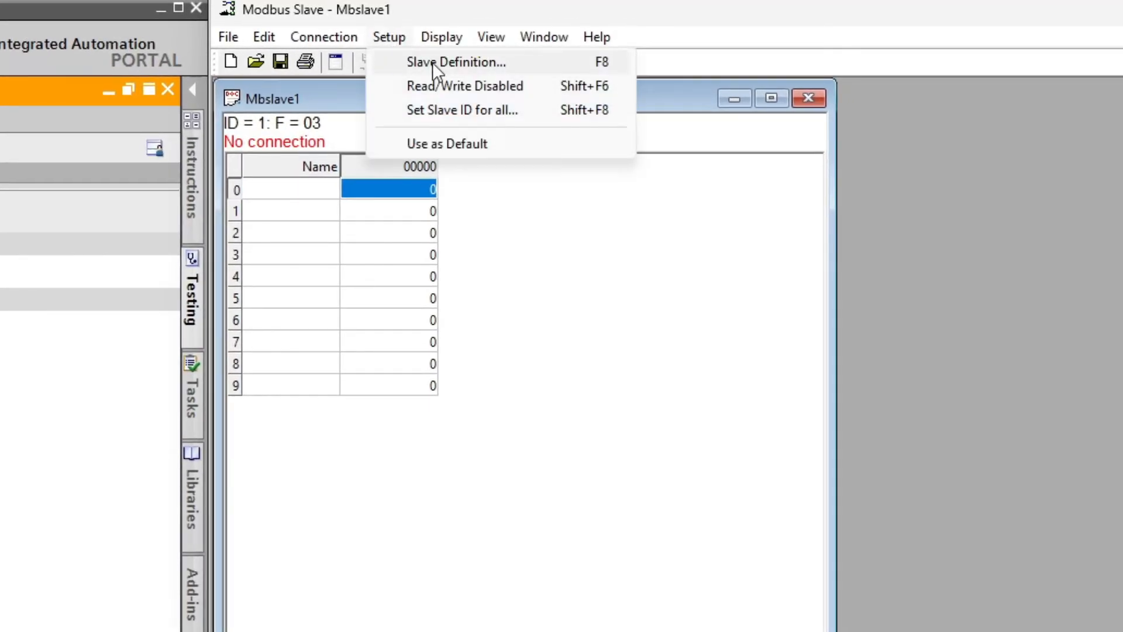
click(455, 62)
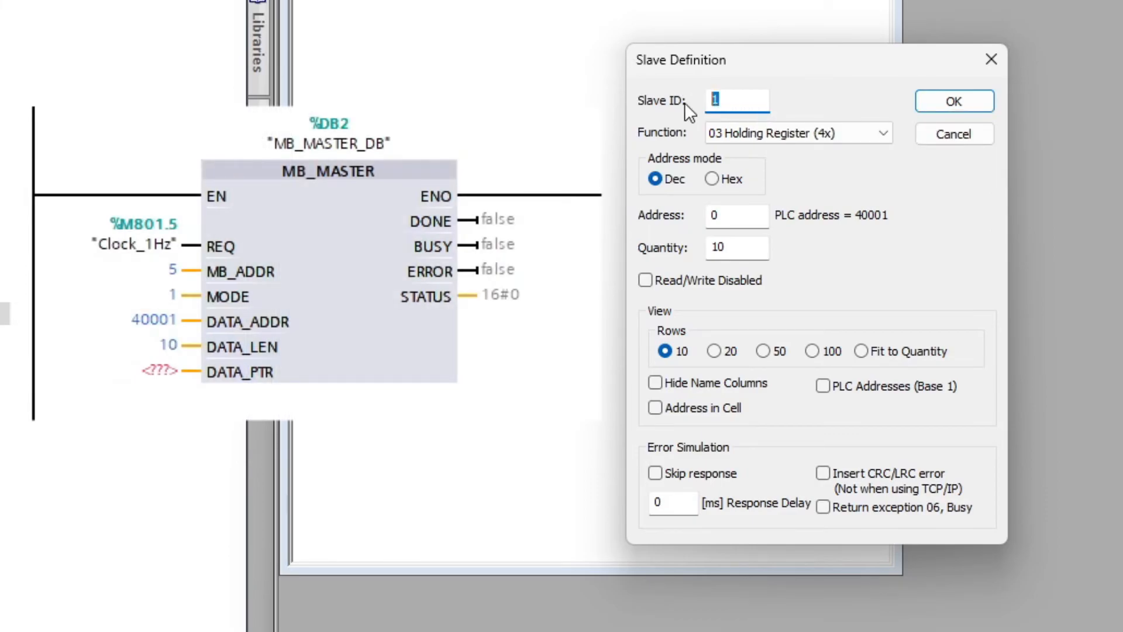
text(5)
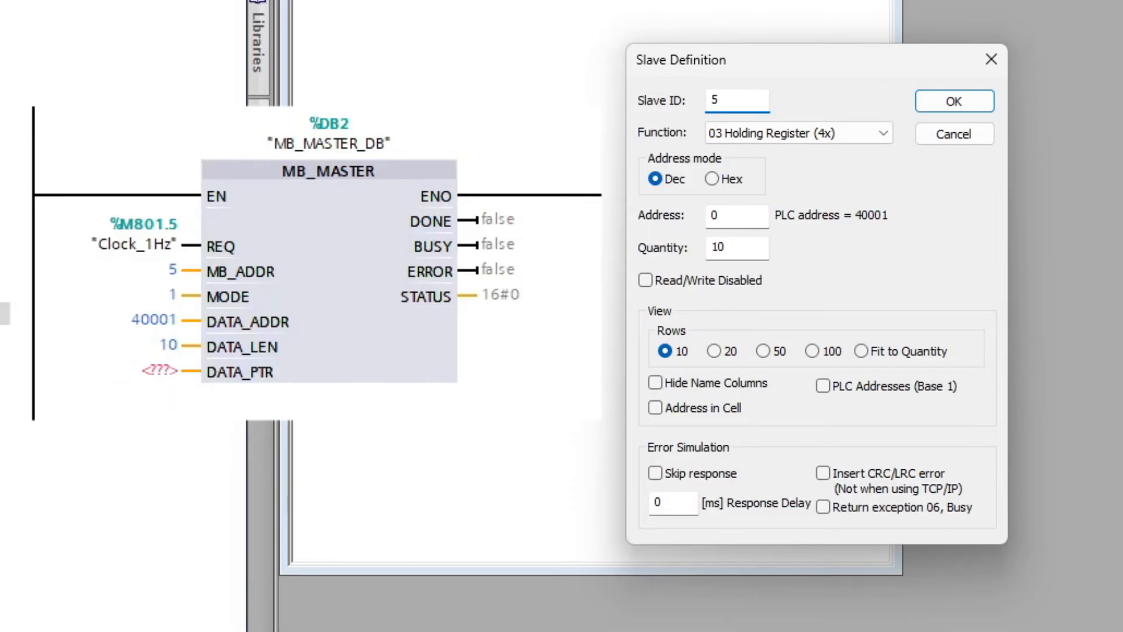
mouse_move(755, 167)
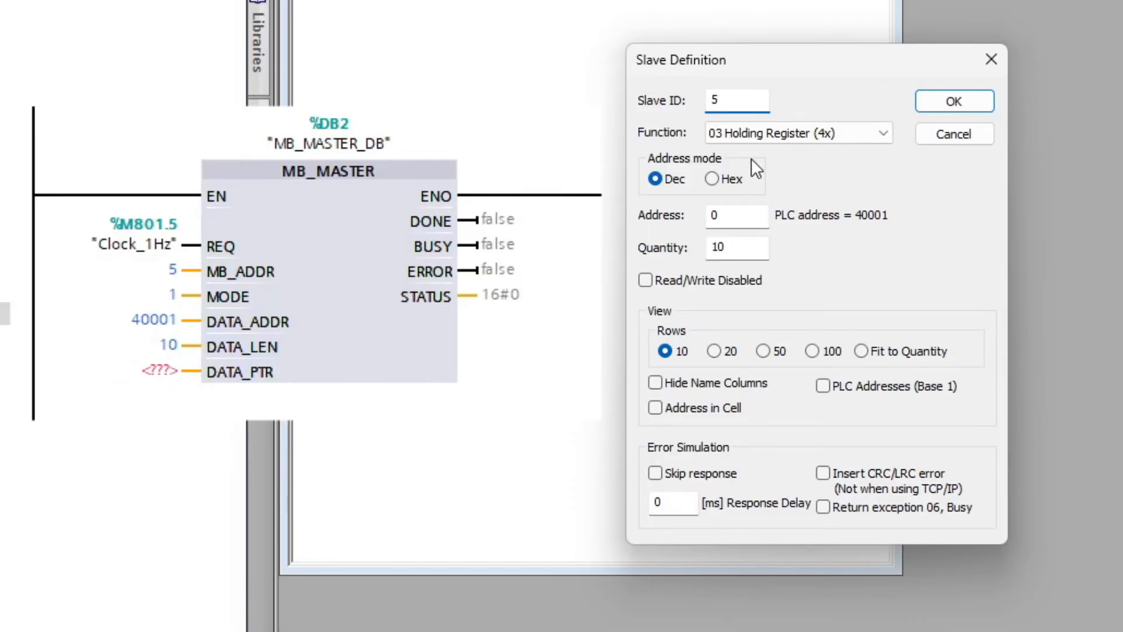
click(736, 101)
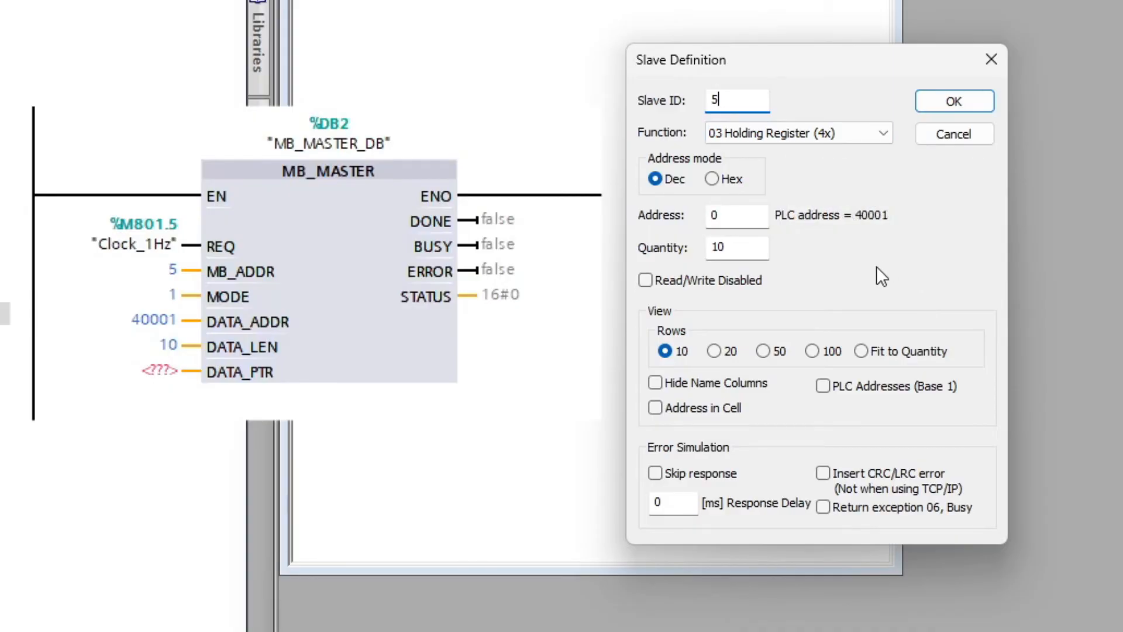
mouse_move(725, 252)
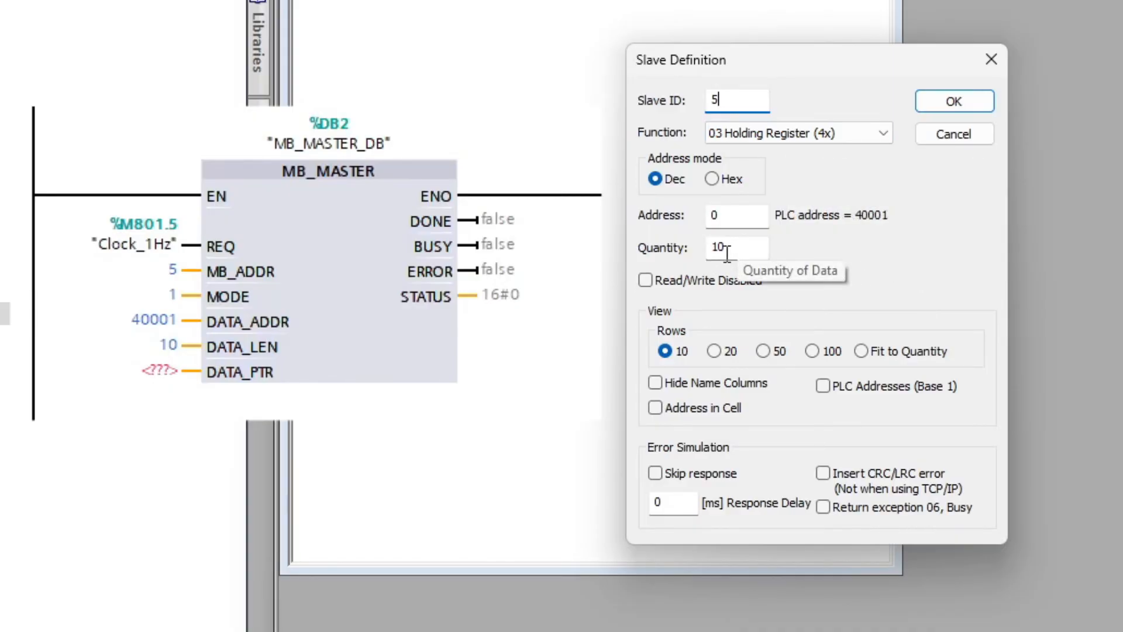
mouse_move(864, 330)
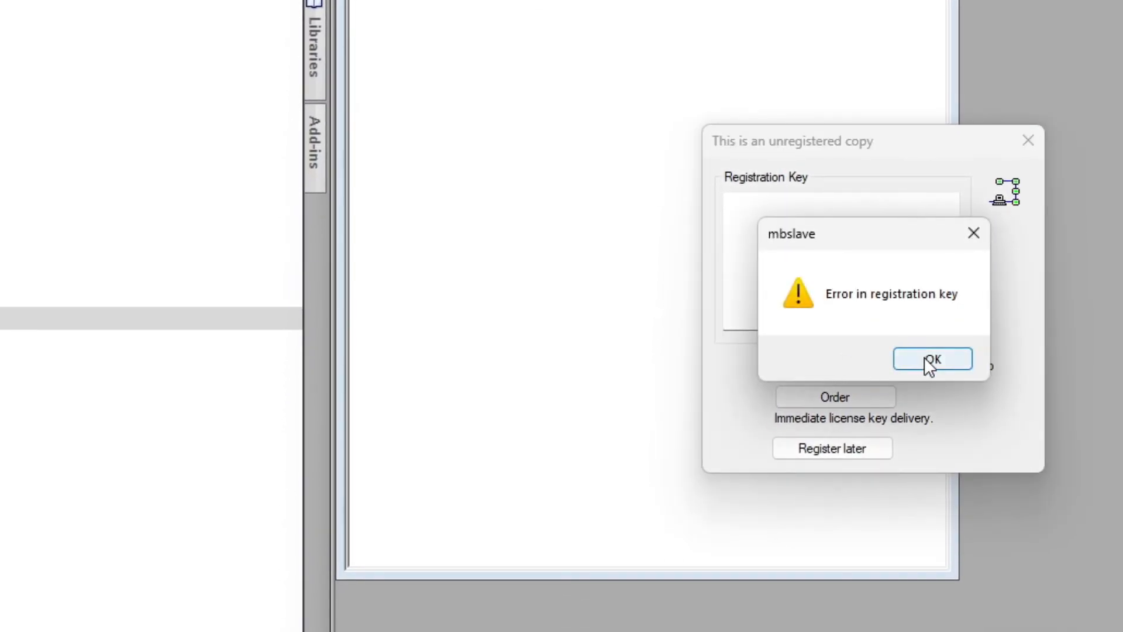
Dismiss the registration error and keep the CH343 USB port at 9600 baud in Connection setup.
click(933, 359)
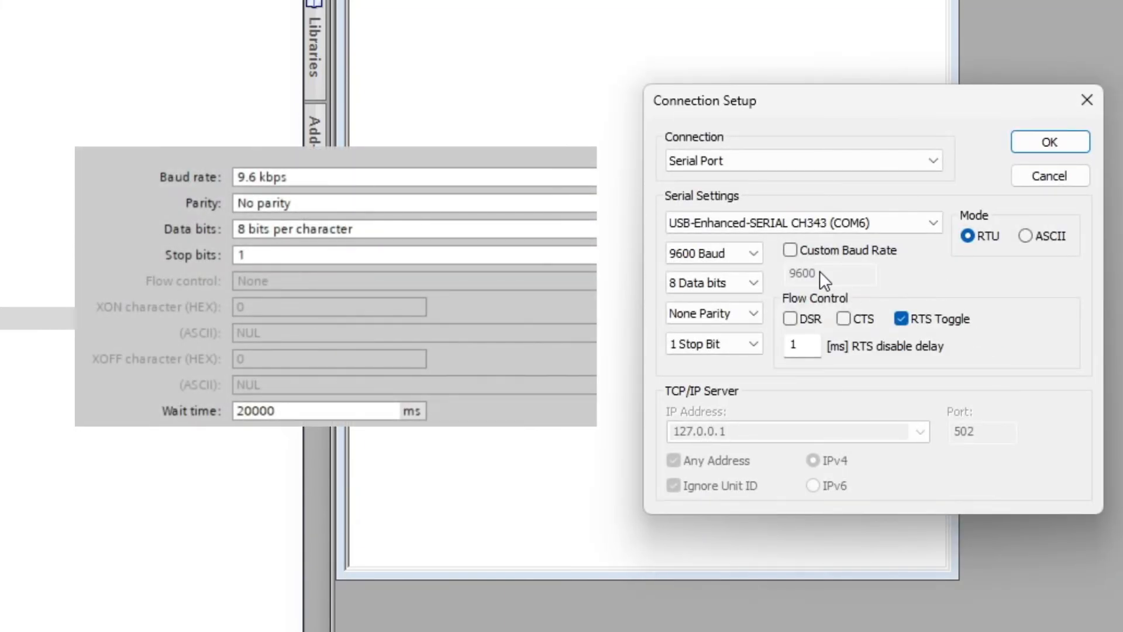
click(802, 160)
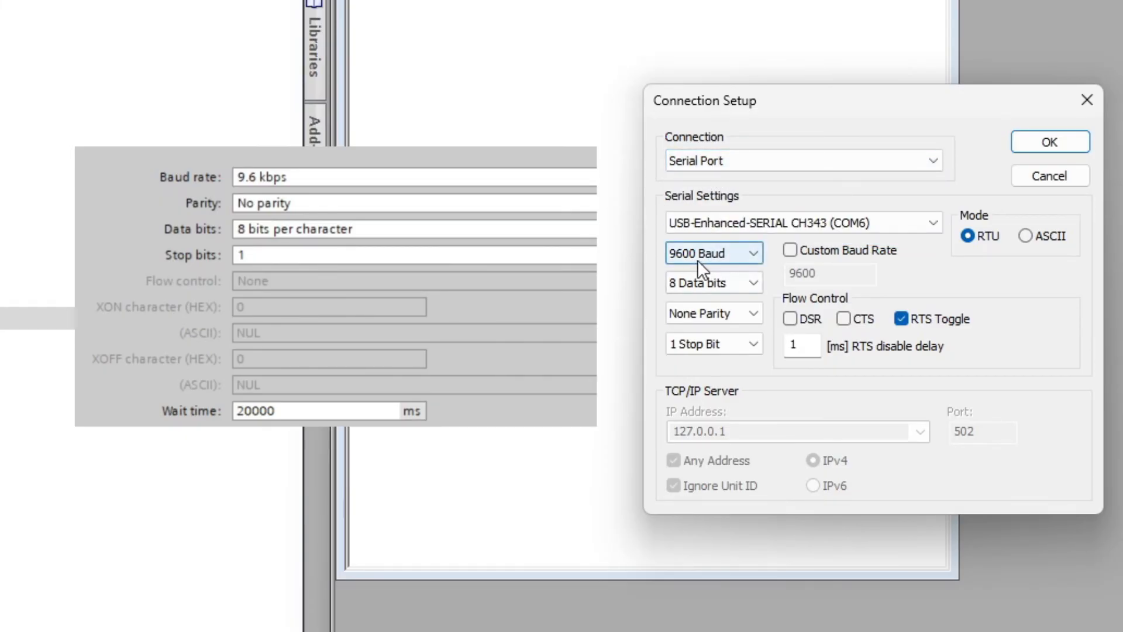
click(713, 282)
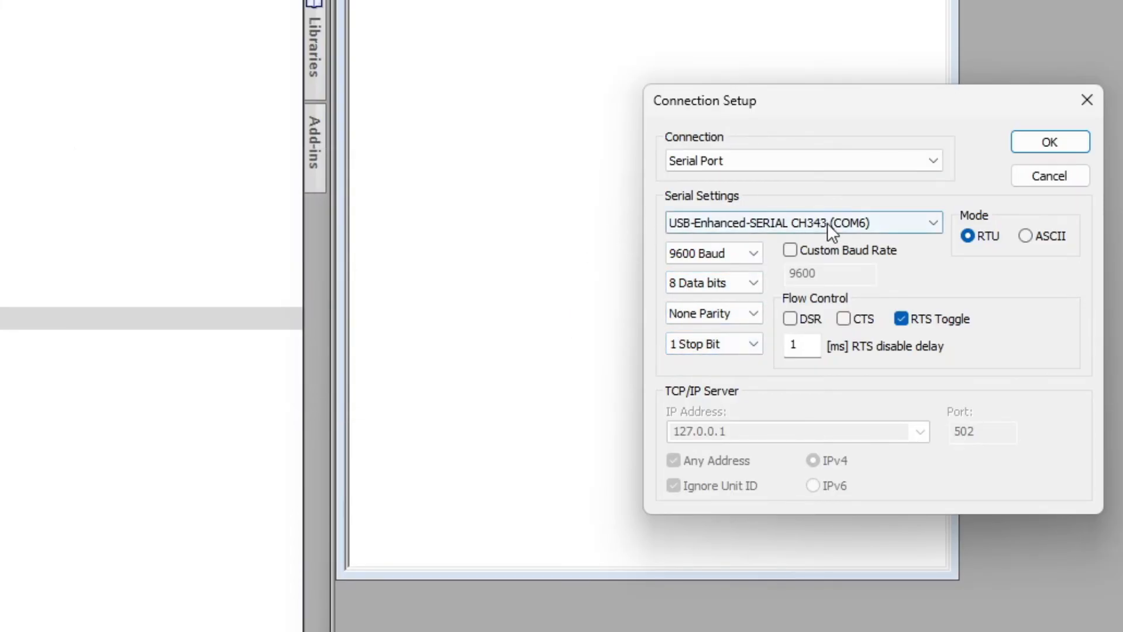
click(797, 223)
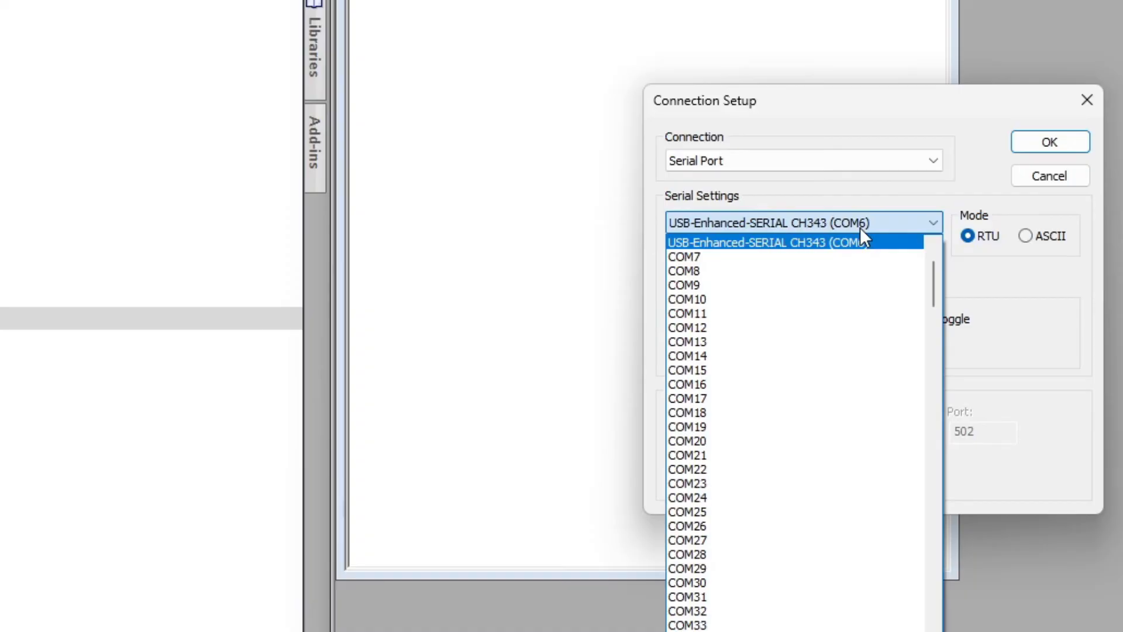
click(766, 242)
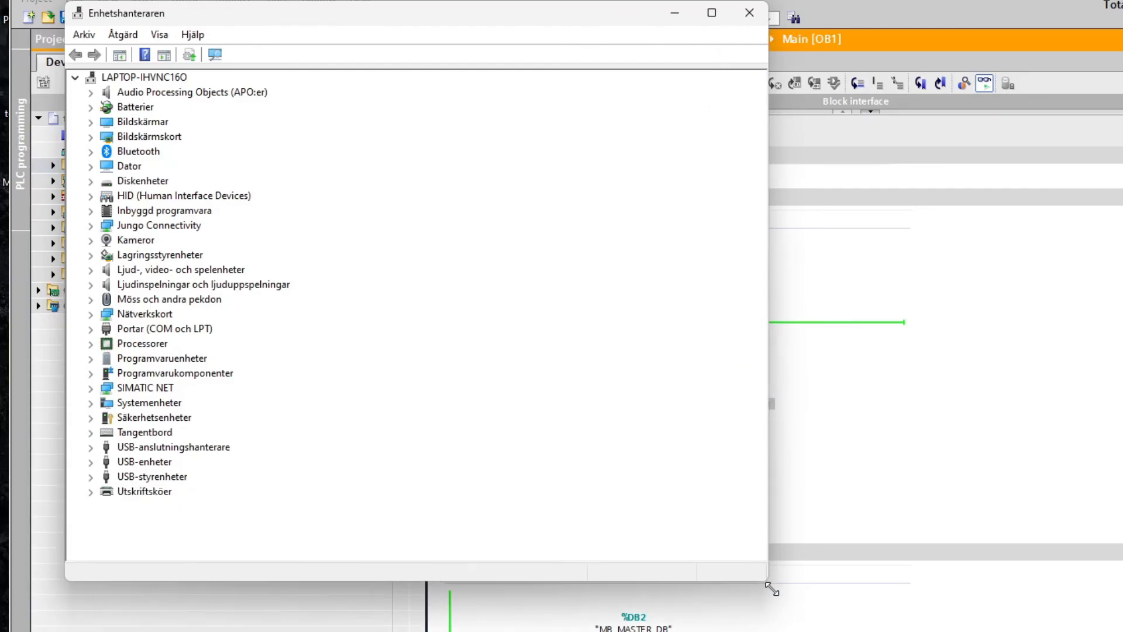
Resize the Device Manager list to view the COM port categories.
click(90, 328)
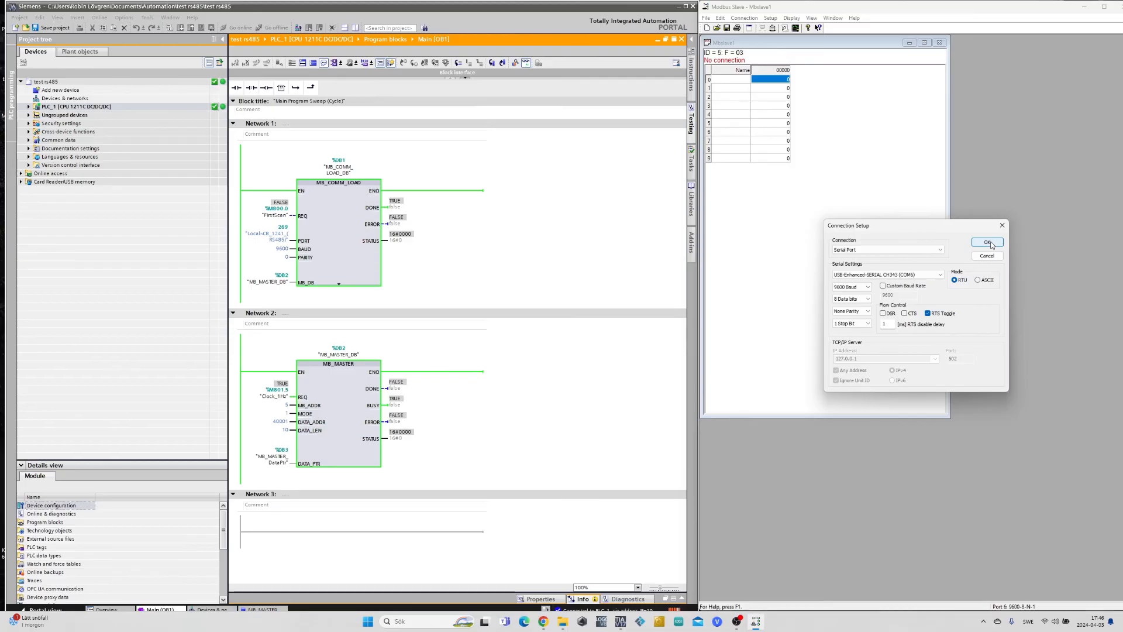
Confirm the Connection Setup so the simulator connects as slave 5, then return to the PLC program.
click(987, 243)
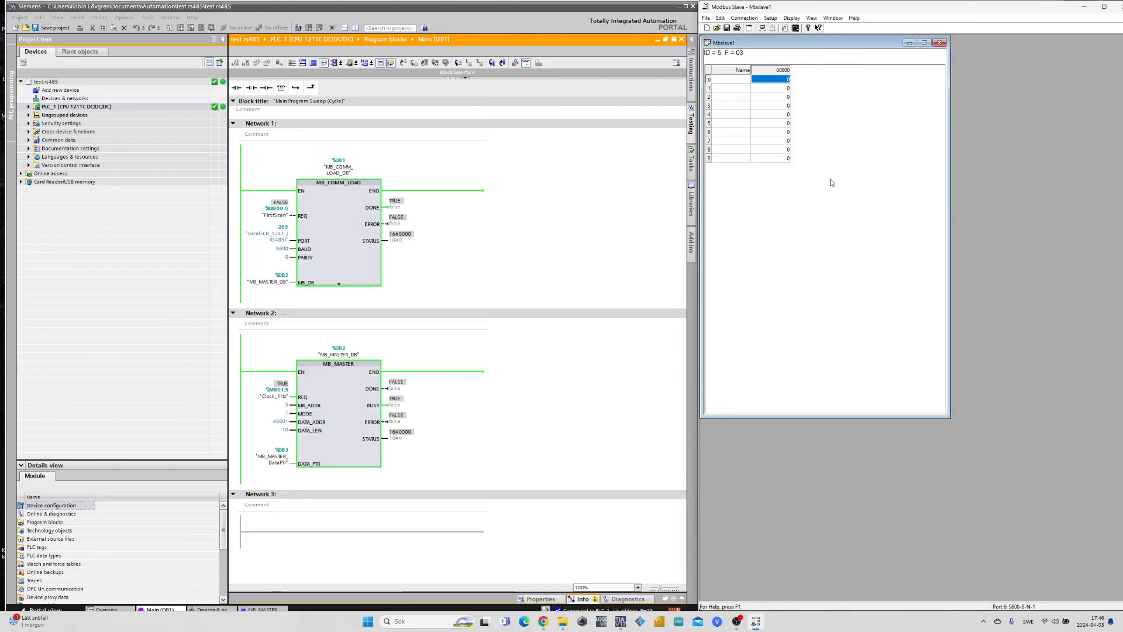
mouse_move(450, 182)
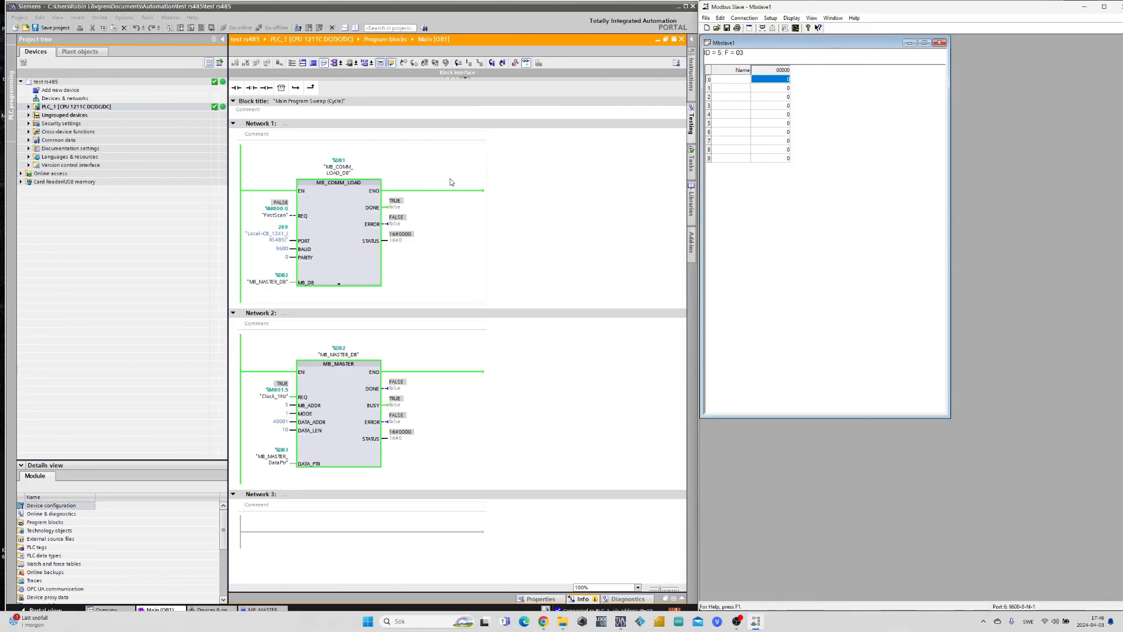
click(26, 107)
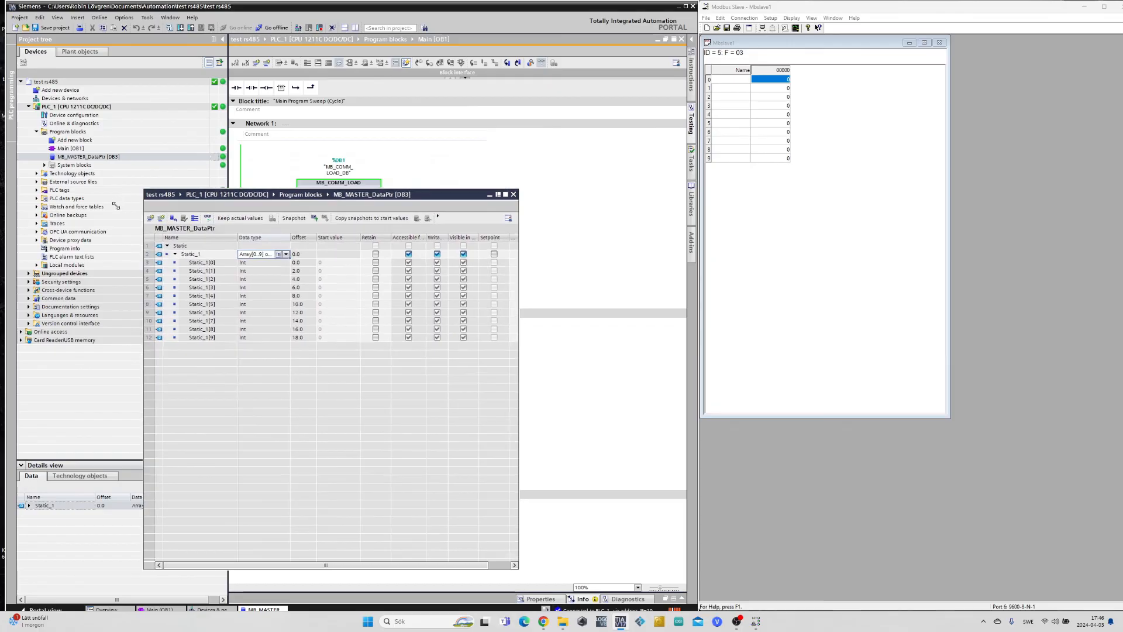
With Monitor all on, modify Static_1 array entries to 255, 1525, 33, 532 and 10.
click(505, 194)
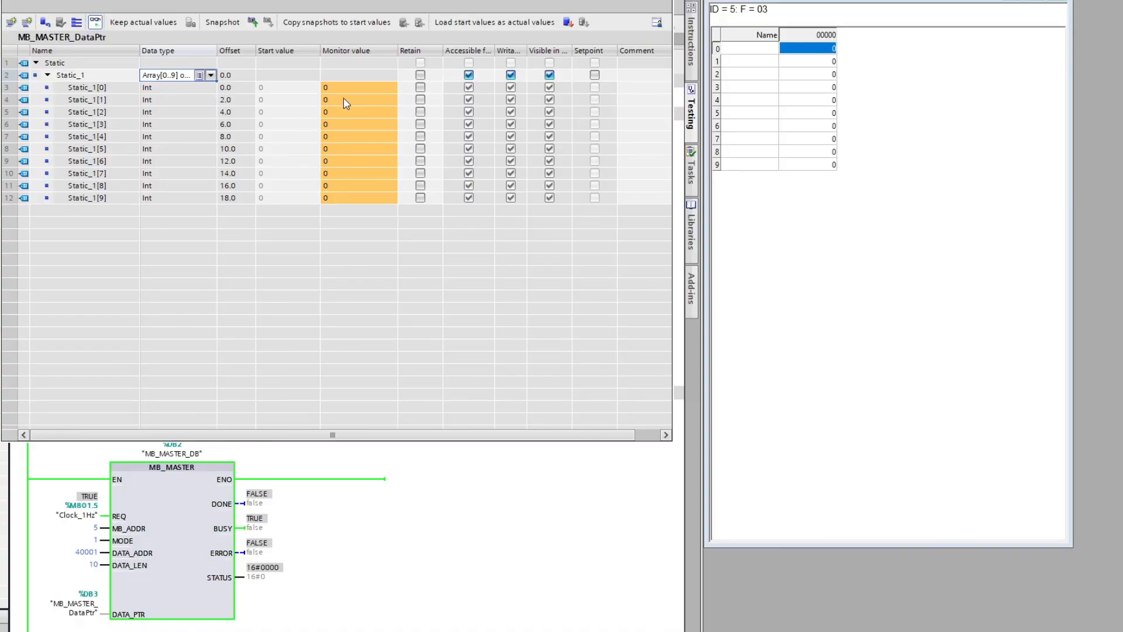
double_click(358, 99)
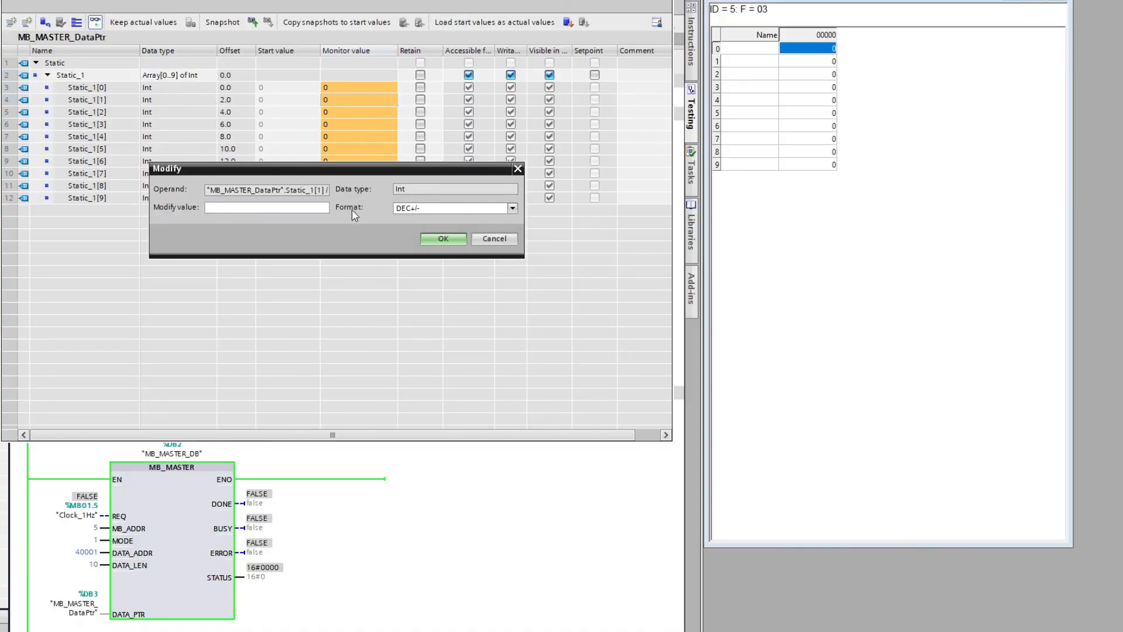
click(442, 239)
text(1525)
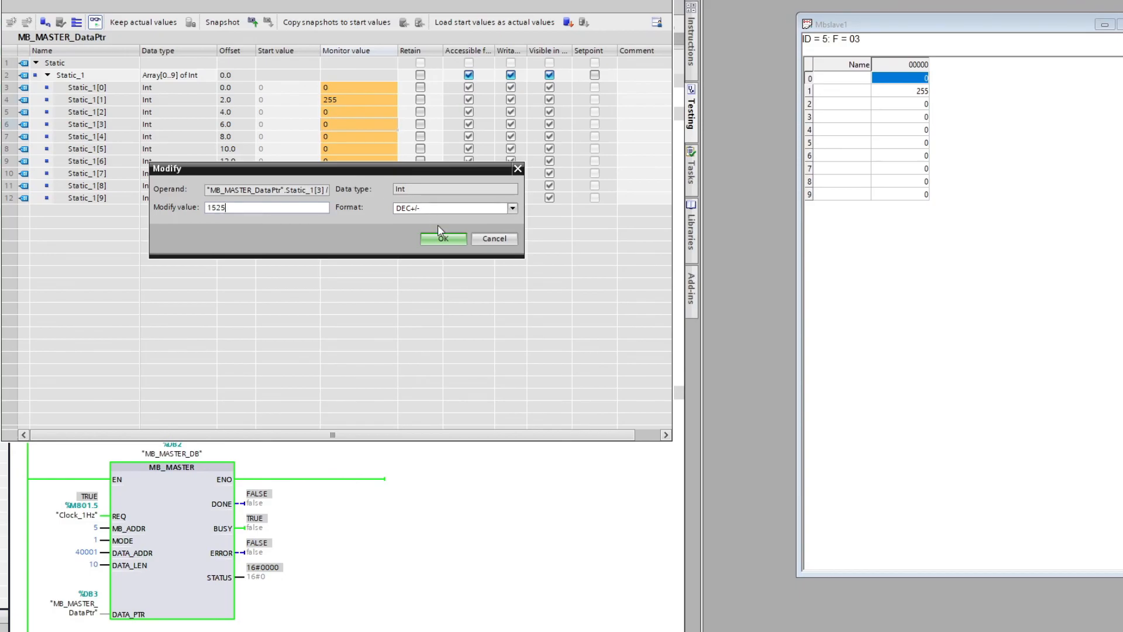
click(442, 239)
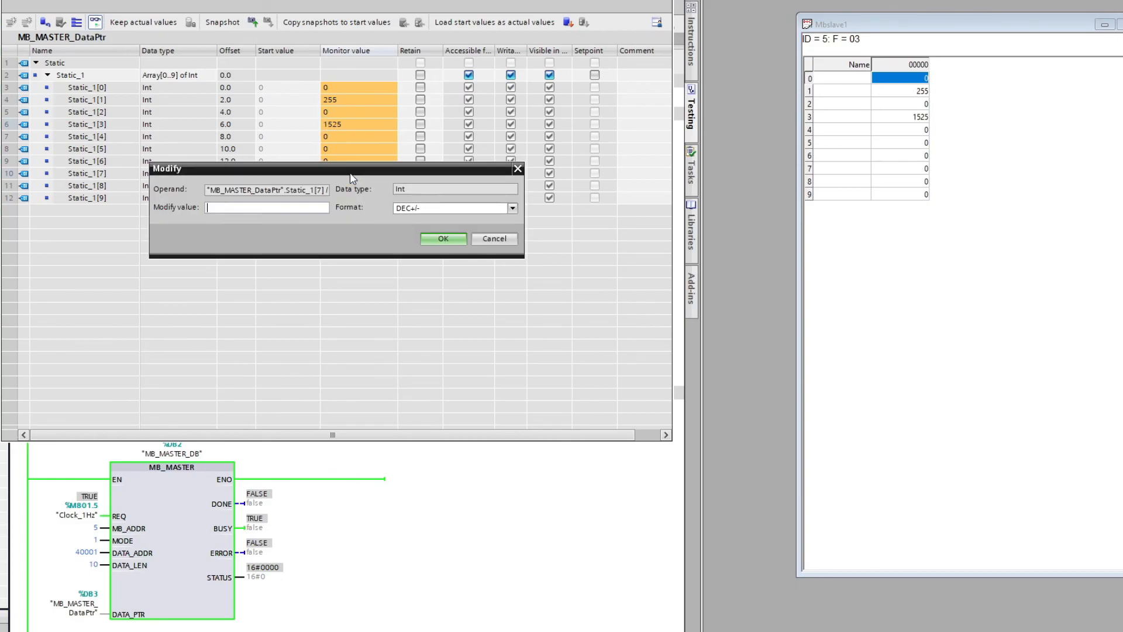
click(442, 239)
text(10)
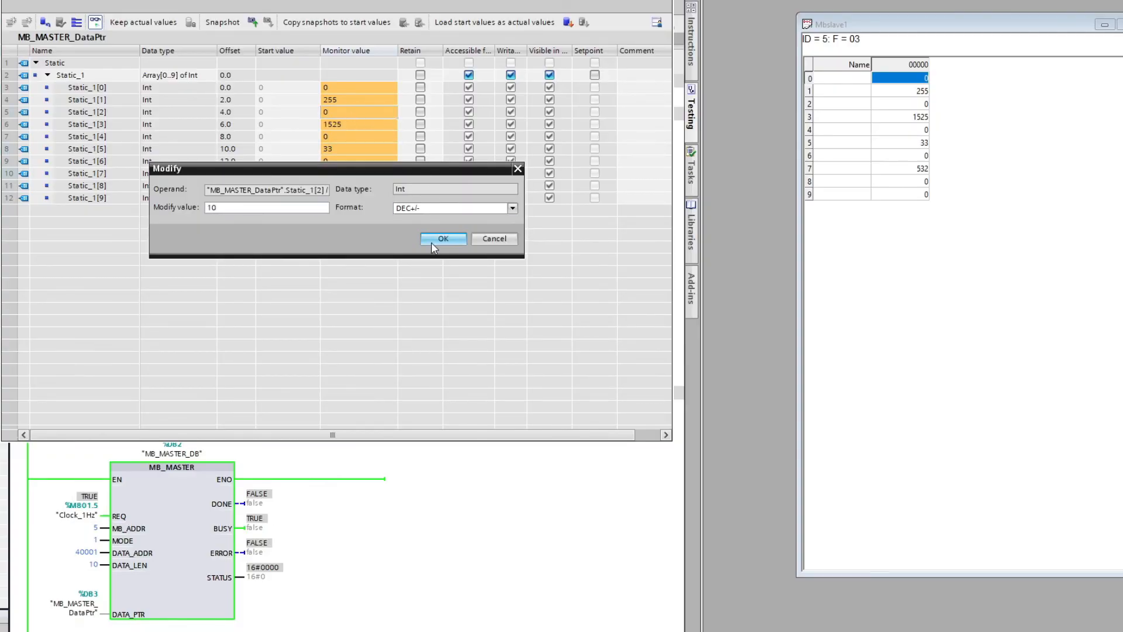
click(441, 239)
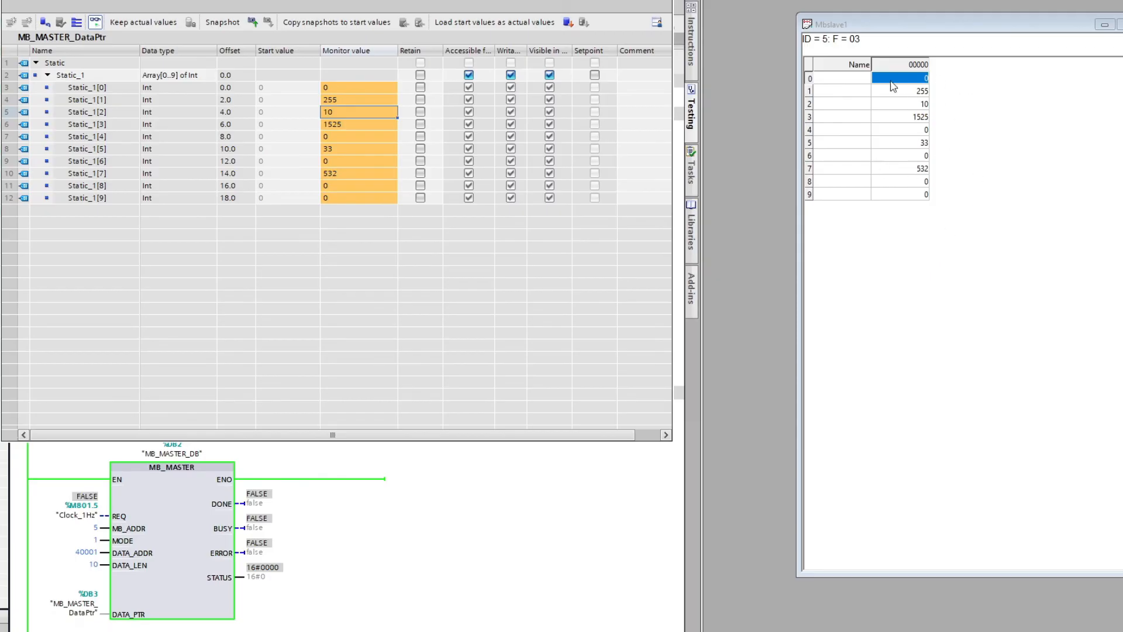